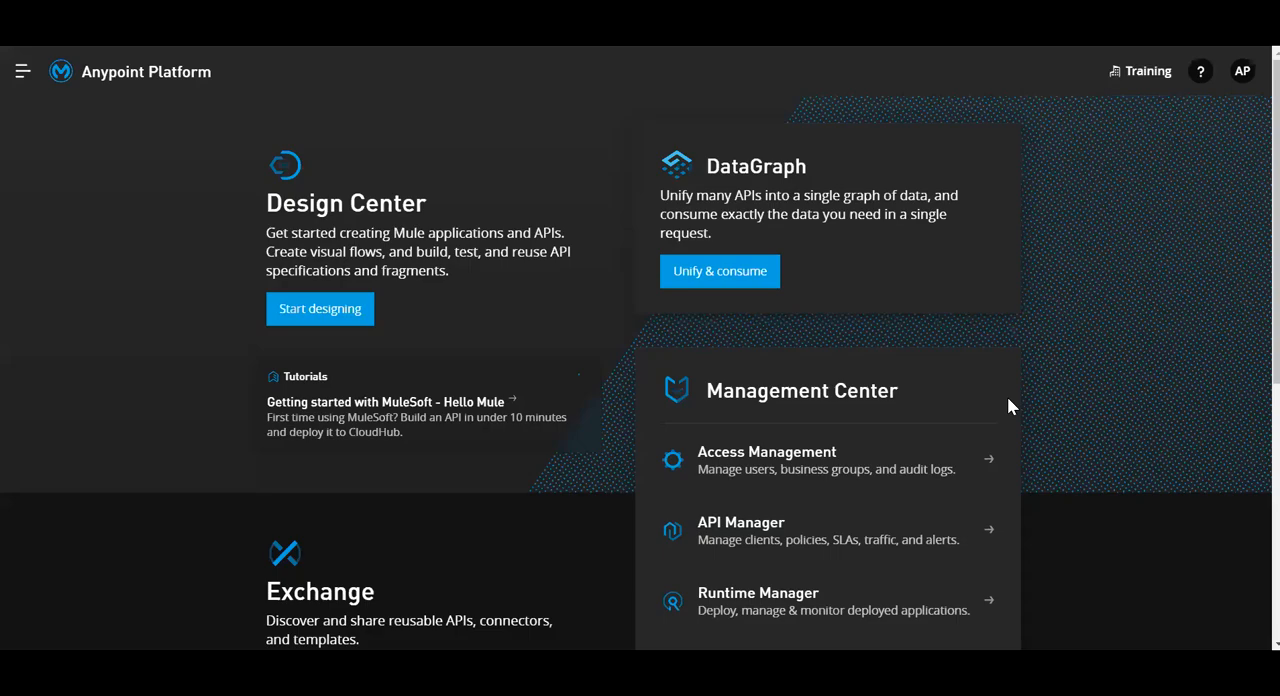
{"action": "mouse_move", "coordinate": [310, 185]}
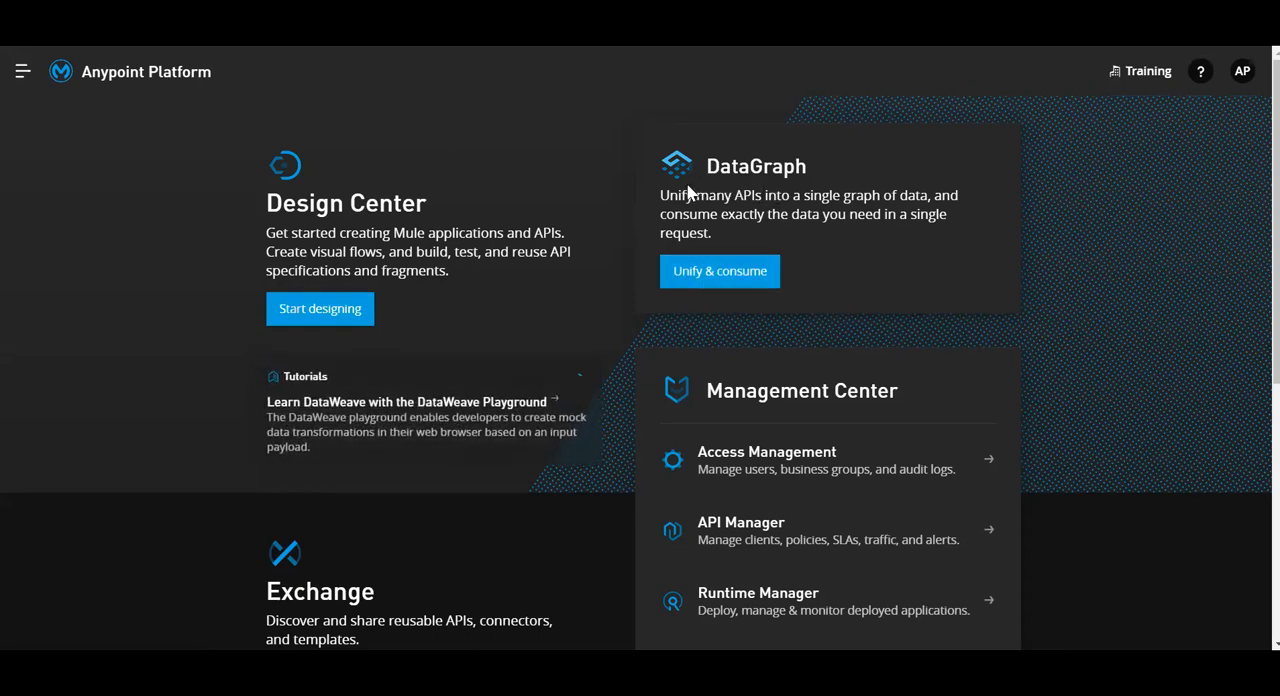
{"action": "mouse_move", "coordinate": [730, 235]}
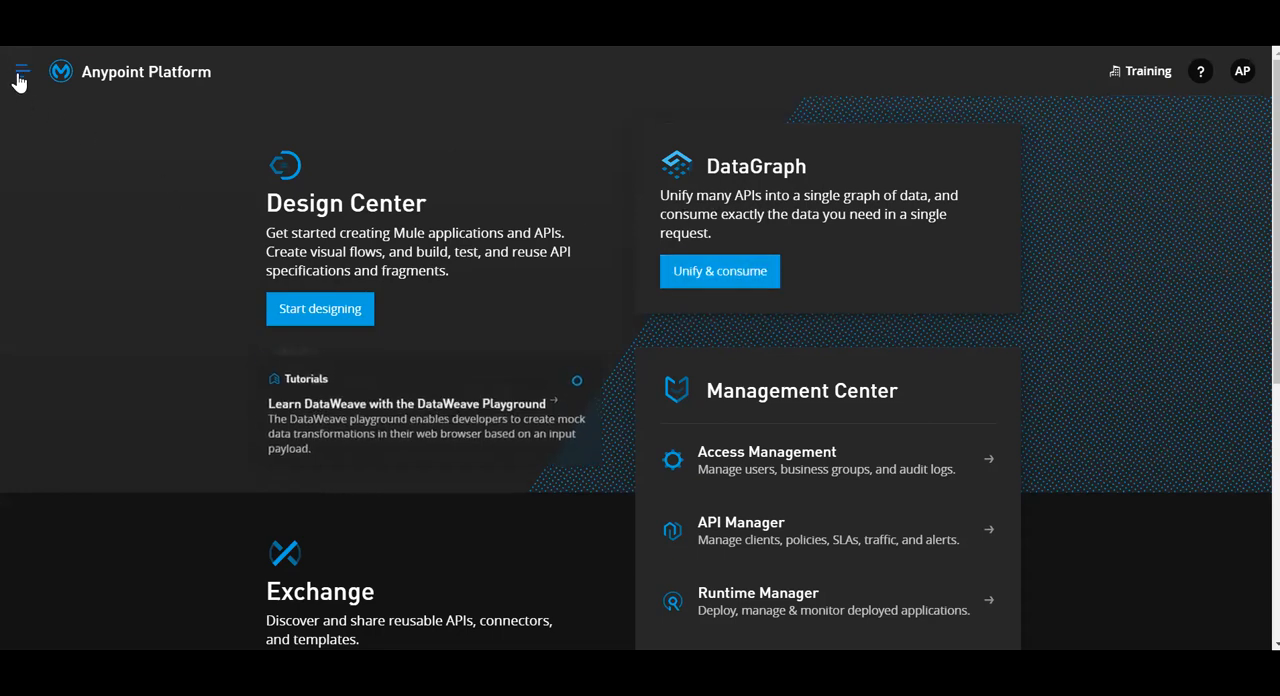
Step: Show the Everyone at Training team's permissions from Access Management's Teams list
{"action": "left_click", "coordinate": [22, 71]}
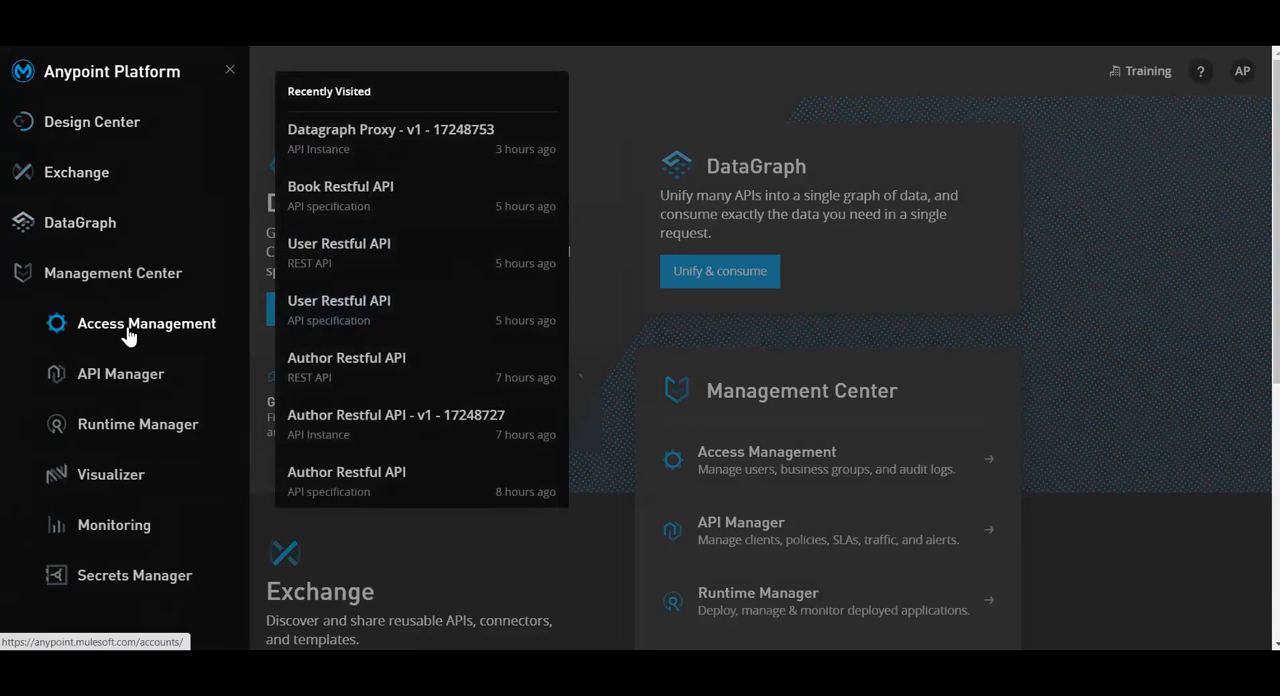
{"action": "left_click", "coordinate": [146, 323]}
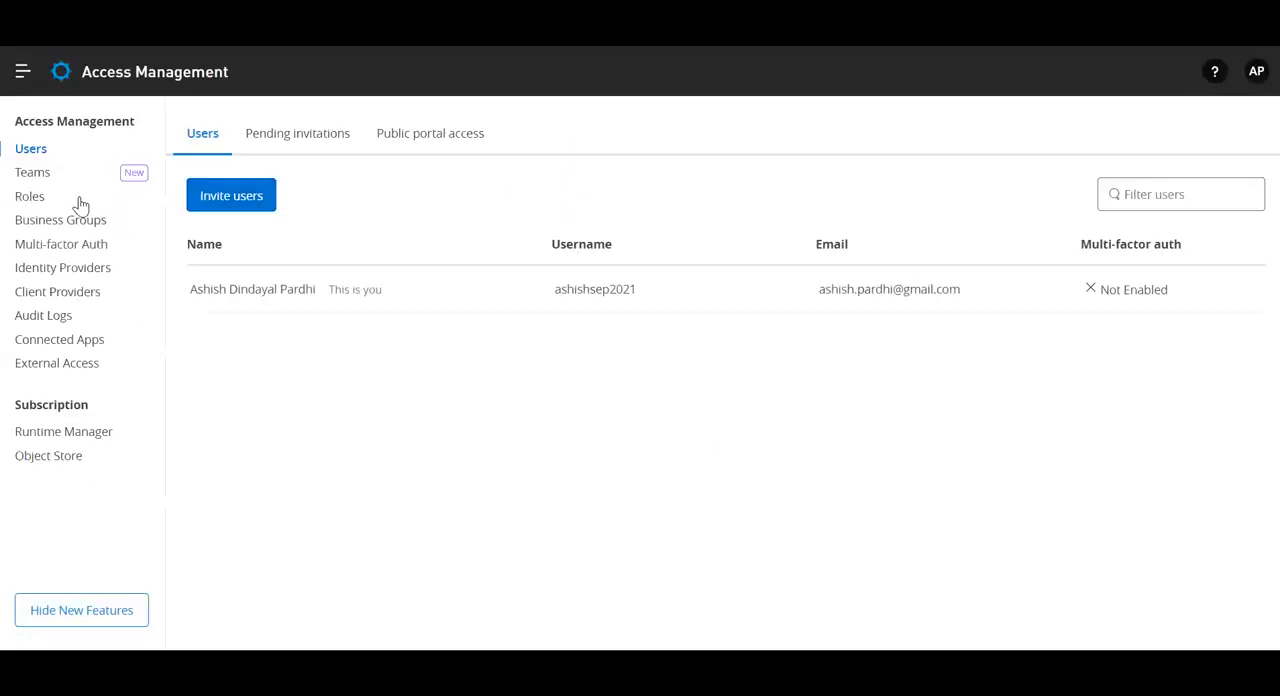
{"action": "left_click", "coordinate": [32, 172]}
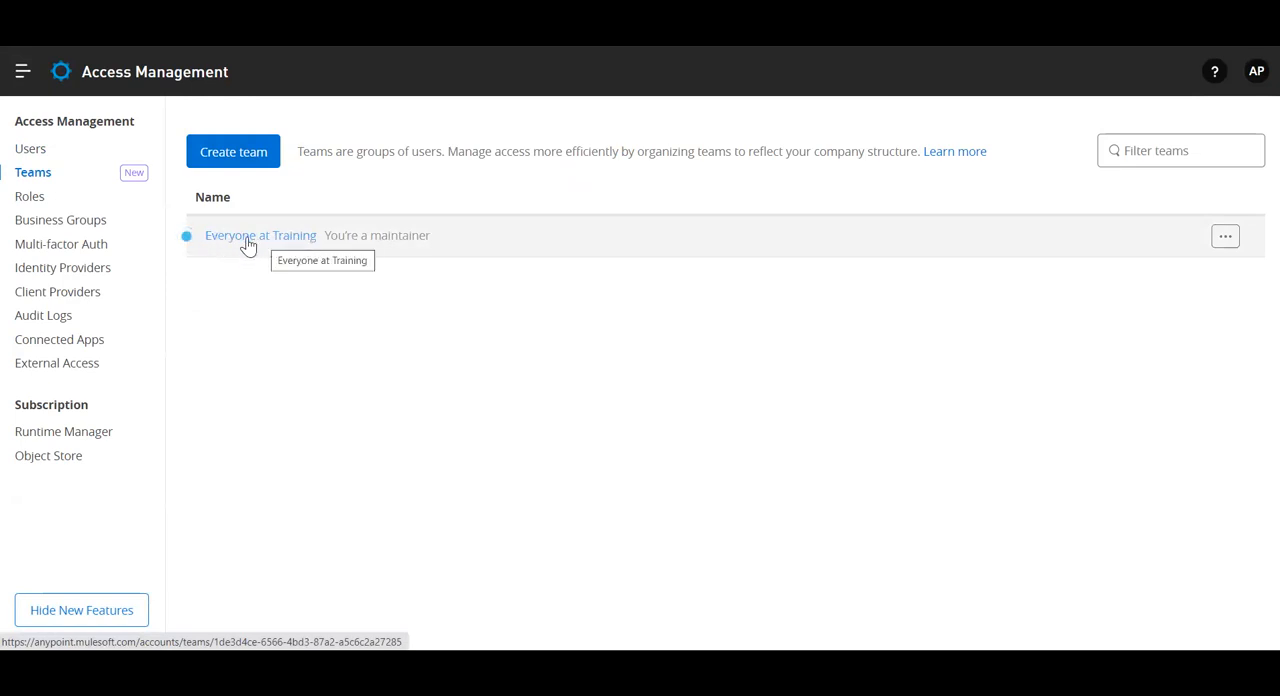
{"action": "left_click", "coordinate": [260, 235]}
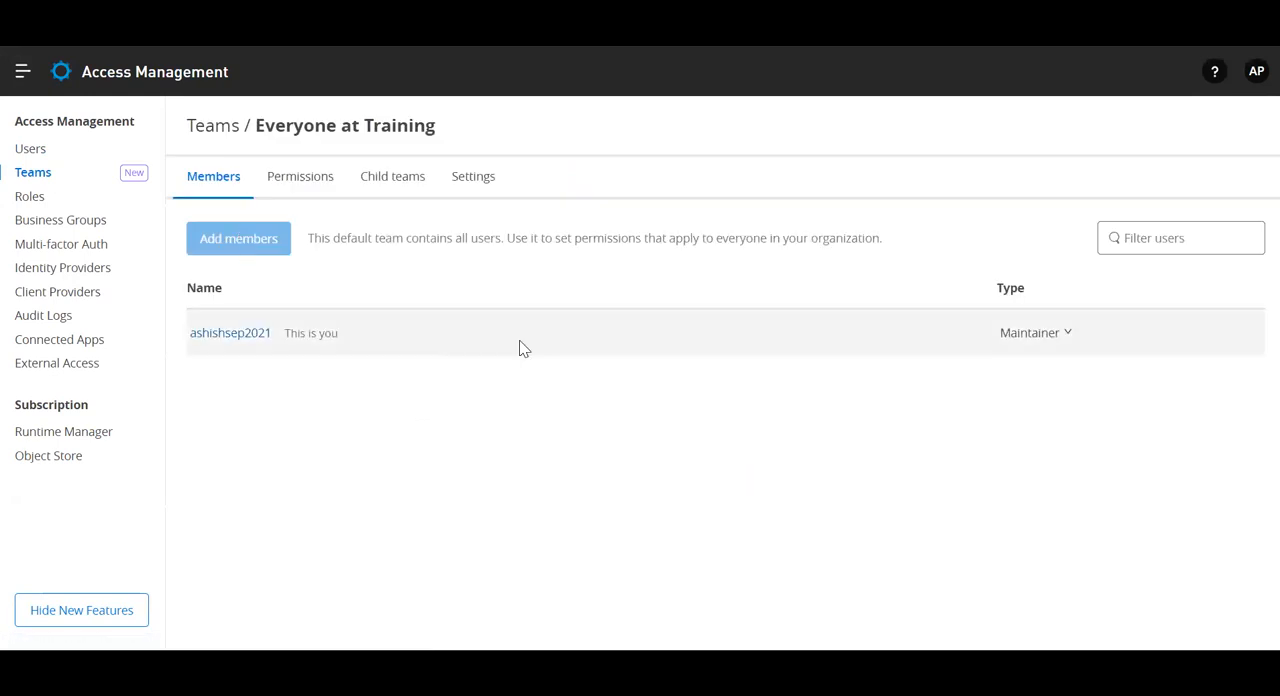
{"action": "mouse_move", "coordinate": [300, 176]}
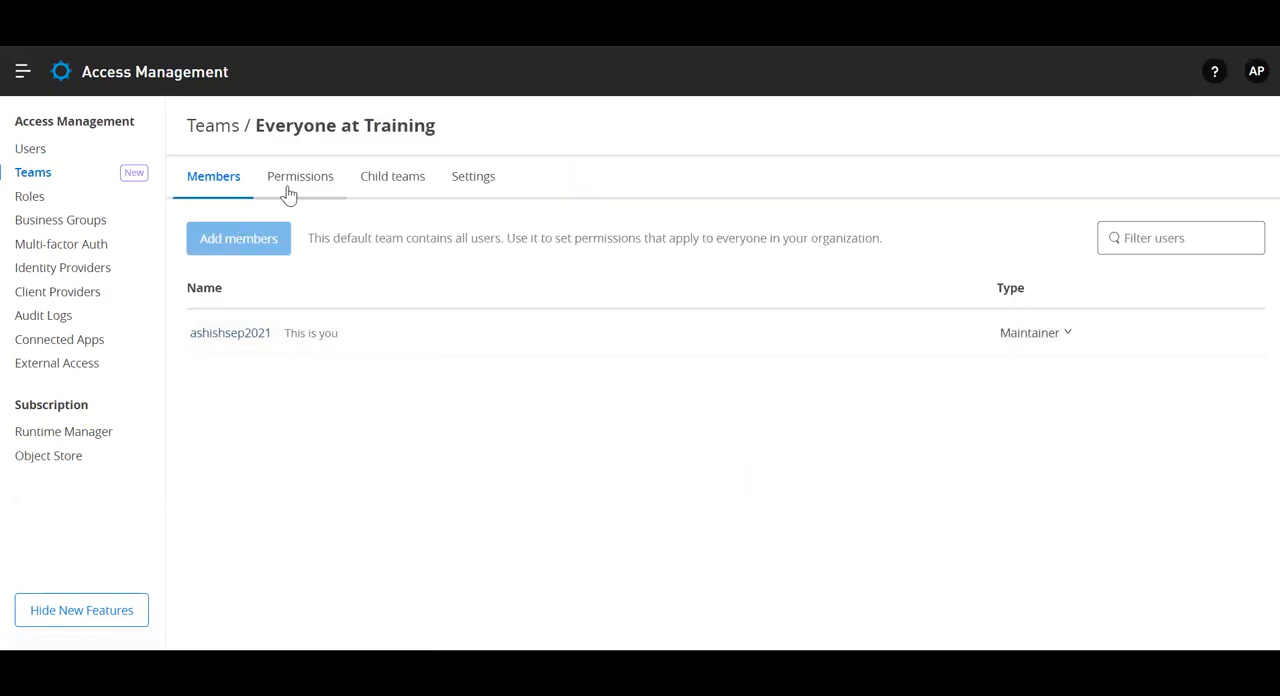
{"action": "left_click", "coordinate": [300, 176]}
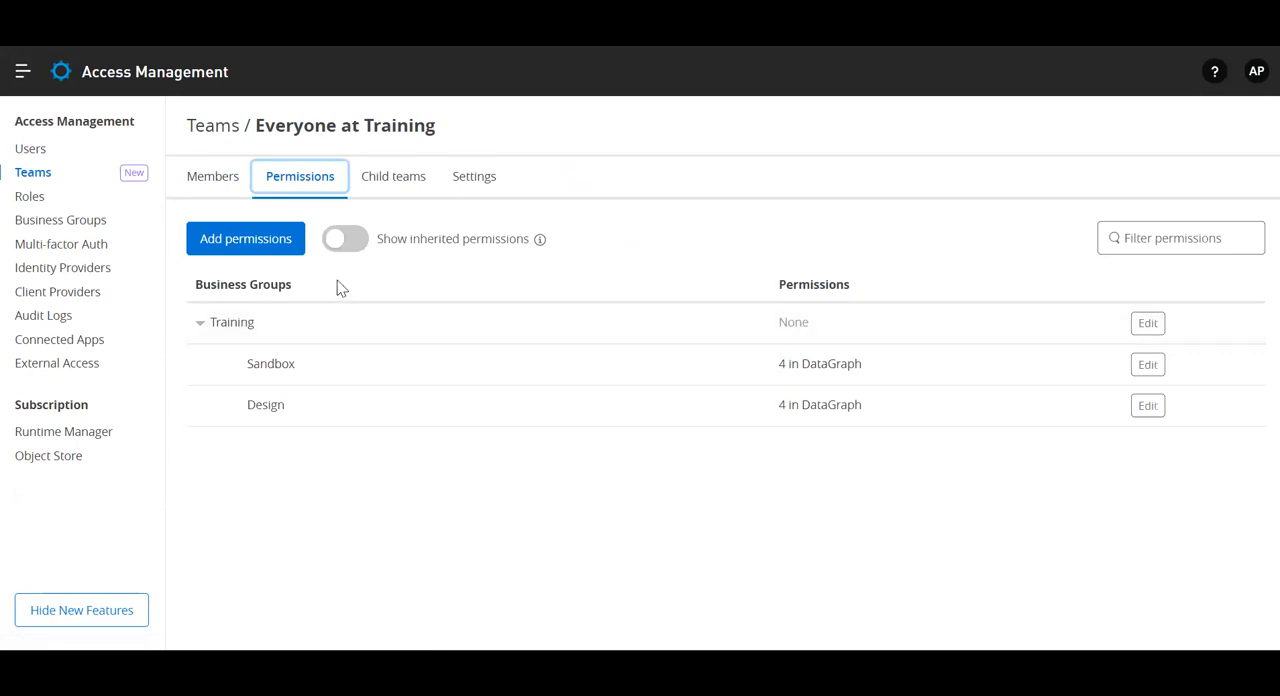
{"action": "mouse_move", "coordinate": [218, 262]}
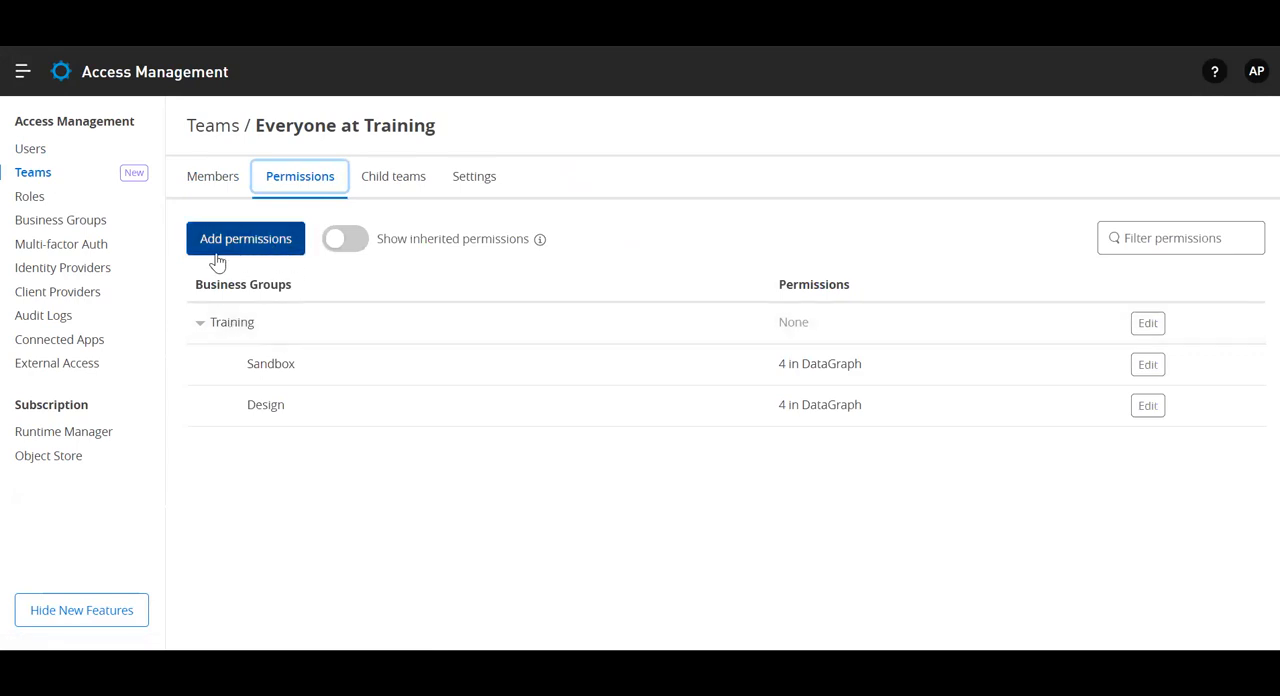
{"action": "mouse_move", "coordinate": [258, 255]}
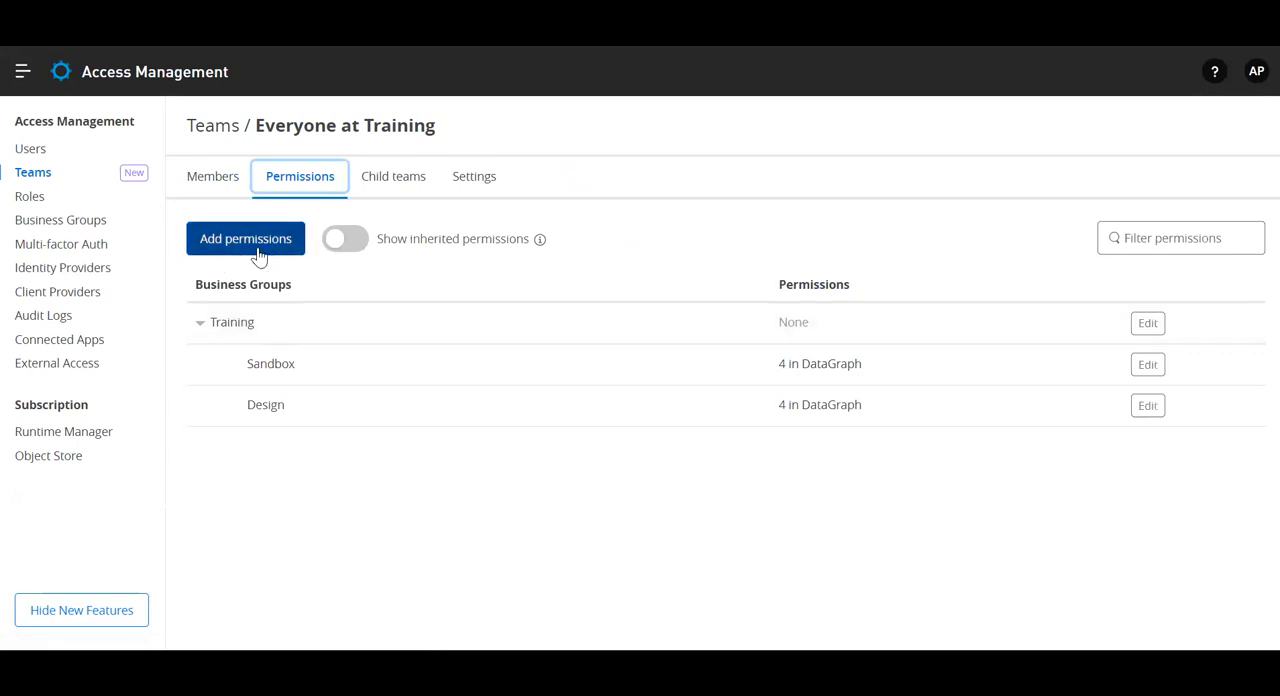
Step: Add all four DataGraph permissions to Everyone at Training for the Training business group
{"action": "left_click", "coordinate": [245, 238]}
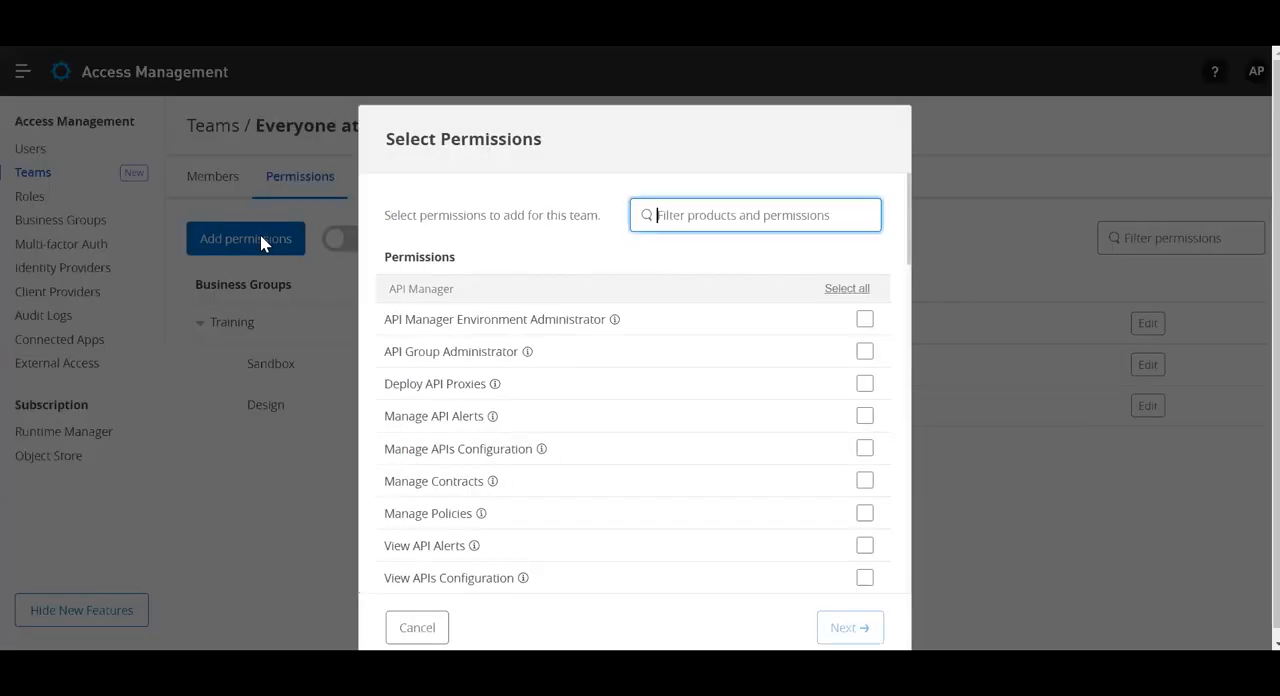
{"action": "mouse_move", "coordinate": [700, 278]}
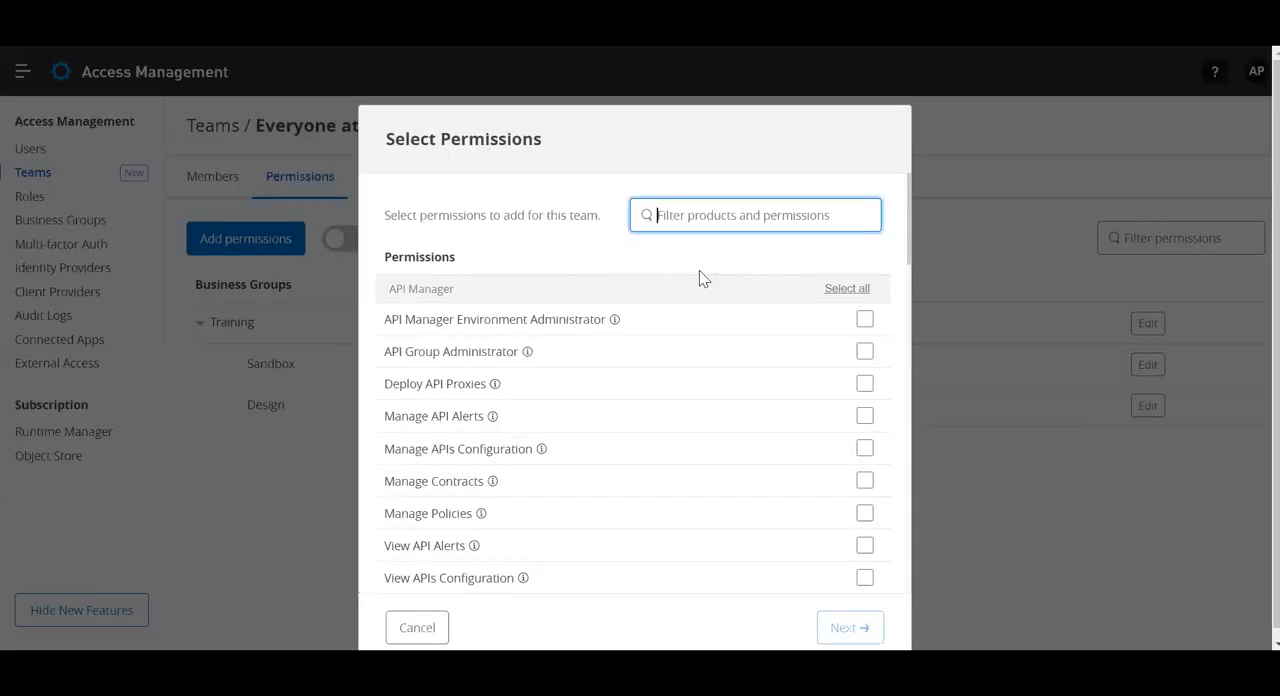
{"action": "type", "text": "data"}
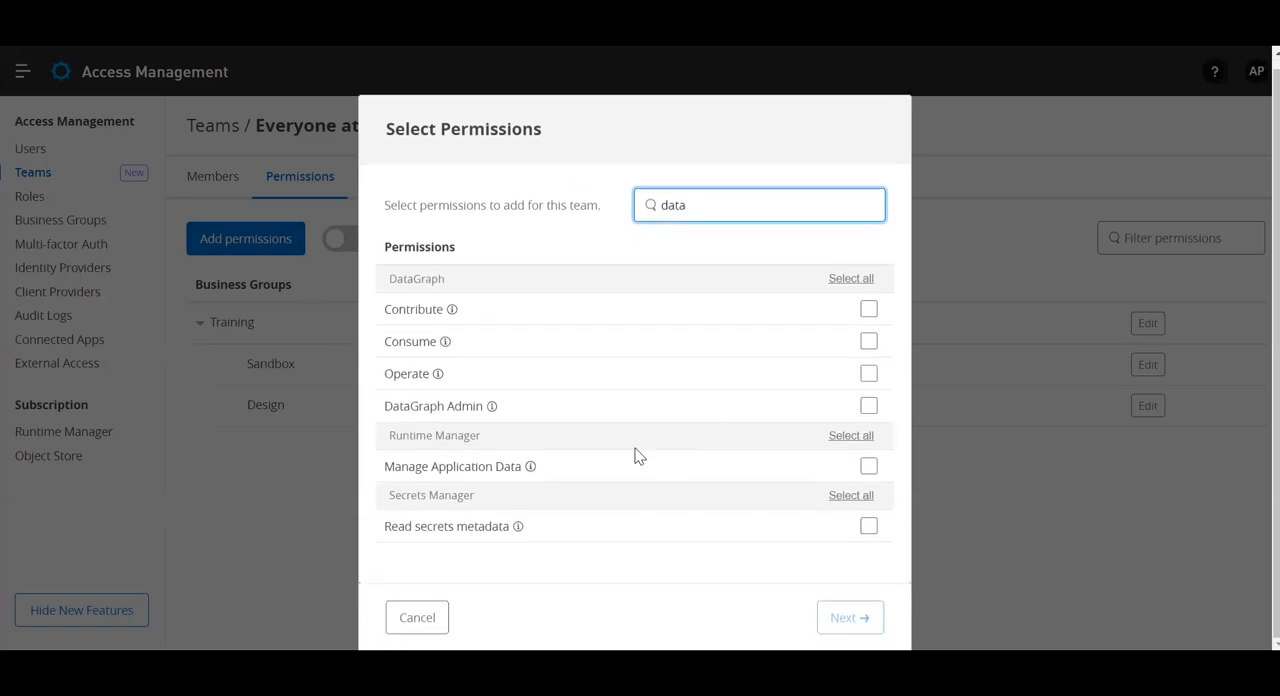
{"action": "mouse_move", "coordinate": [472, 300]}
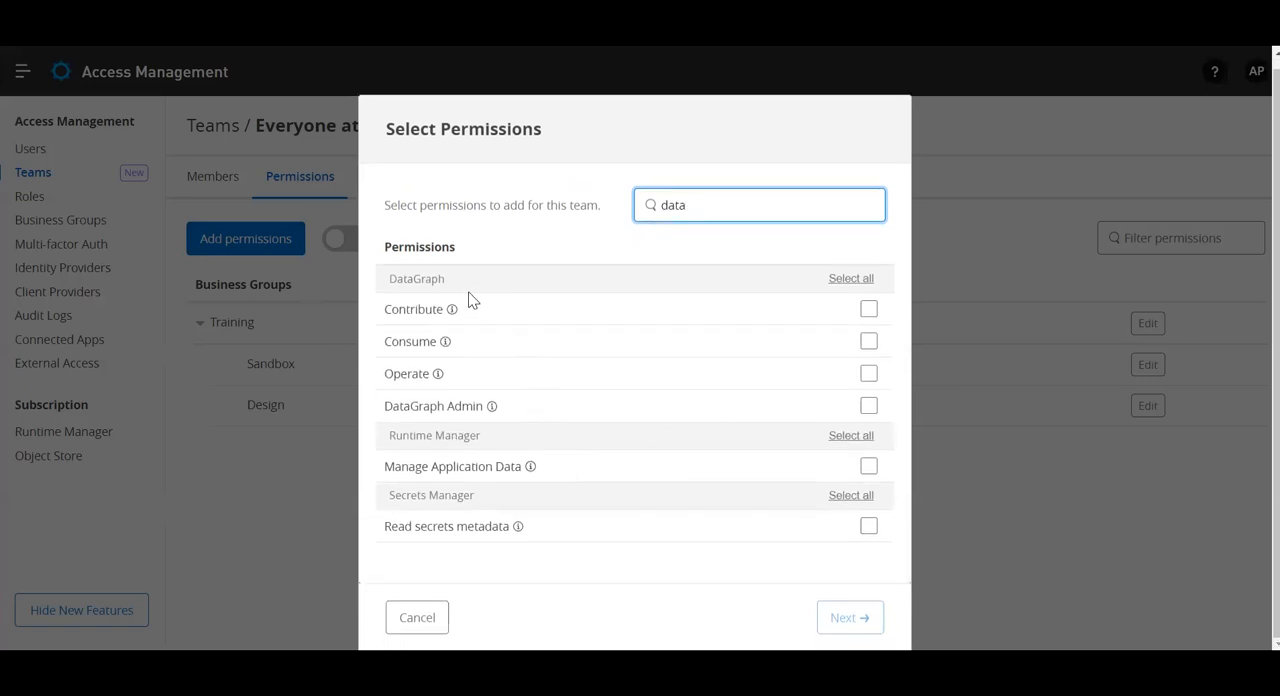
{"action": "mouse_move", "coordinate": [445, 341]}
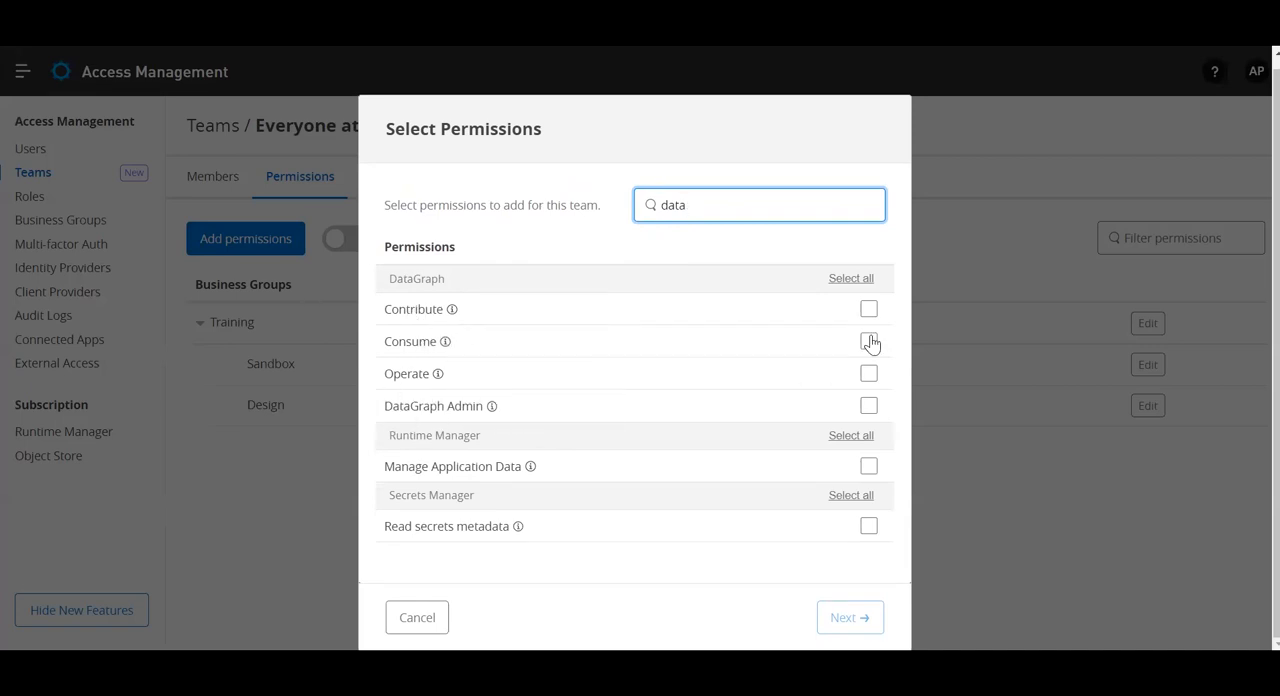
{"action": "left_click", "coordinate": [851, 278]}
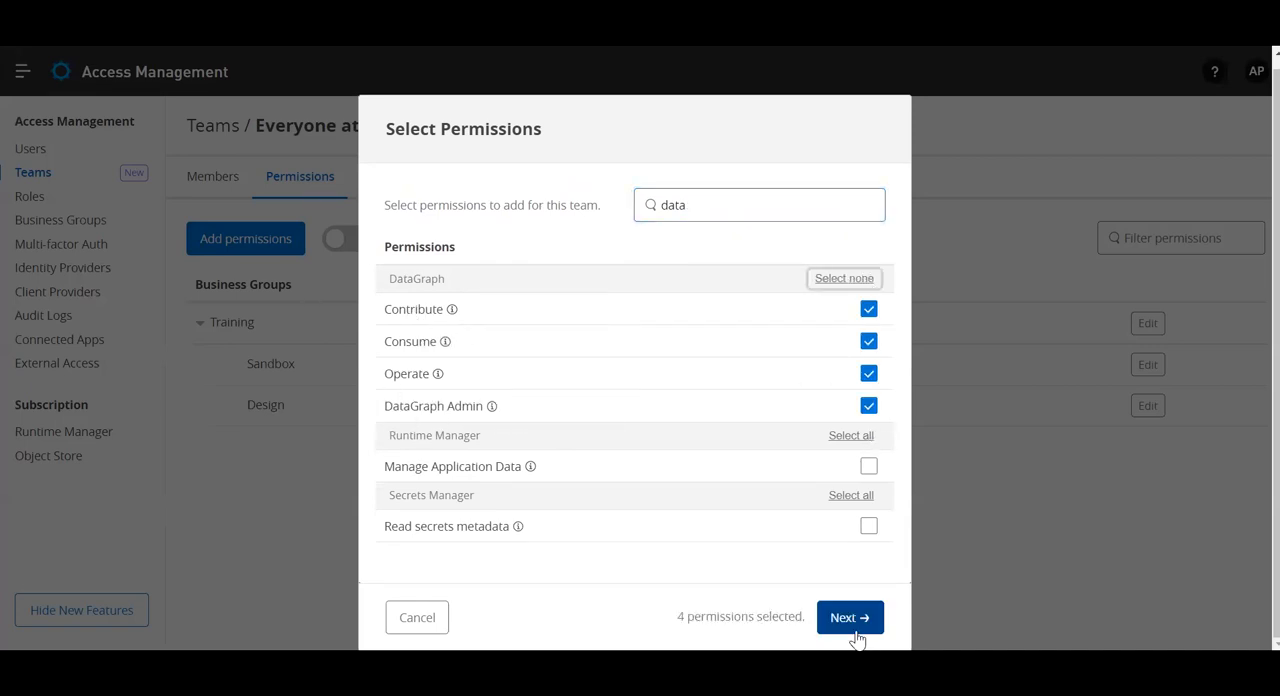
{"action": "left_click", "coordinate": [849, 617]}
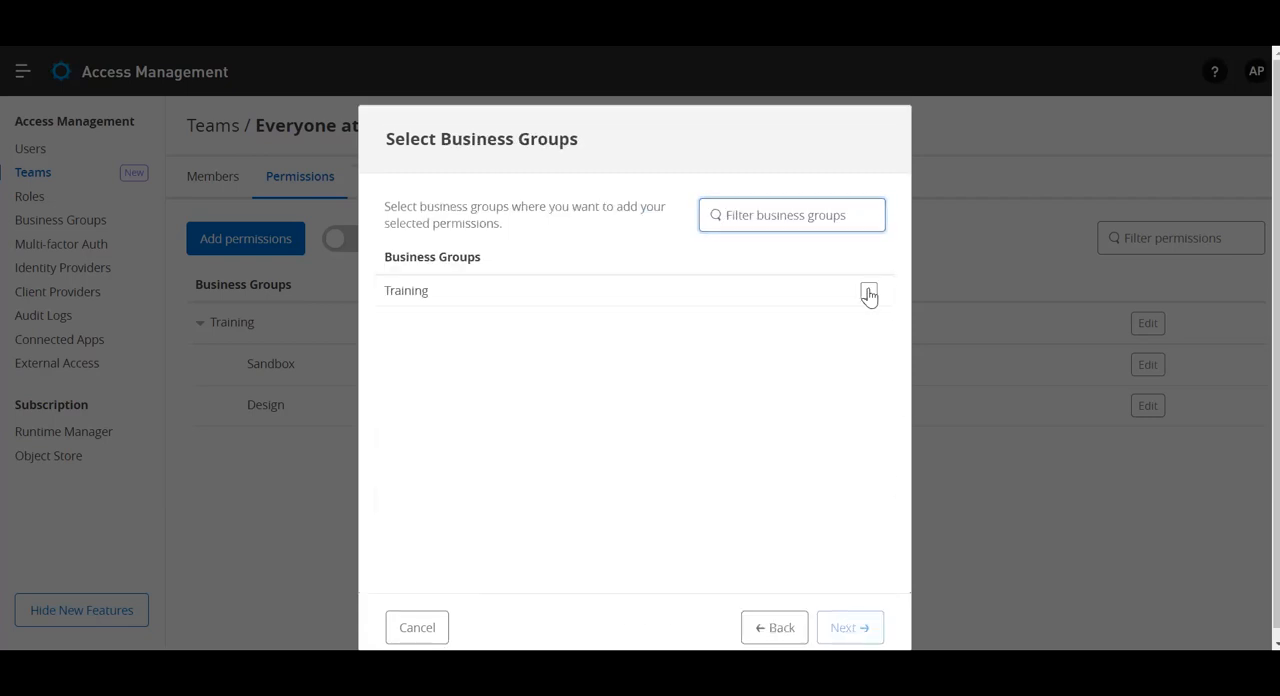
{"action": "left_click", "coordinate": [868, 290]}
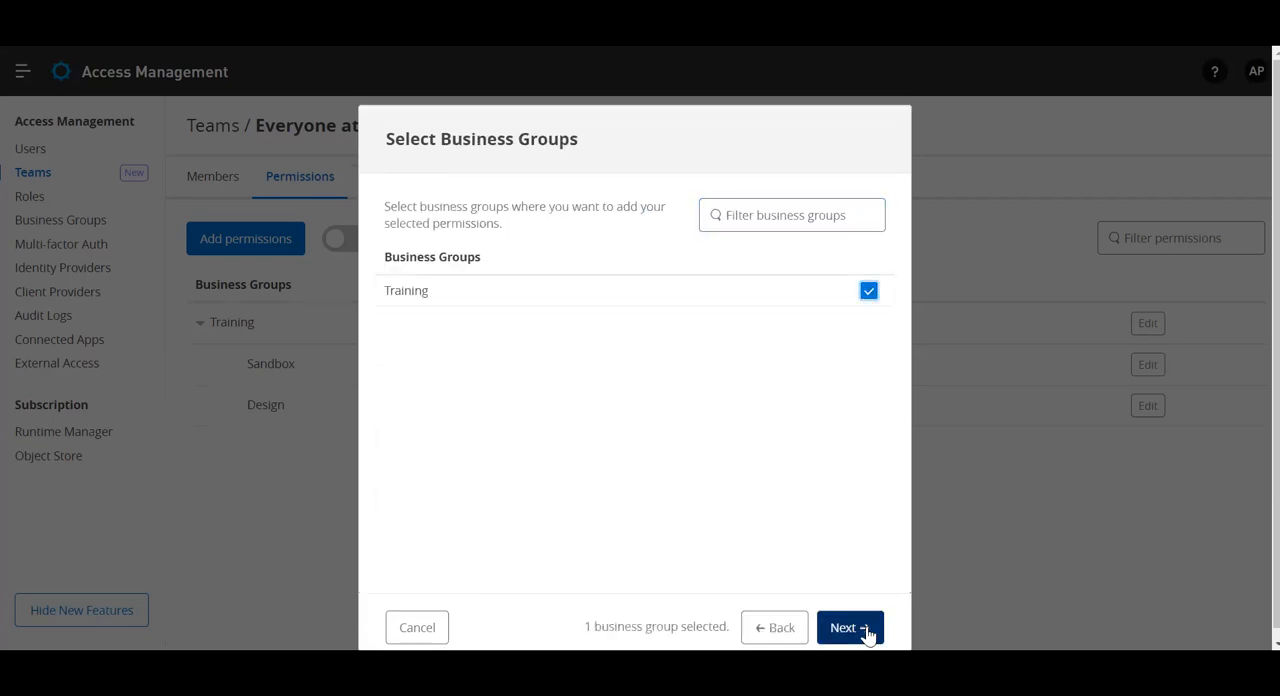
{"action": "left_click", "coordinate": [849, 627]}
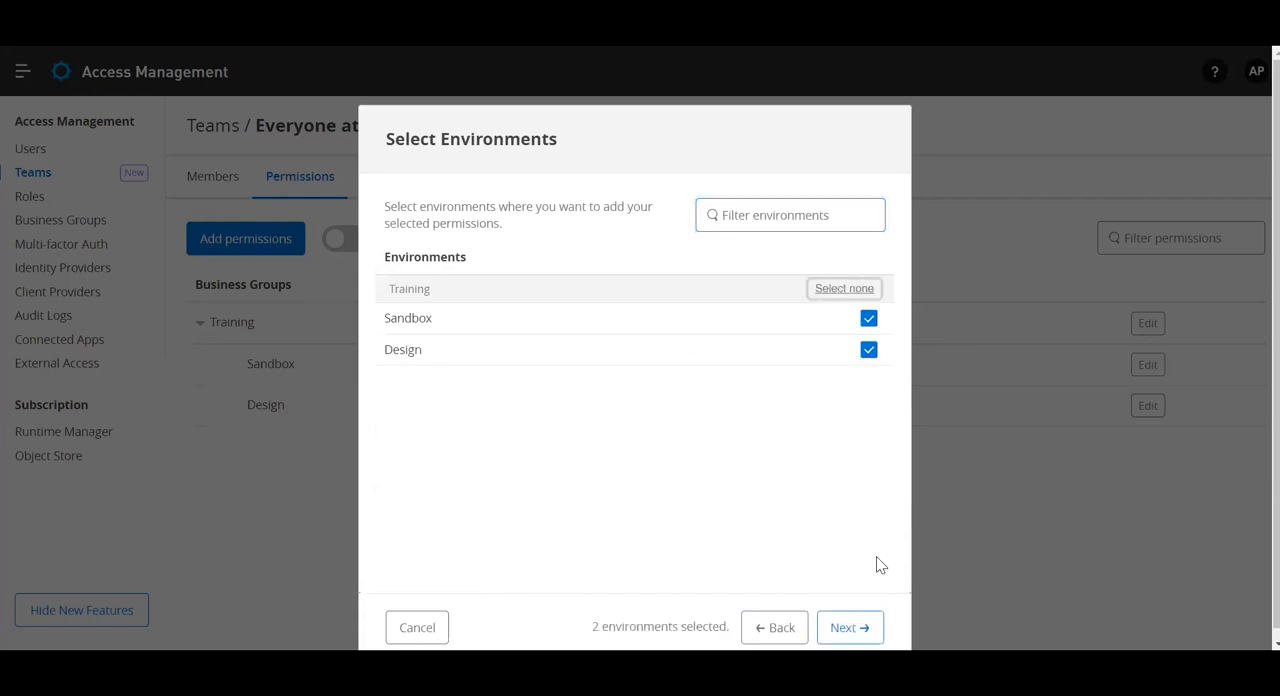
{"action": "left_click", "coordinate": [848, 627]}
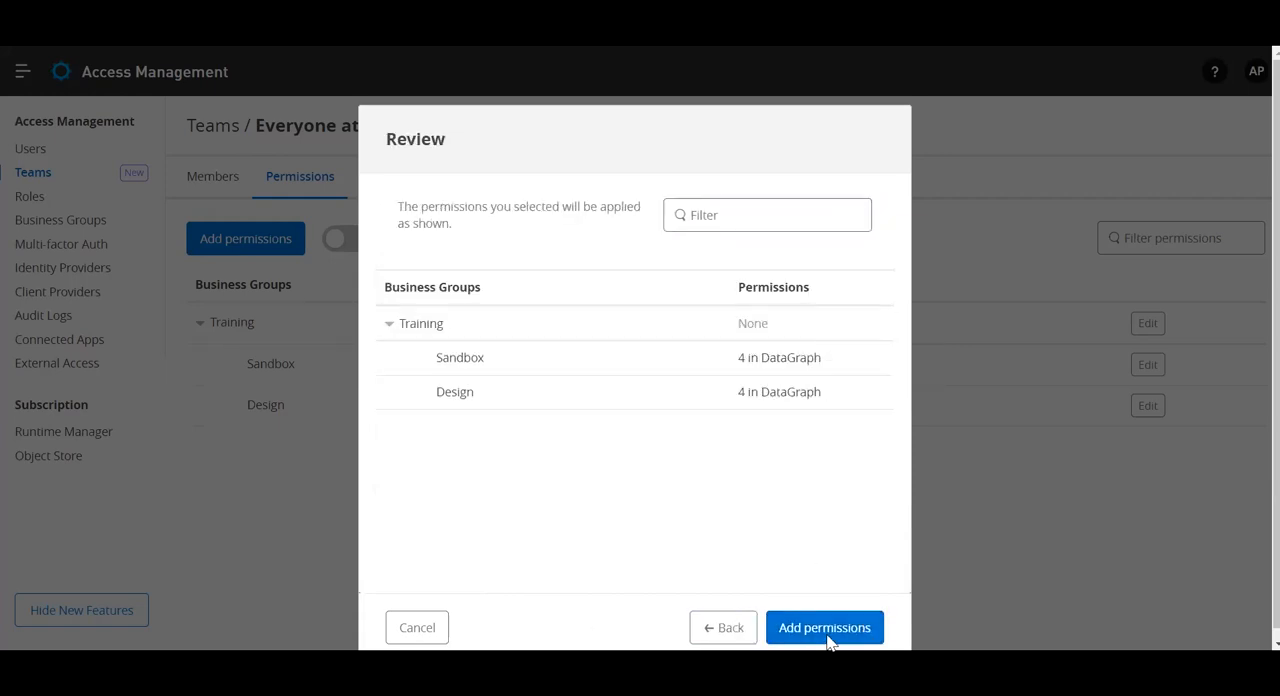
{"action": "left_click", "coordinate": [824, 627]}
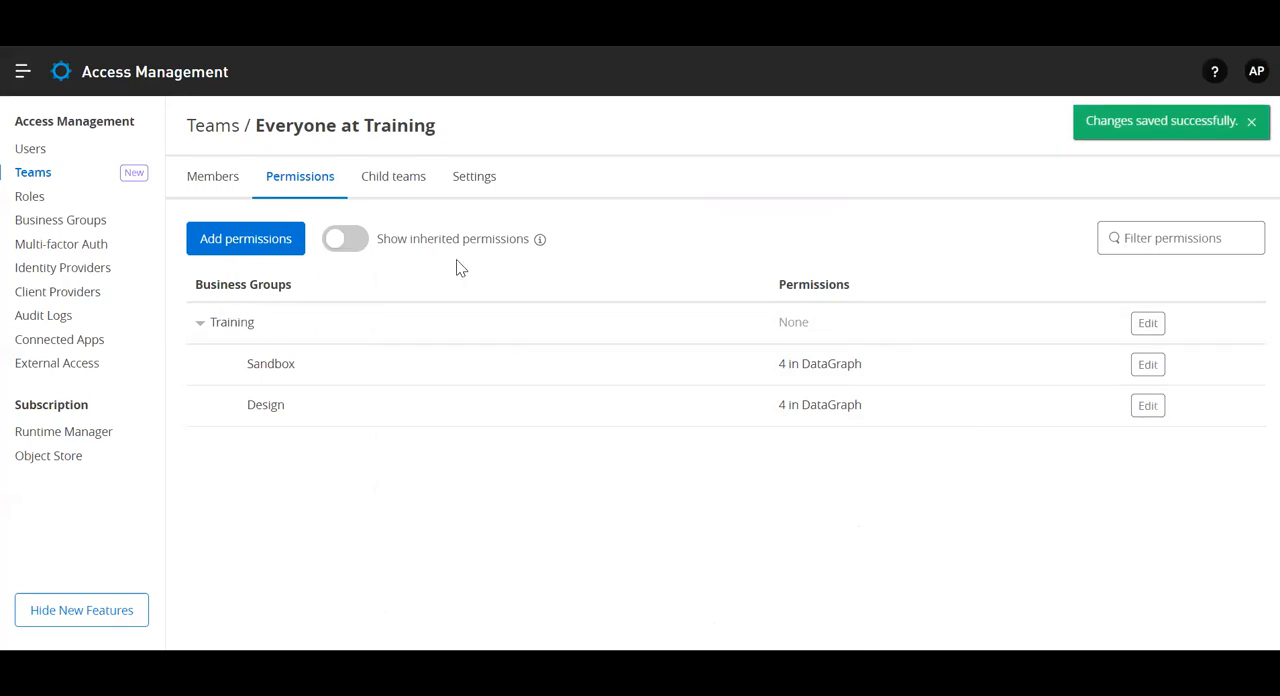
{"action": "mouse_move", "coordinate": [22, 71]}
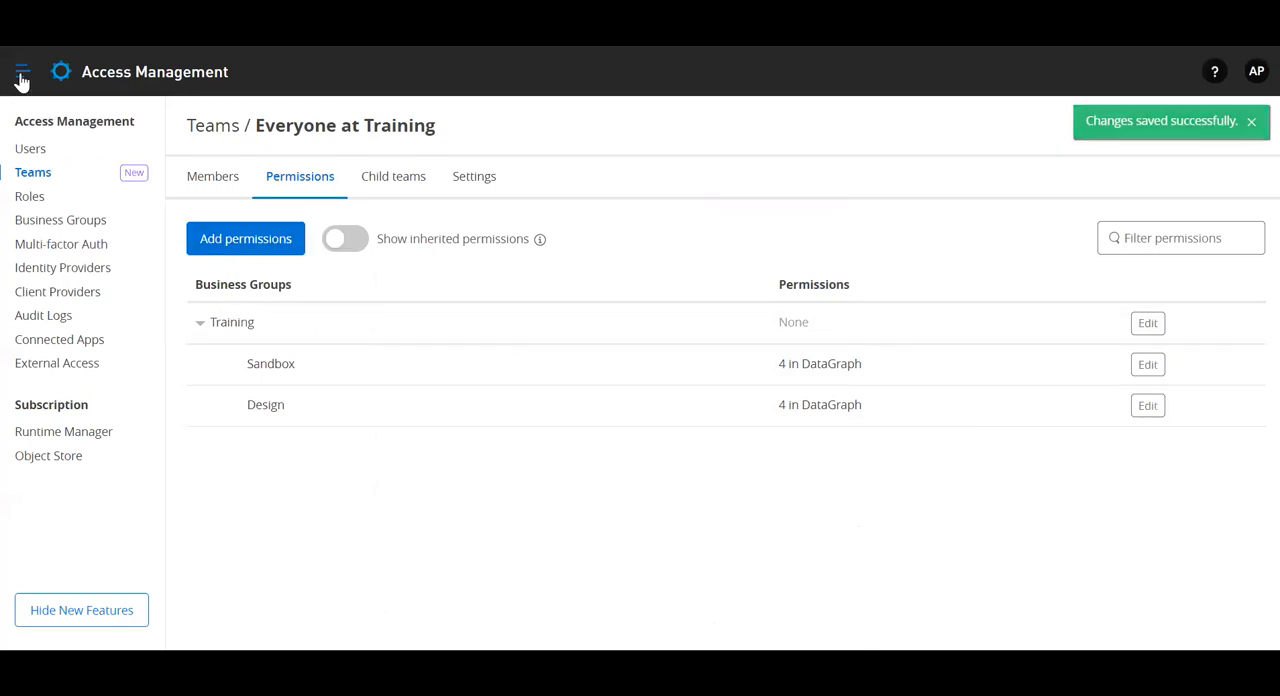
Step: Switch from Access Management to Design Center through the product menu
{"action": "left_click", "coordinate": [22, 71]}
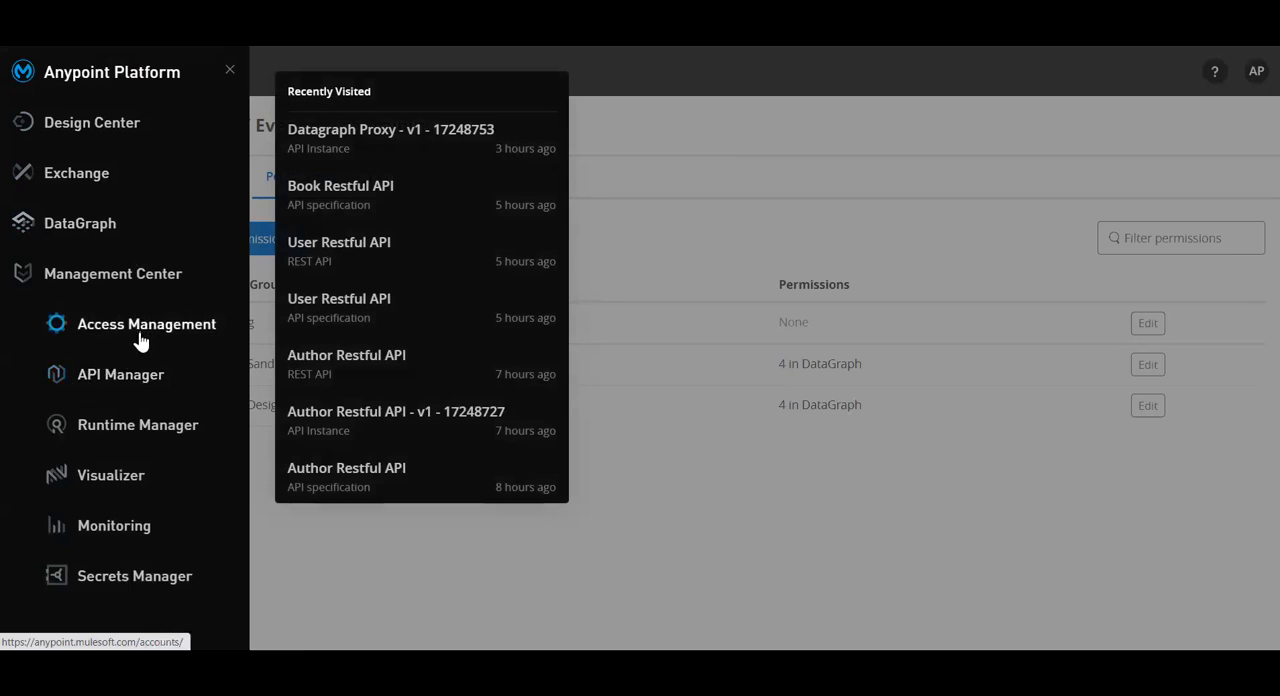
{"action": "mouse_move", "coordinate": [120, 374]}
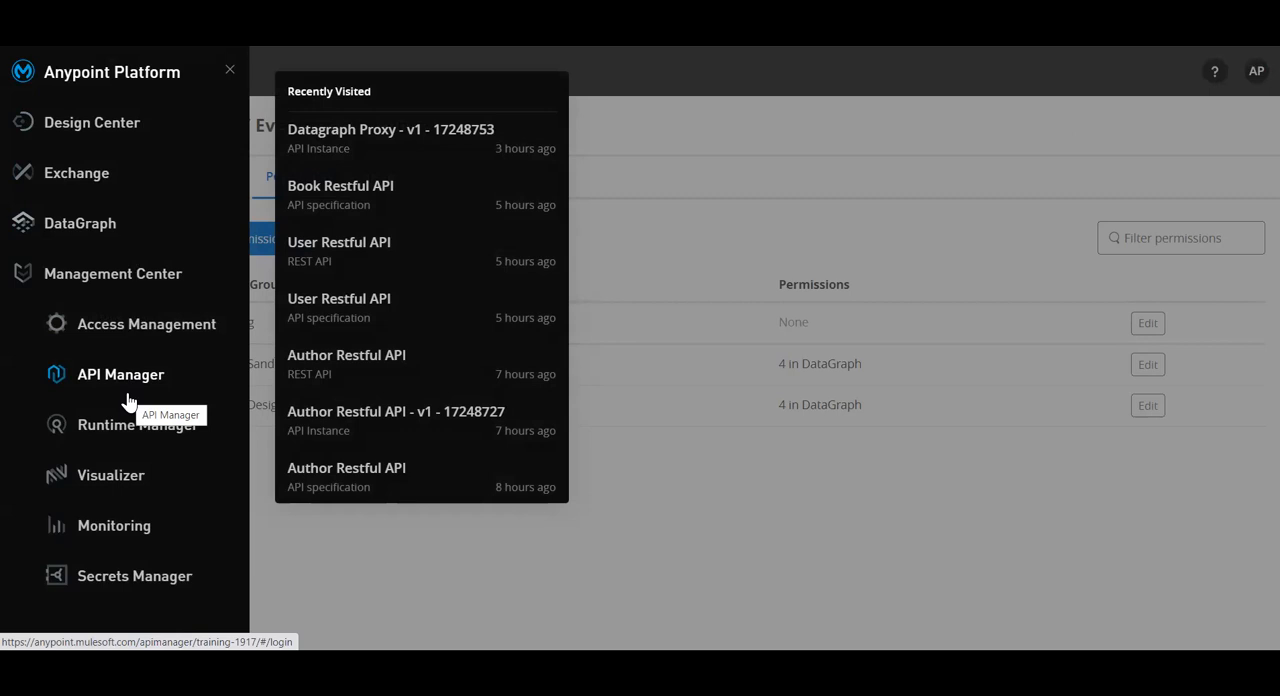
{"action": "mouse_move", "coordinate": [92, 122]}
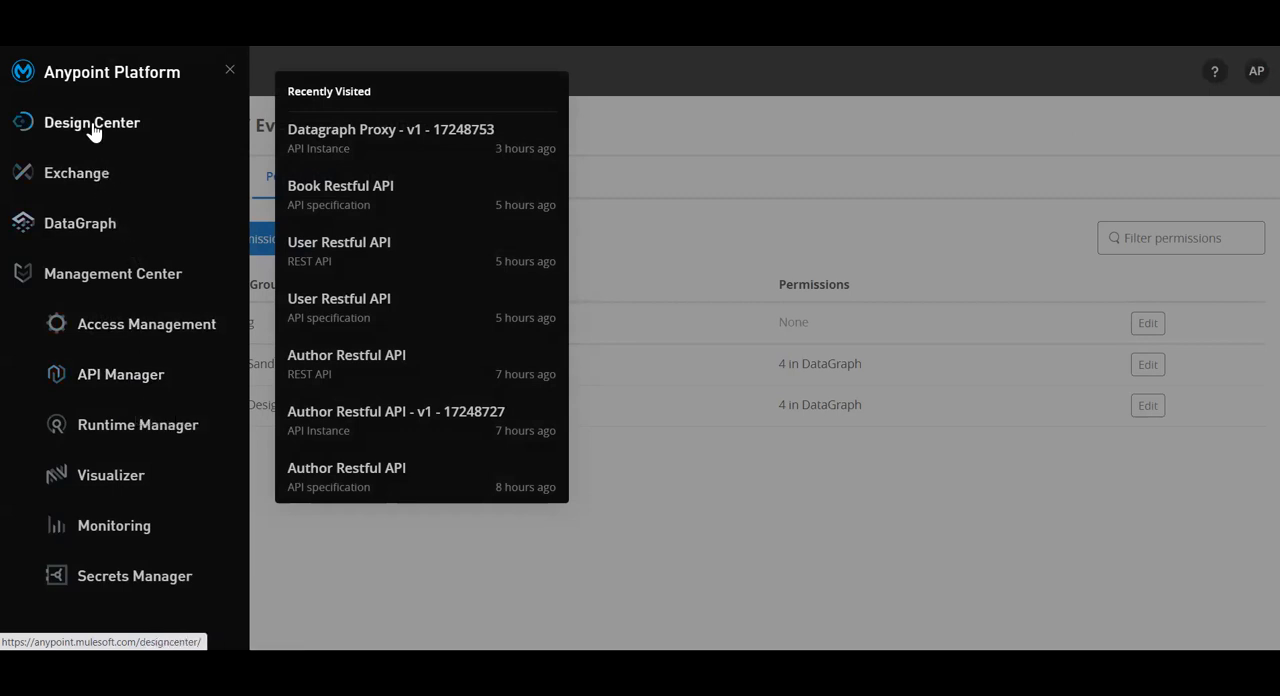
{"action": "left_click", "coordinate": [92, 122]}
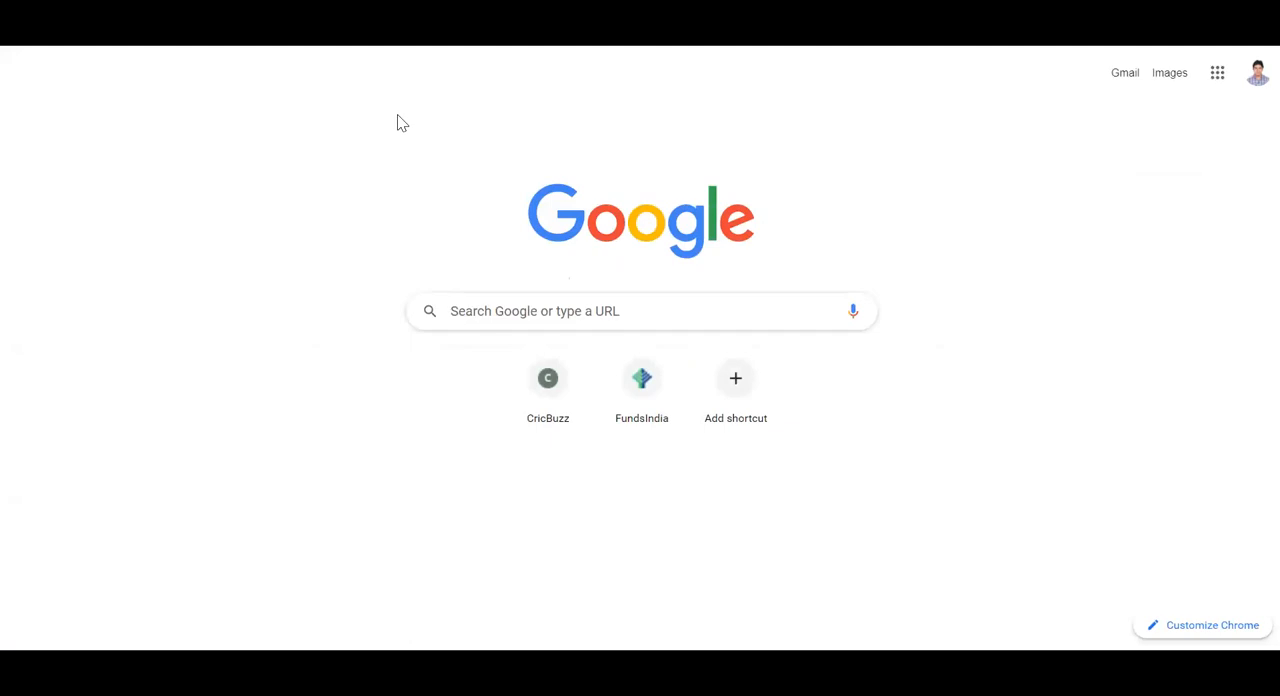
{"action": "mouse_move", "coordinate": [449, 90]}
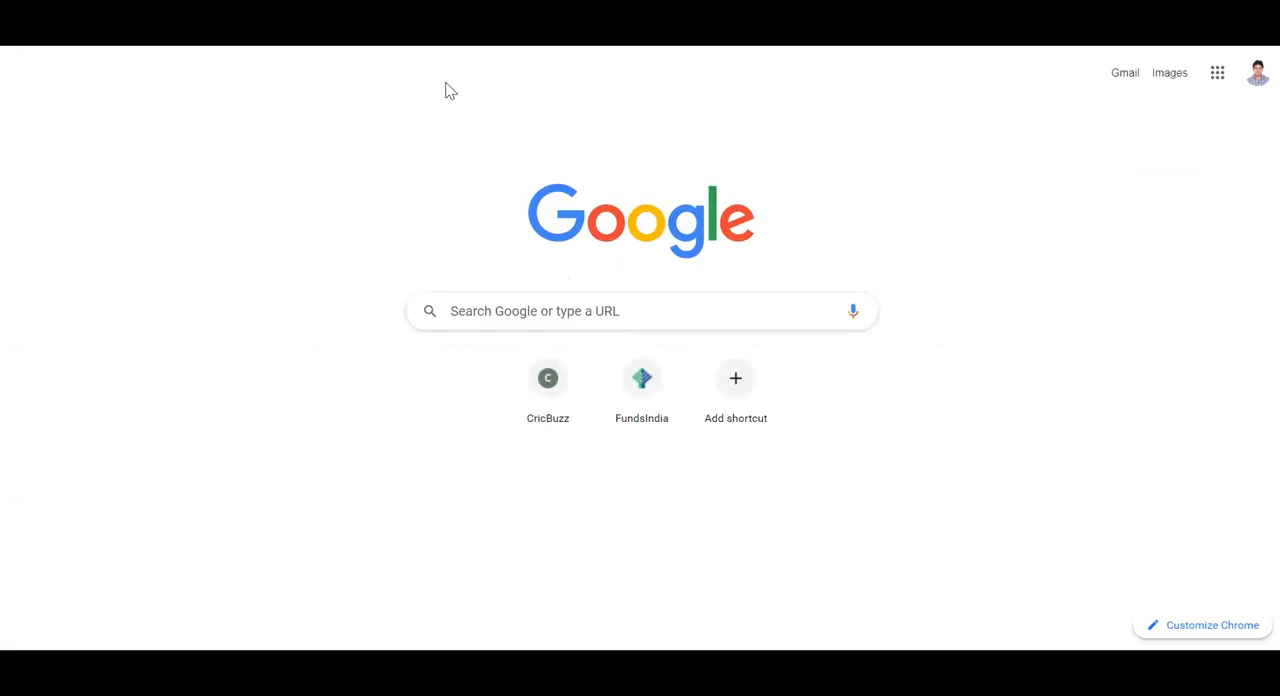
{"action": "mouse_move", "coordinate": [537, 60]}
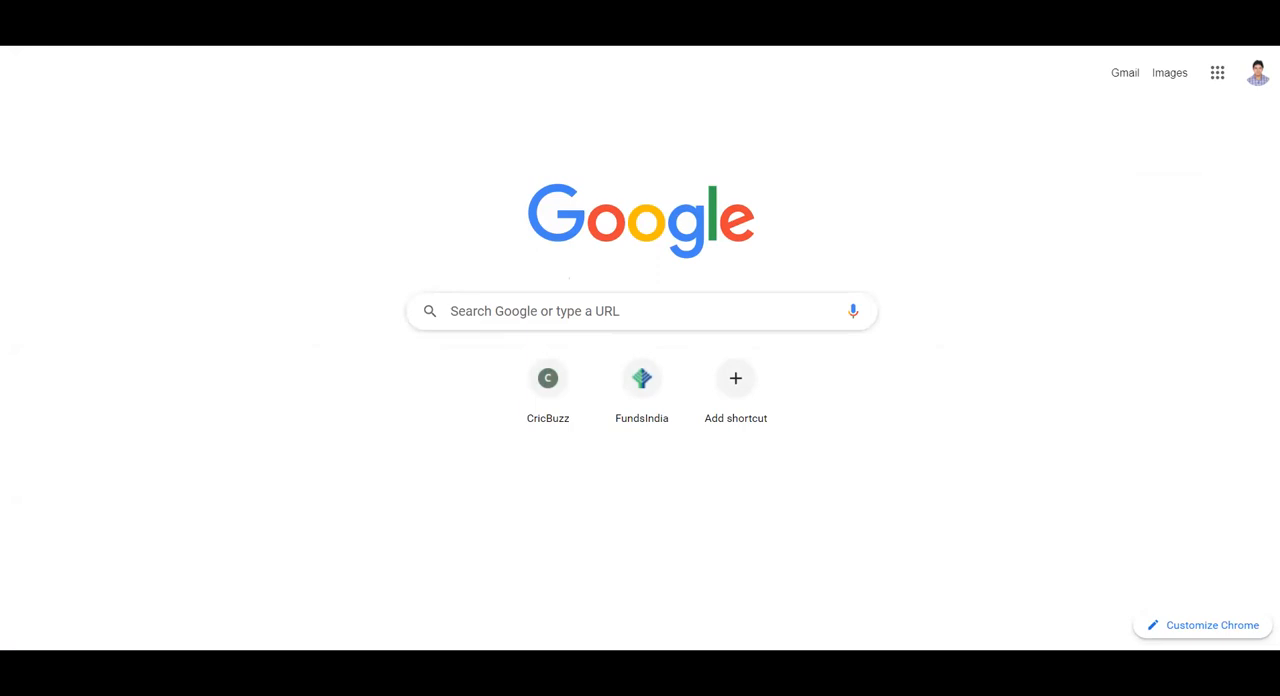
Step: Browse to reqres.in and open the /api/users/2 single-user example request
{"action": "left_click", "coordinate": [230, 28]}
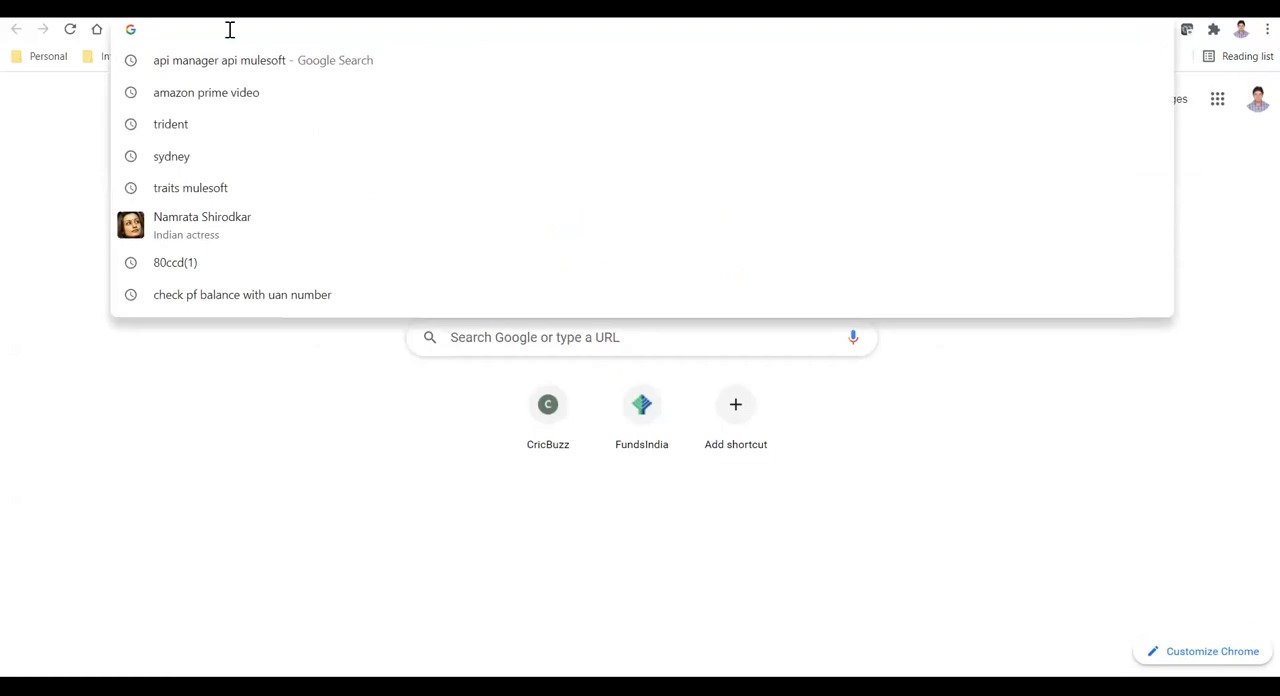
{"action": "type", "text": "reqres.in"}
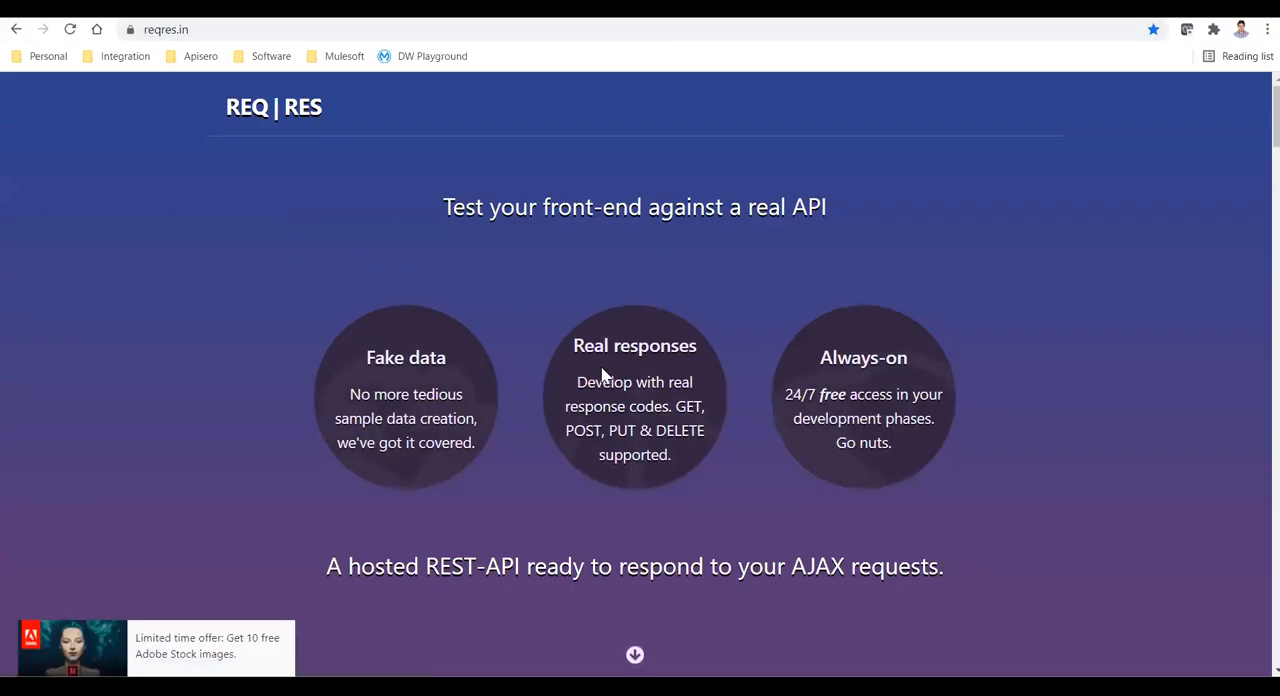
{"action": "scroll", "scroll_direction": "down", "scroll_amount": 3}
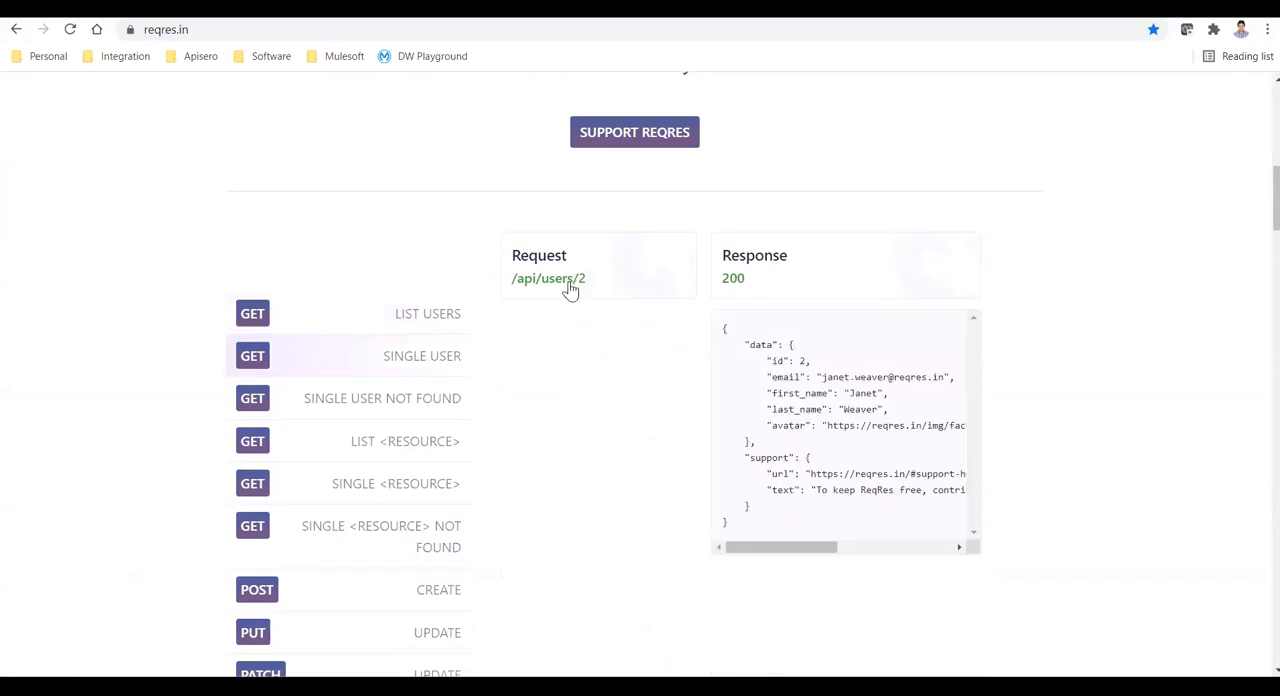
{"action": "left_click", "coordinate": [547, 279]}
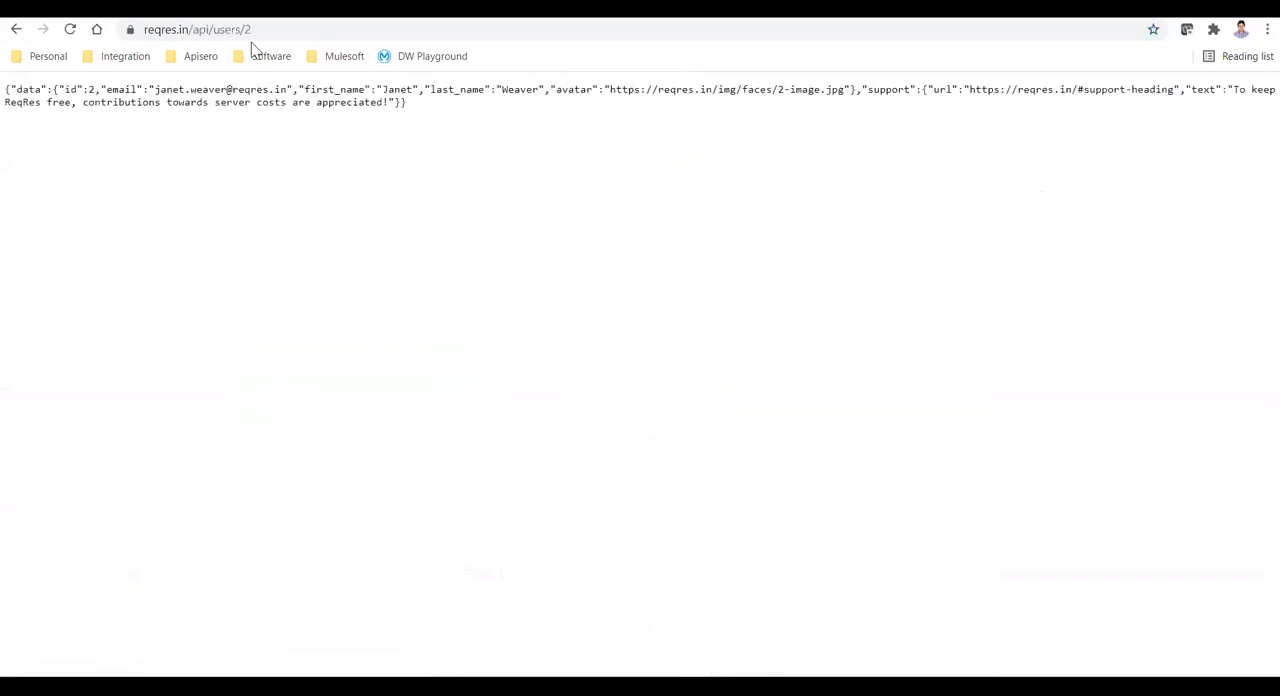
{"action": "left_click", "coordinate": [195, 29]}
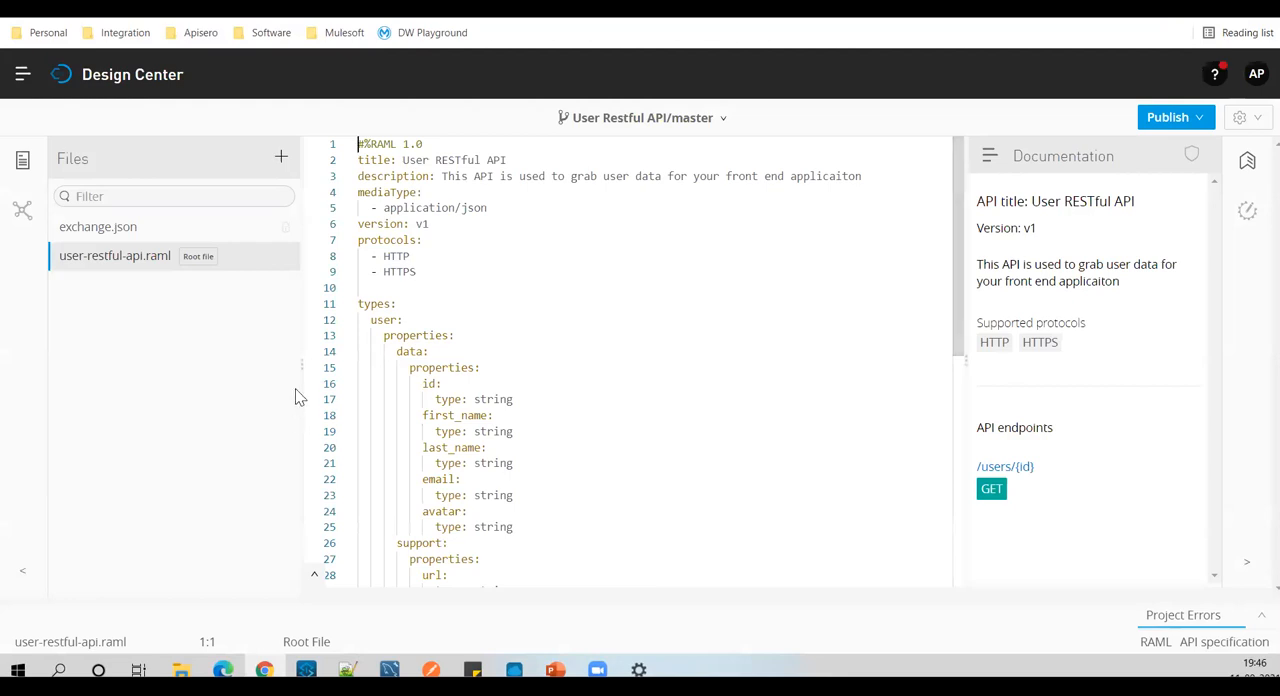
{"action": "mouse_move", "coordinate": [424, 301]}
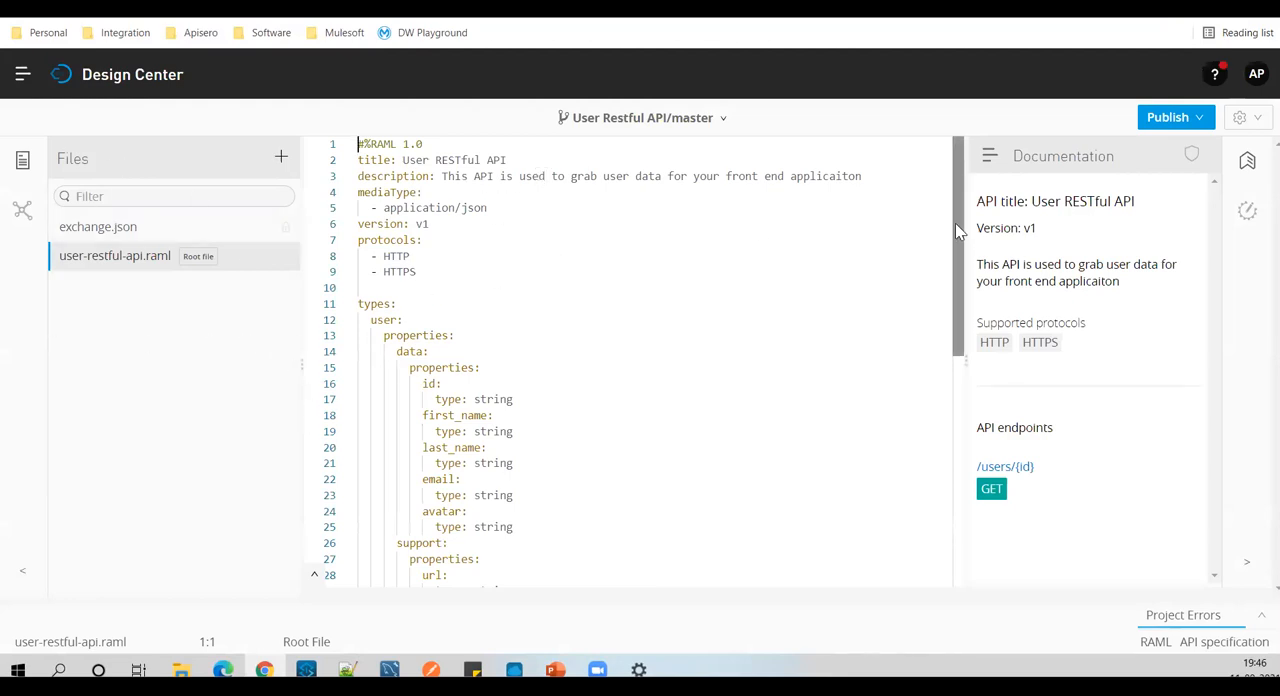
{"action": "scroll", "scroll_direction": "down", "scroll_amount": 3}
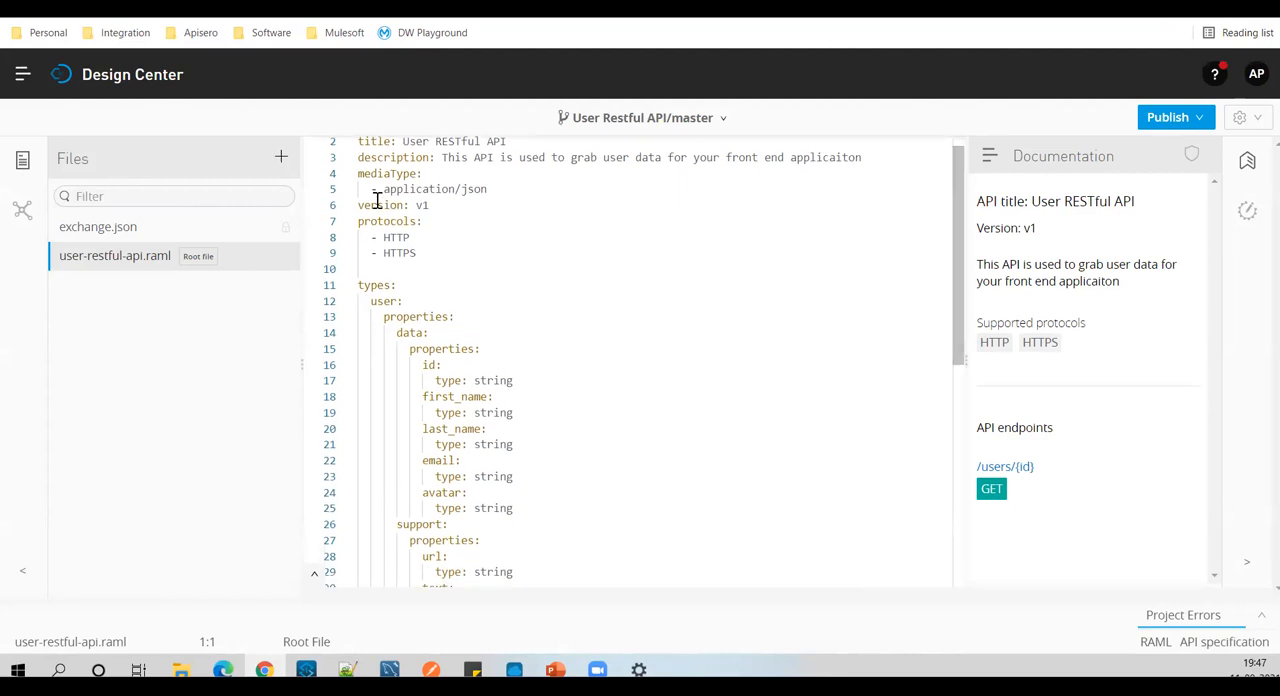
{"action": "scroll", "scroll_direction": "down", "scroll_amount": 3}
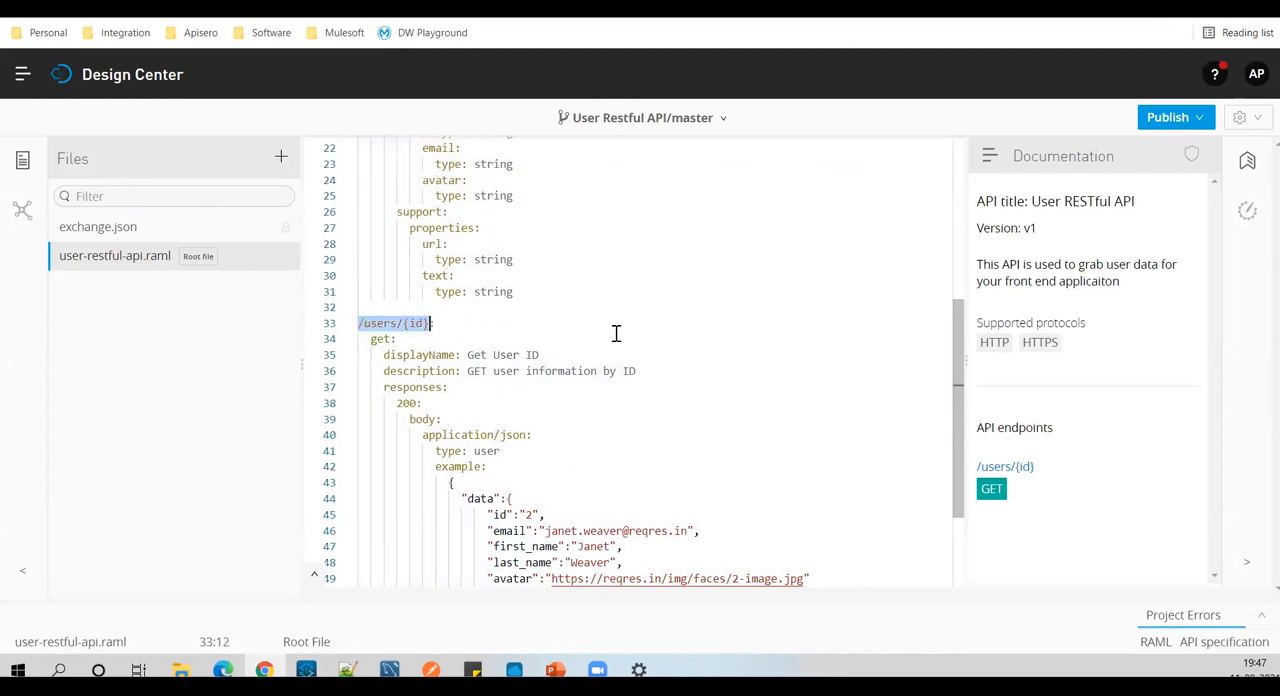
{"action": "scroll", "scroll_direction": "down", "scroll_amount": 3}
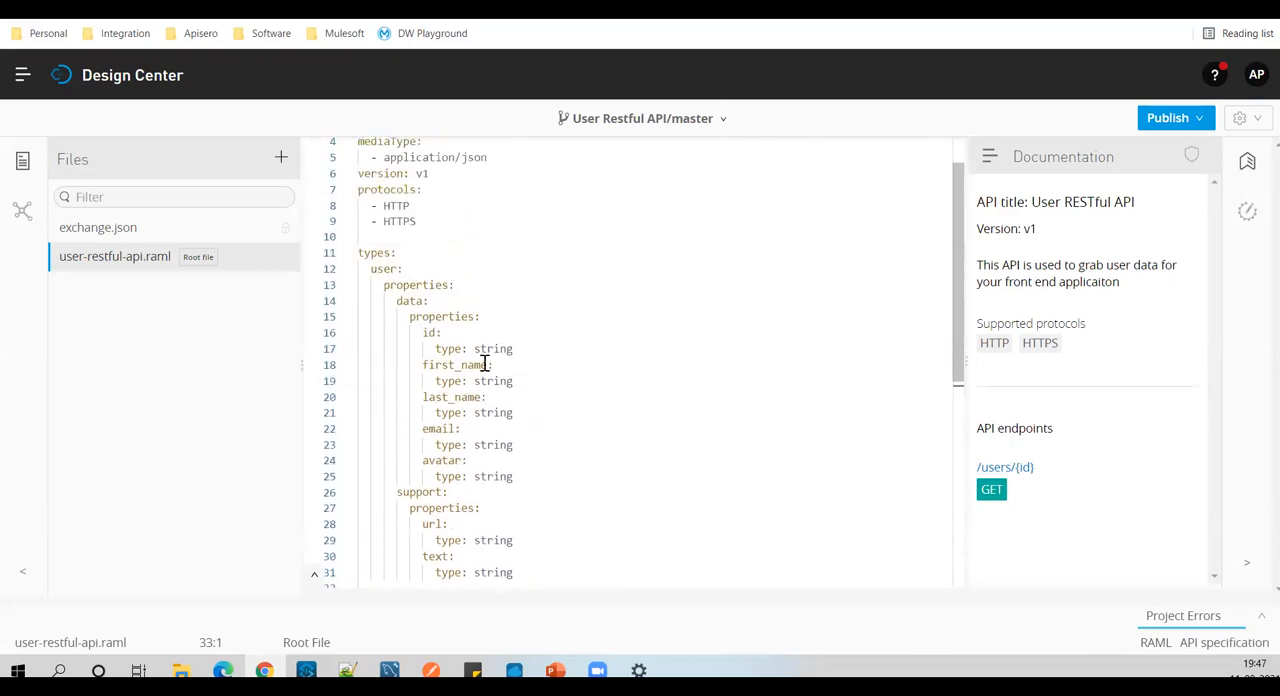
{"action": "double_click", "coordinate": [375, 252]}
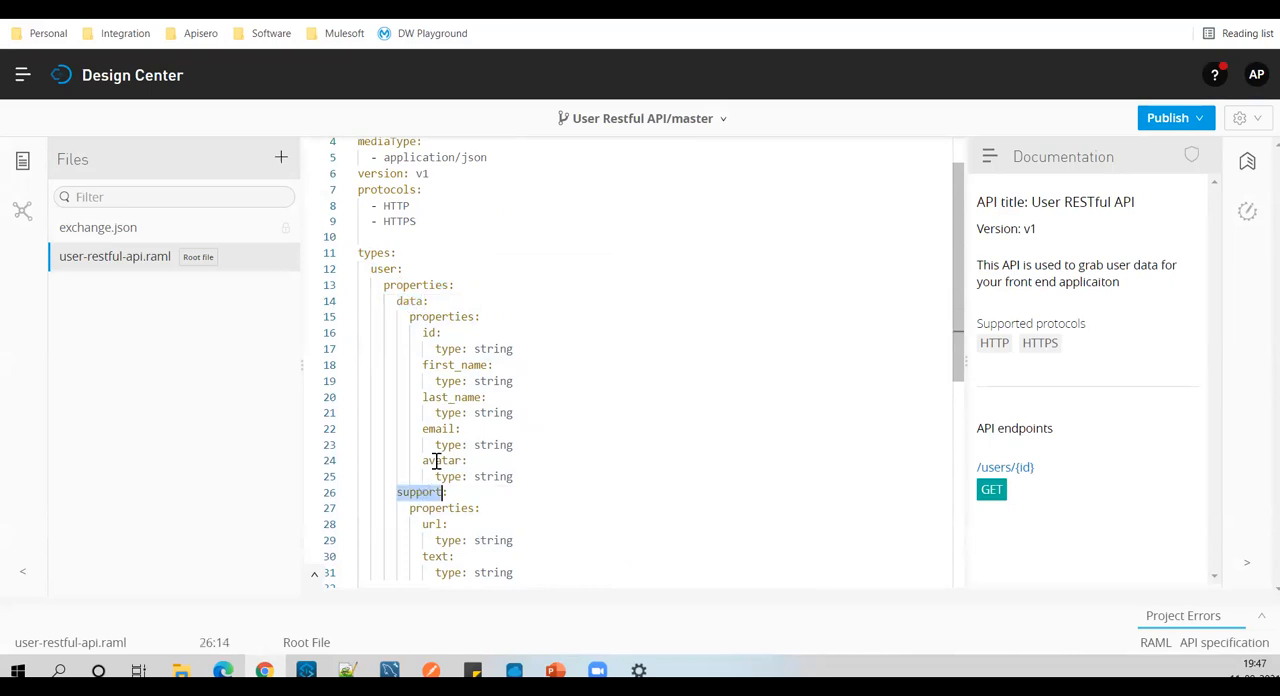
{"action": "mouse_move", "coordinate": [443, 300]}
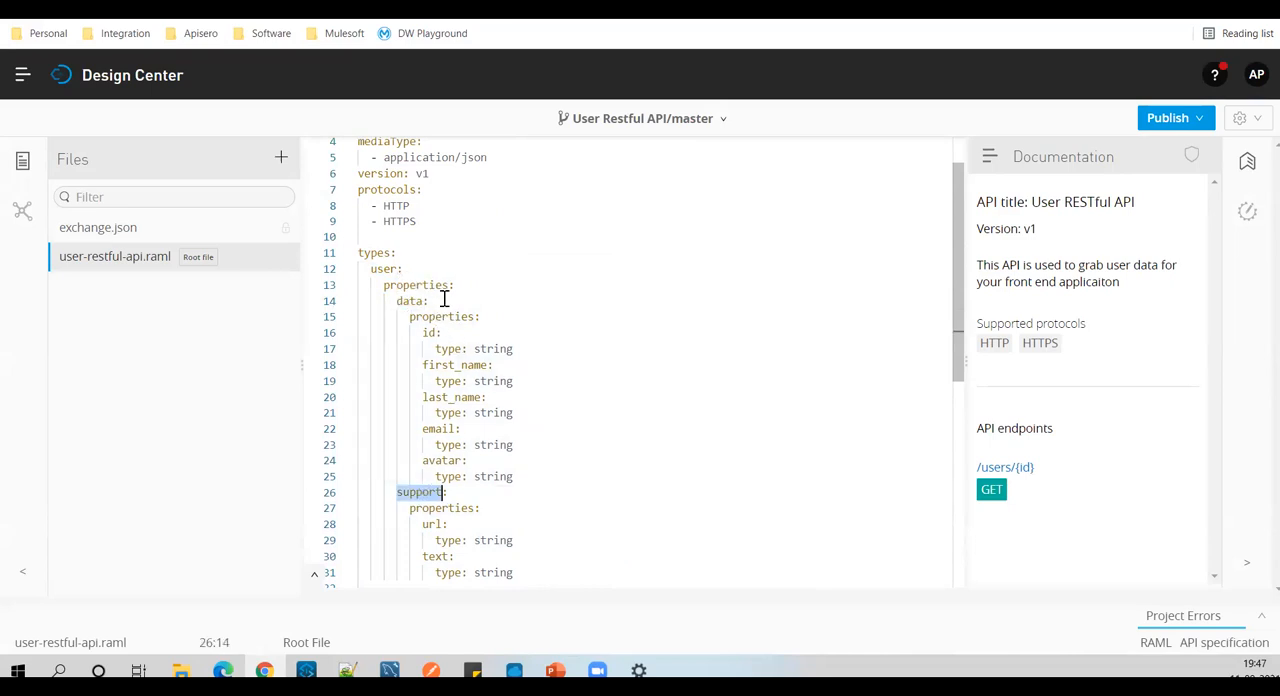
{"action": "mouse_move", "coordinate": [438, 438]}
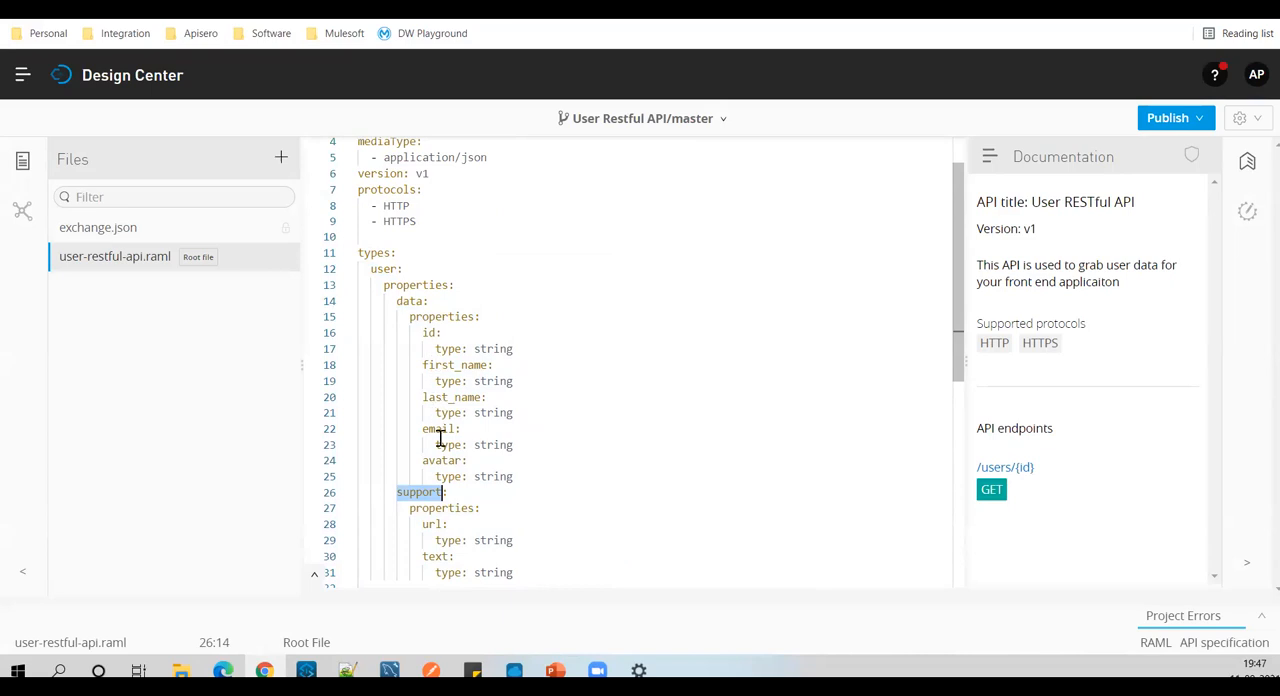
{"action": "scroll", "scroll_direction": "down", "scroll_amount": 3}
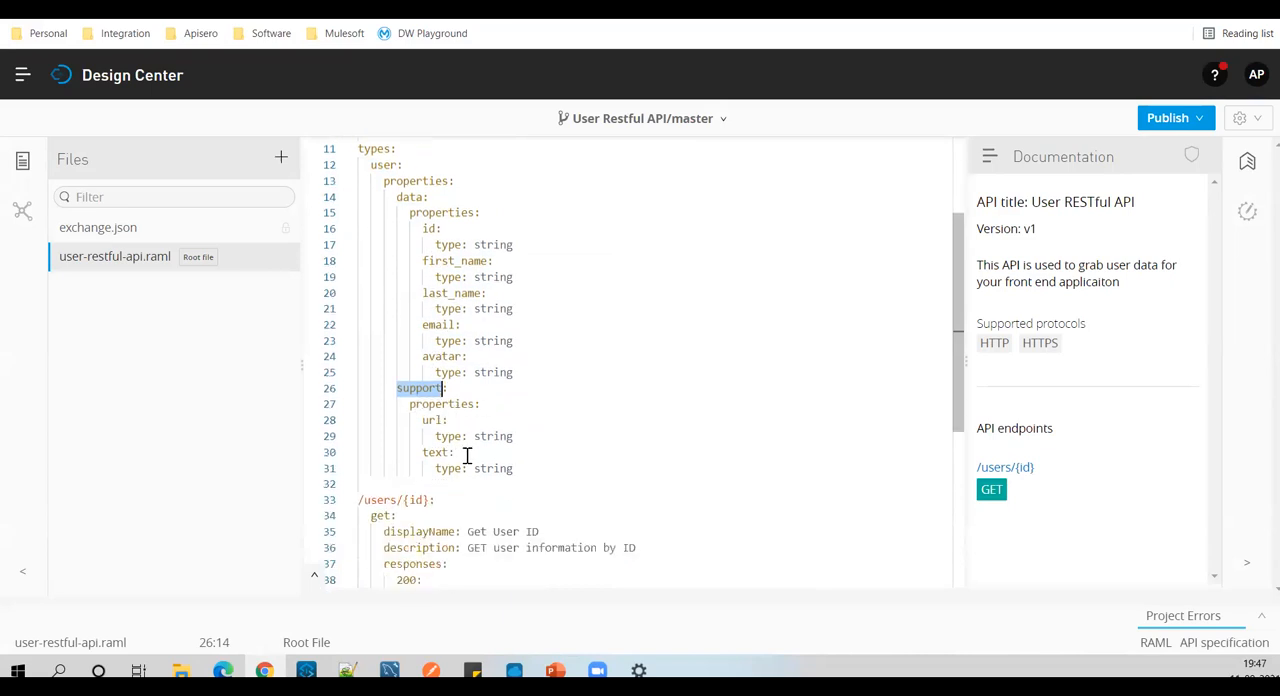
{"action": "scroll", "scroll_direction": "down", "scroll_amount": 3}
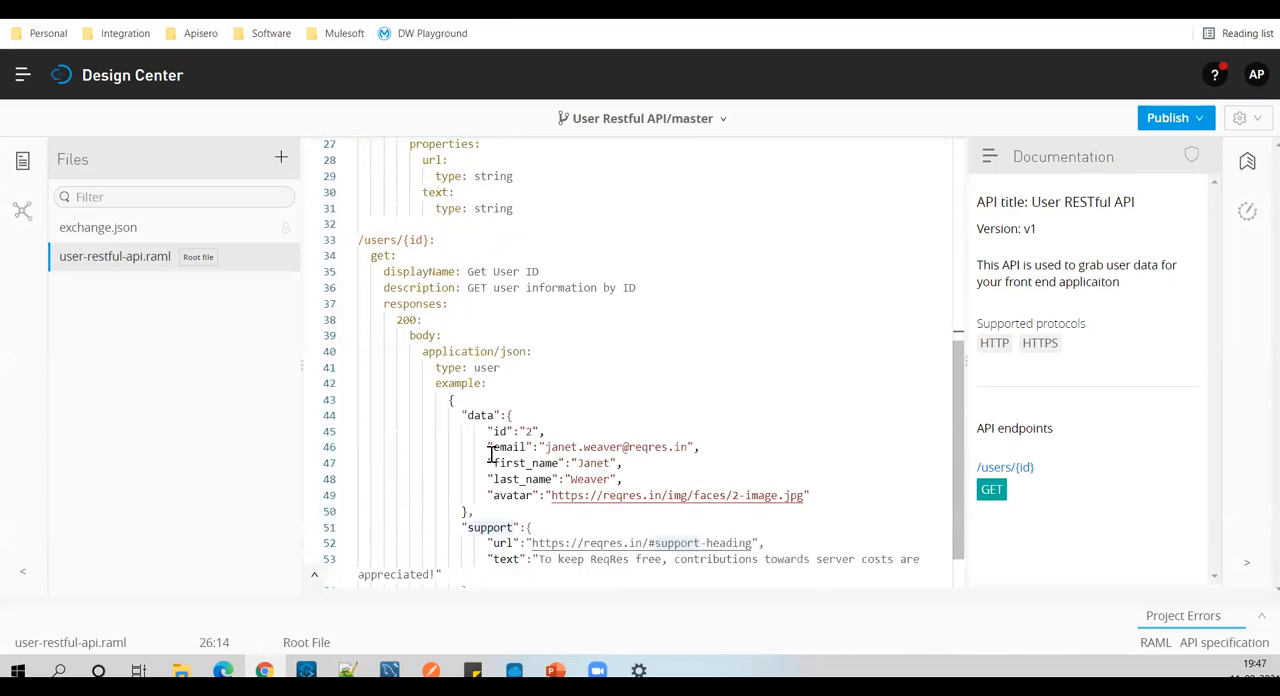
{"action": "scroll", "scroll_direction": "down", "scroll_amount": 3}
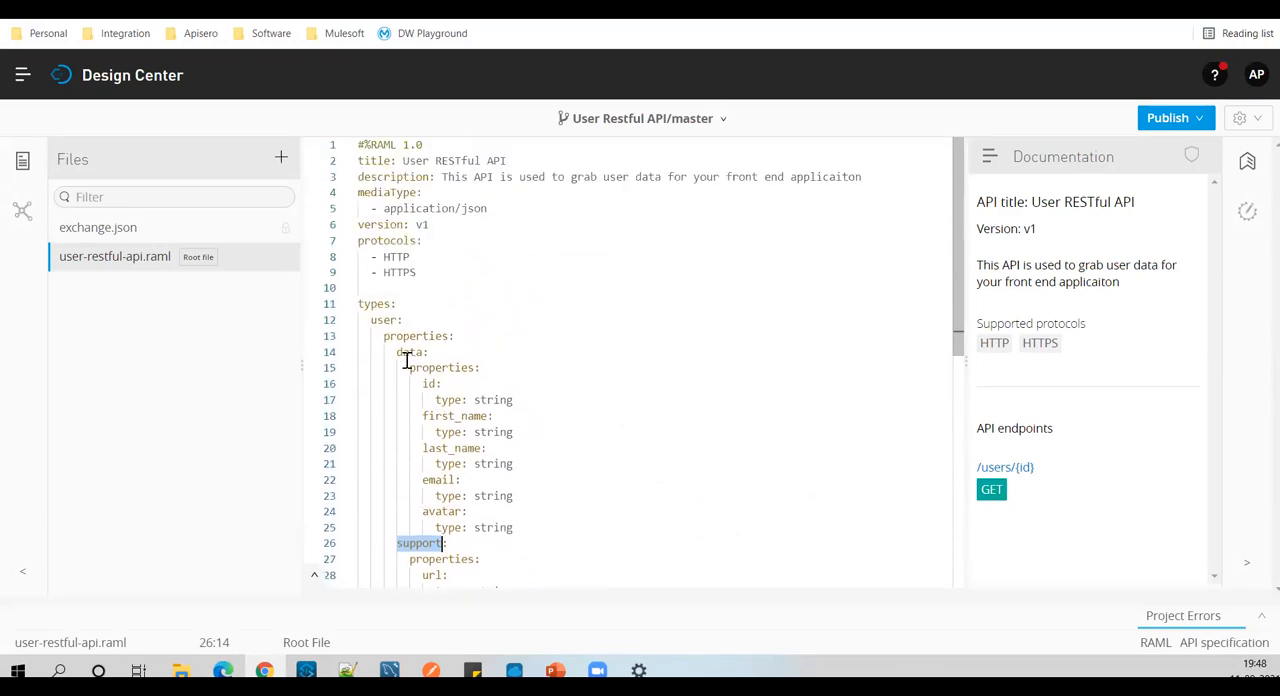
{"action": "mouse_move", "coordinate": [1200, 135]}
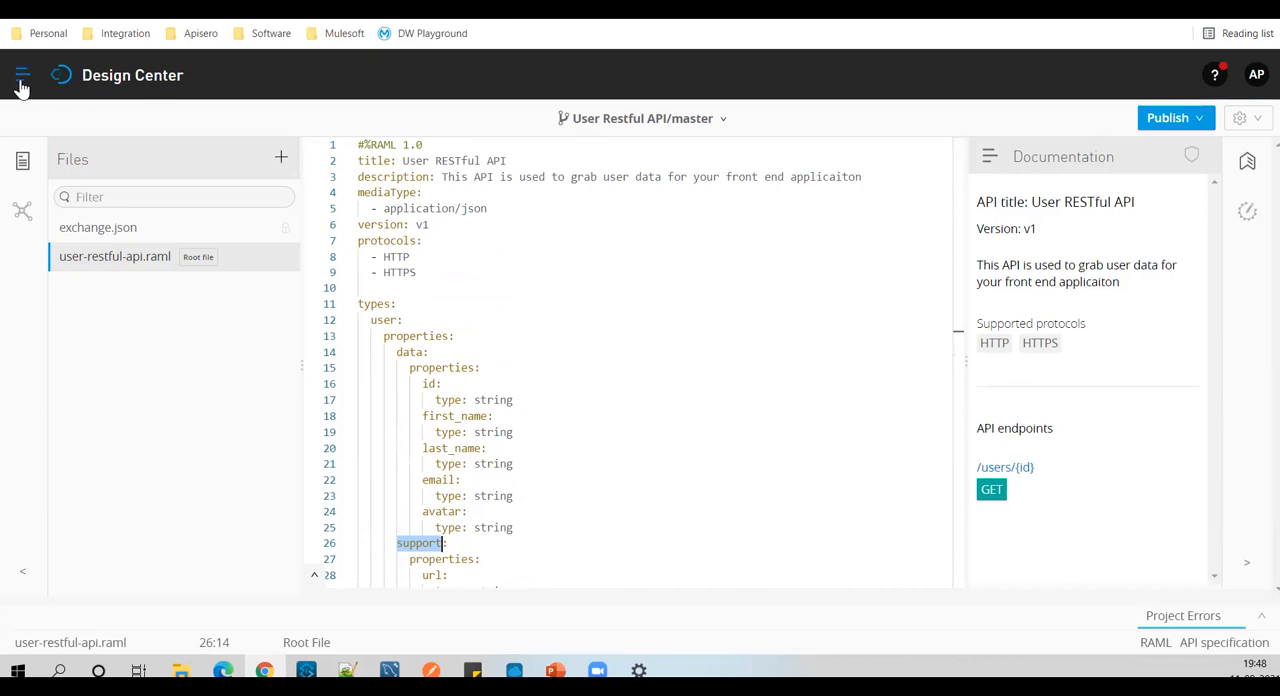
Step: Send a mock GET /users/2 request to Exchange's User Restful API, getting 200 OK
{"action": "left_click", "coordinate": [22, 75]}
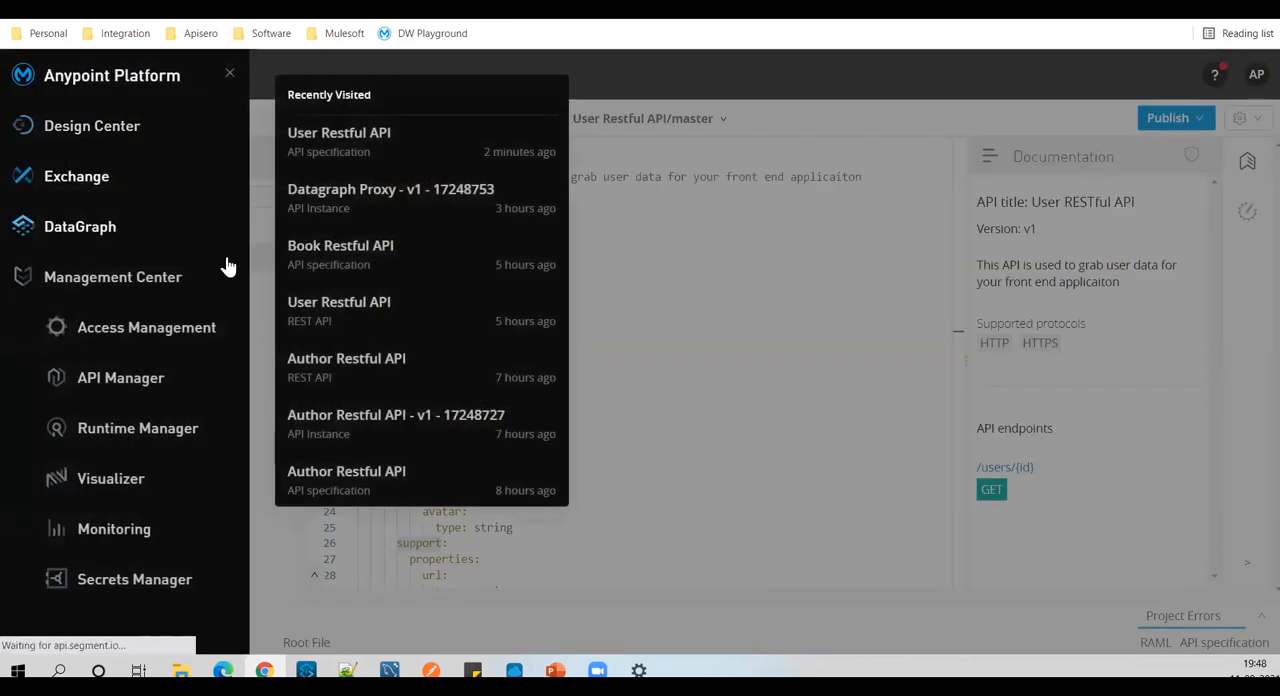
{"action": "left_click", "coordinate": [76, 176]}
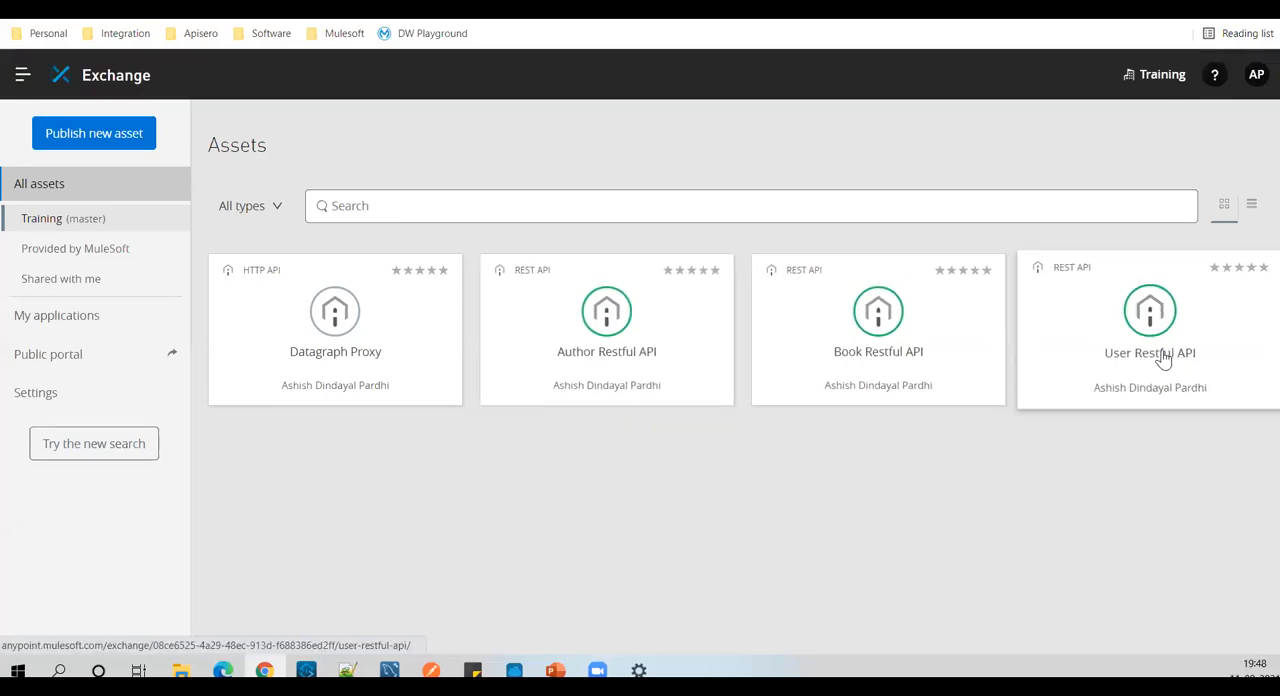
{"action": "left_click", "coordinate": [1149, 330]}
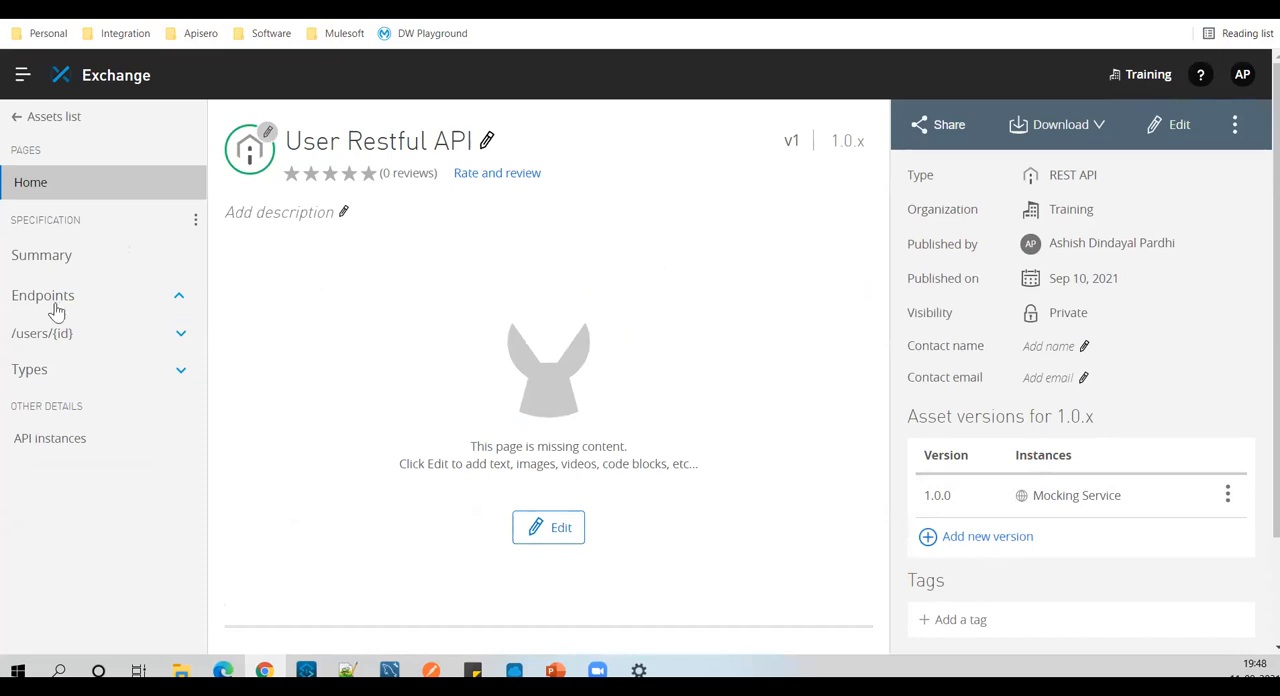
{"action": "left_click", "coordinate": [42, 333]}
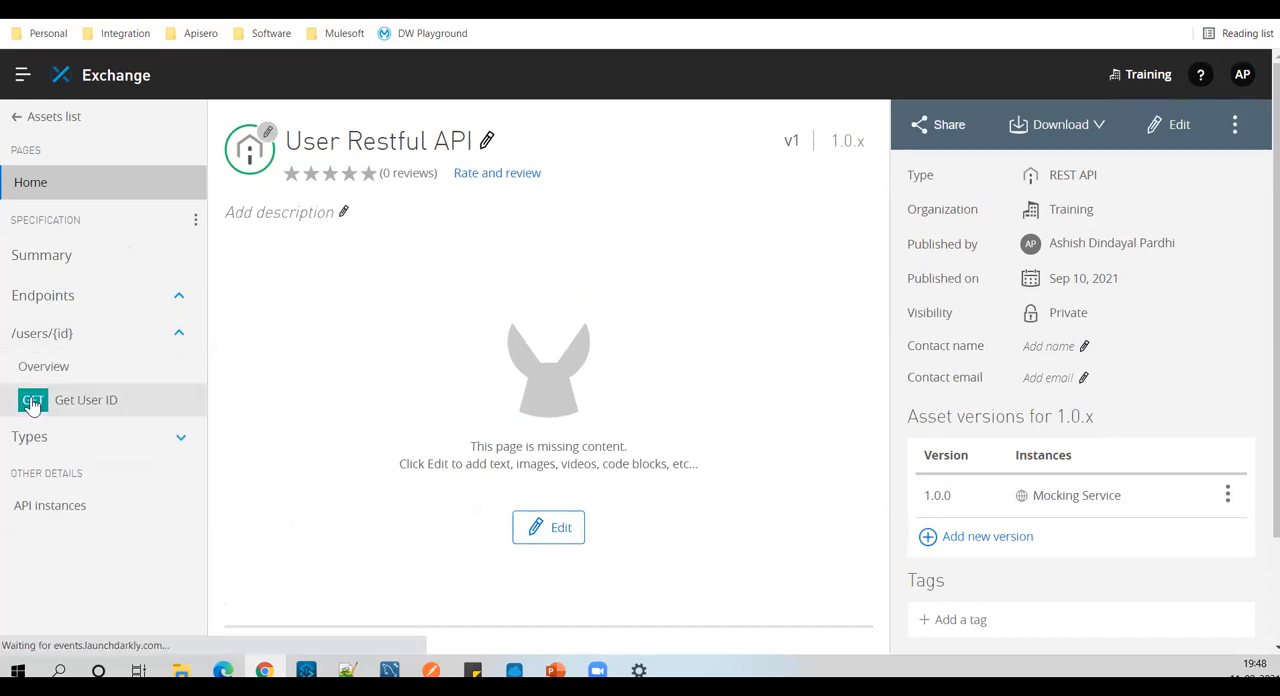
{"action": "left_click", "coordinate": [86, 399]}
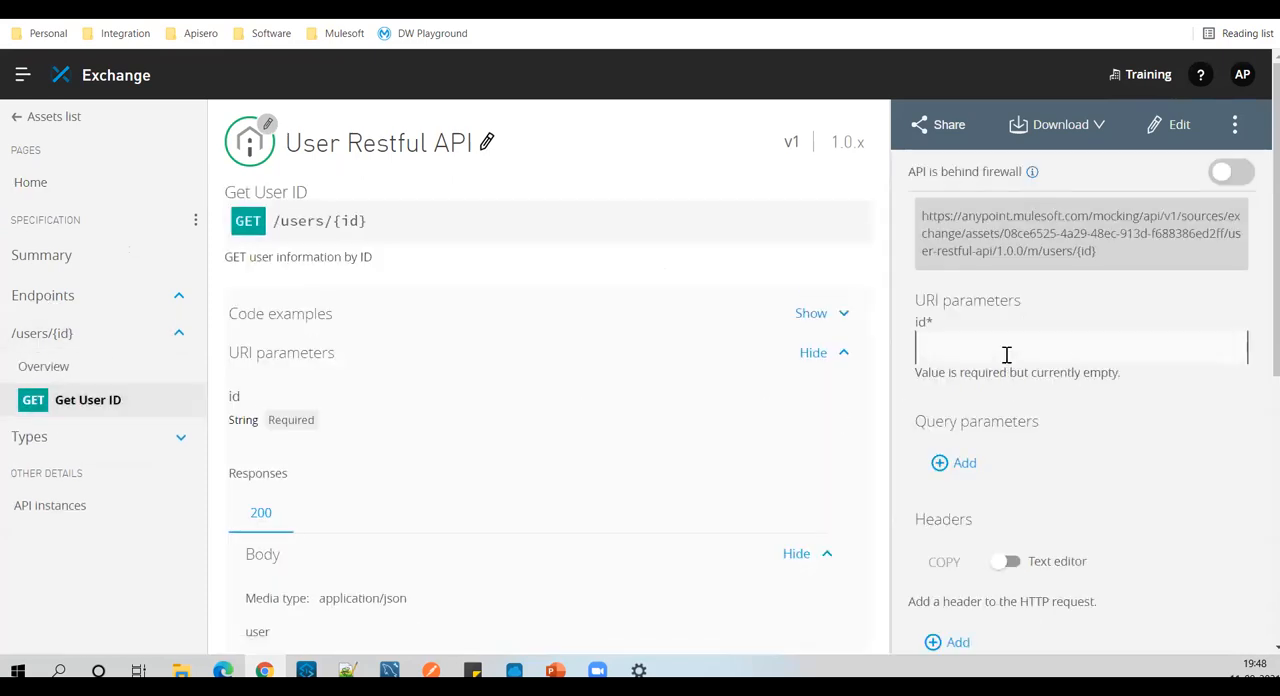
{"action": "type", "text": "2"}
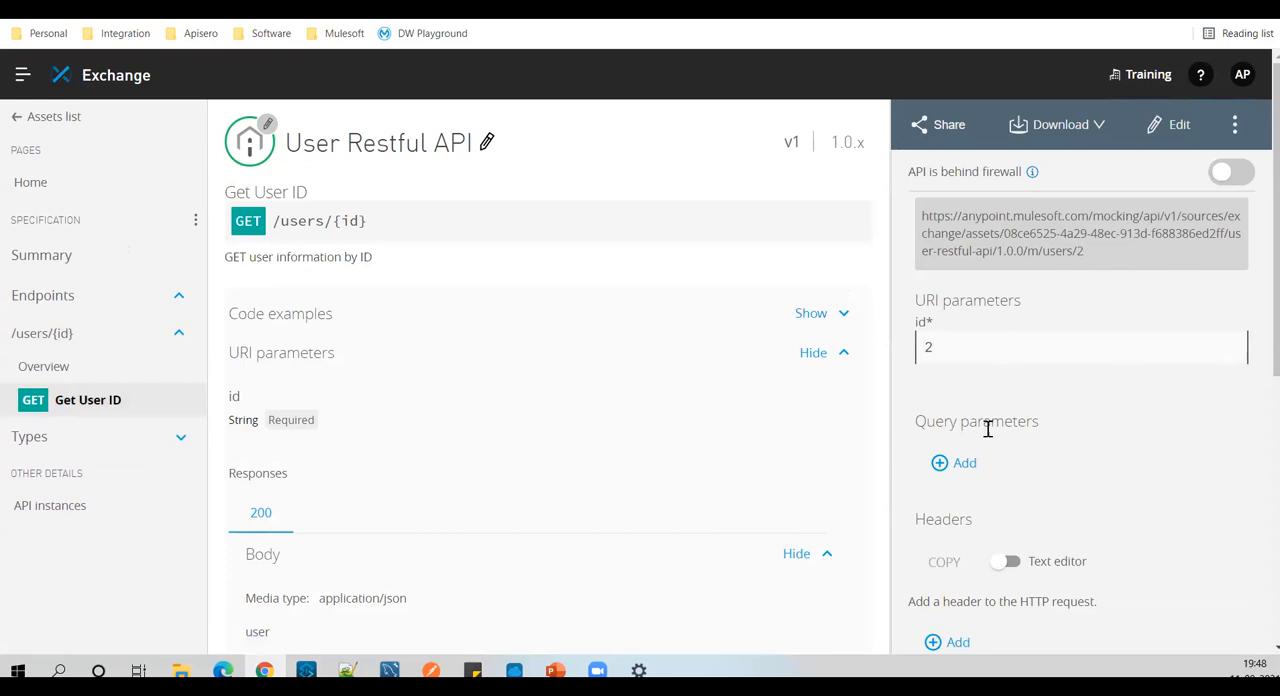
{"action": "left_click", "coordinate": [943, 440]}
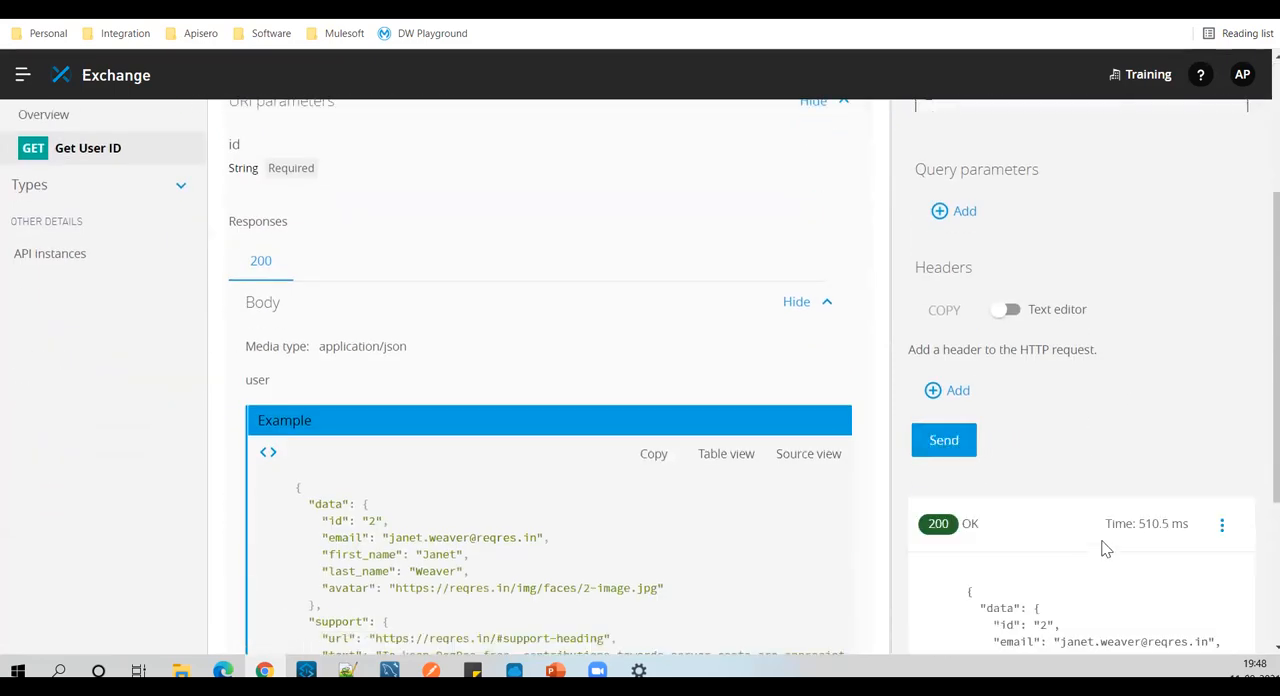
{"action": "scroll", "scroll_direction": "down", "scroll_amount": 3}
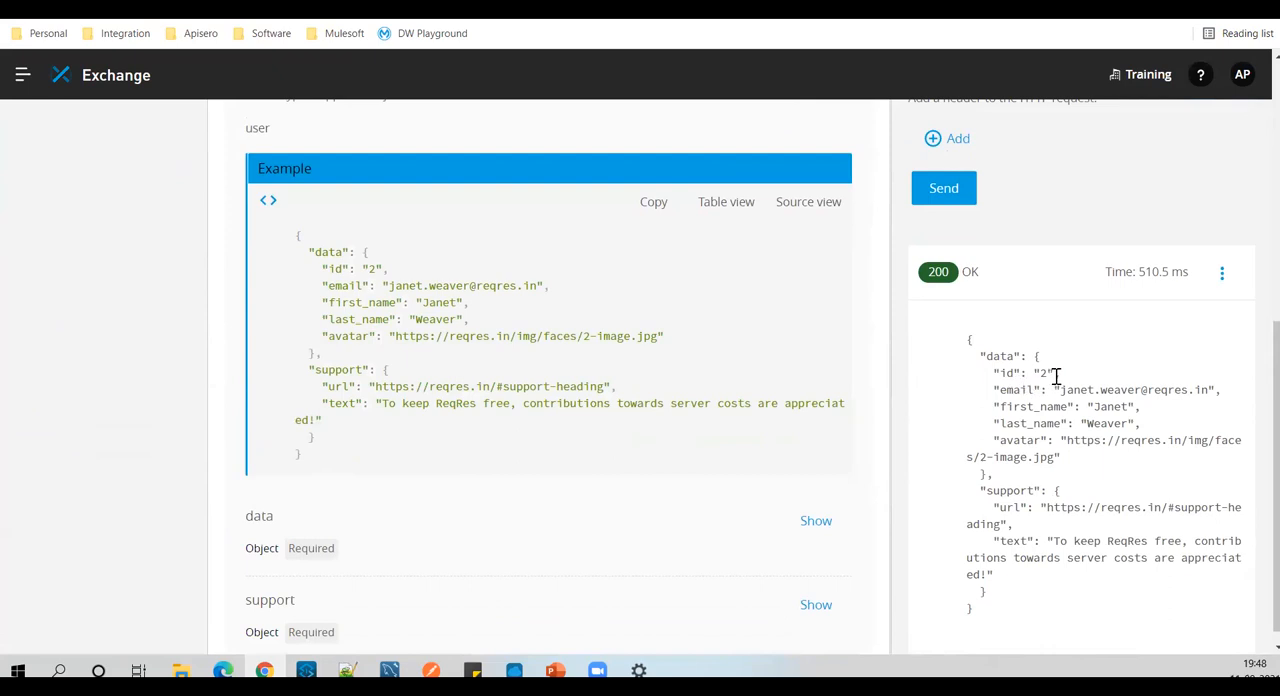
{"action": "mouse_move", "coordinate": [781, 470]}
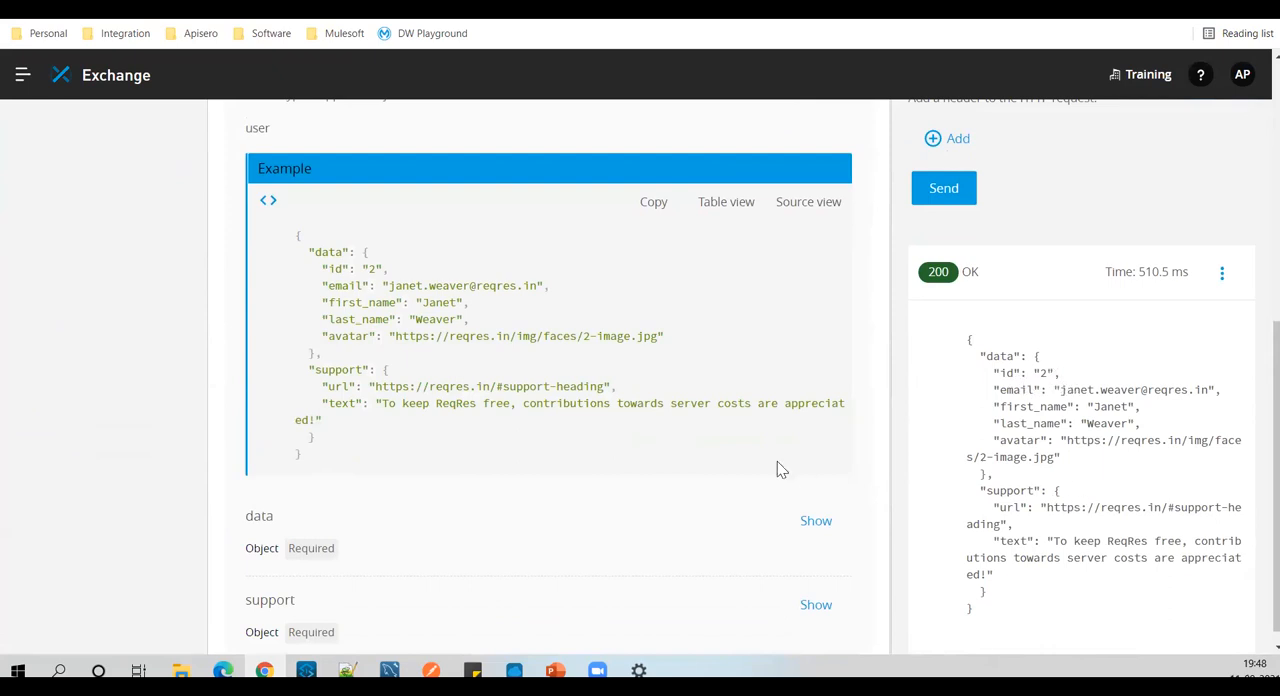
{"action": "mouse_move", "coordinate": [40, 80]}
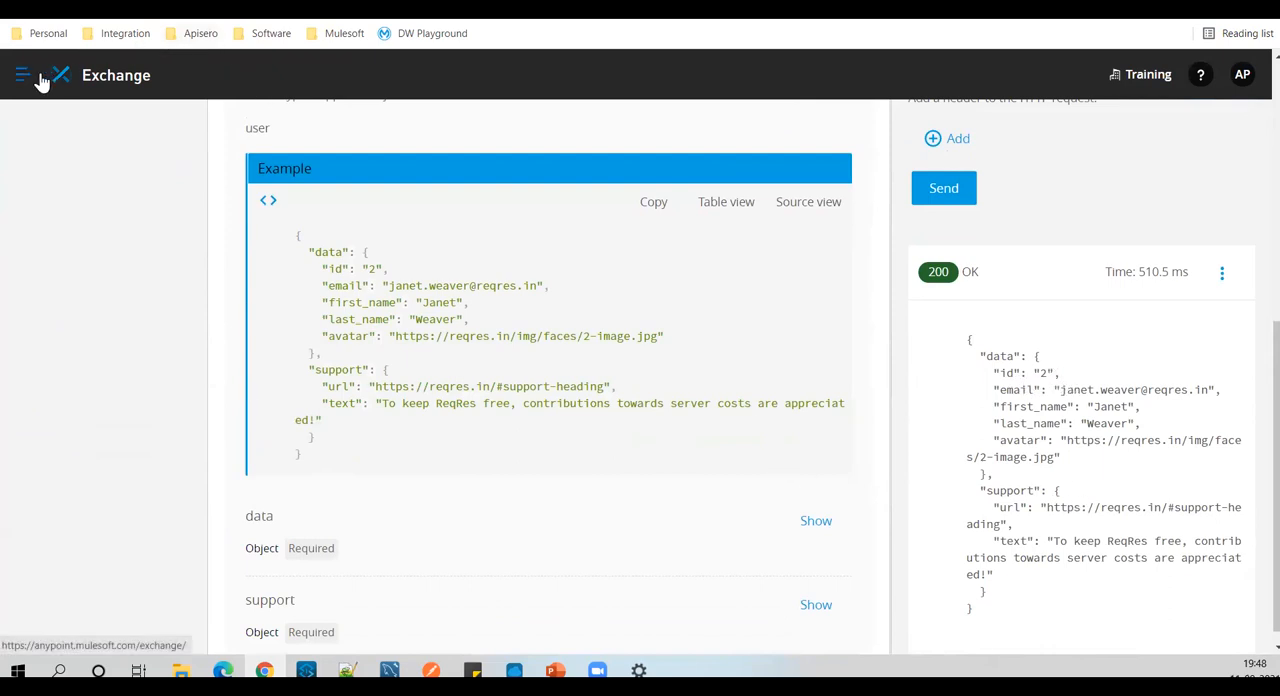
Step: Start DataGraph's Add API wizard and select the User Restful API
{"action": "left_click", "coordinate": [22, 74]}
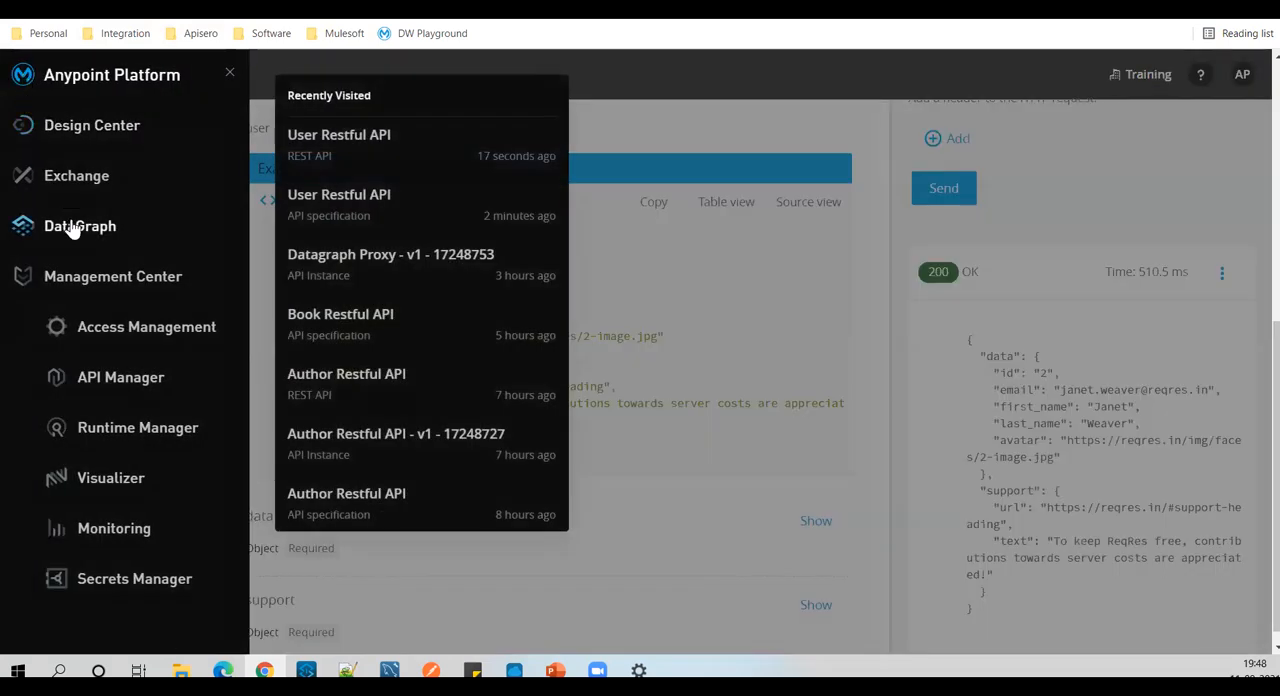
{"action": "left_click", "coordinate": [79, 225]}
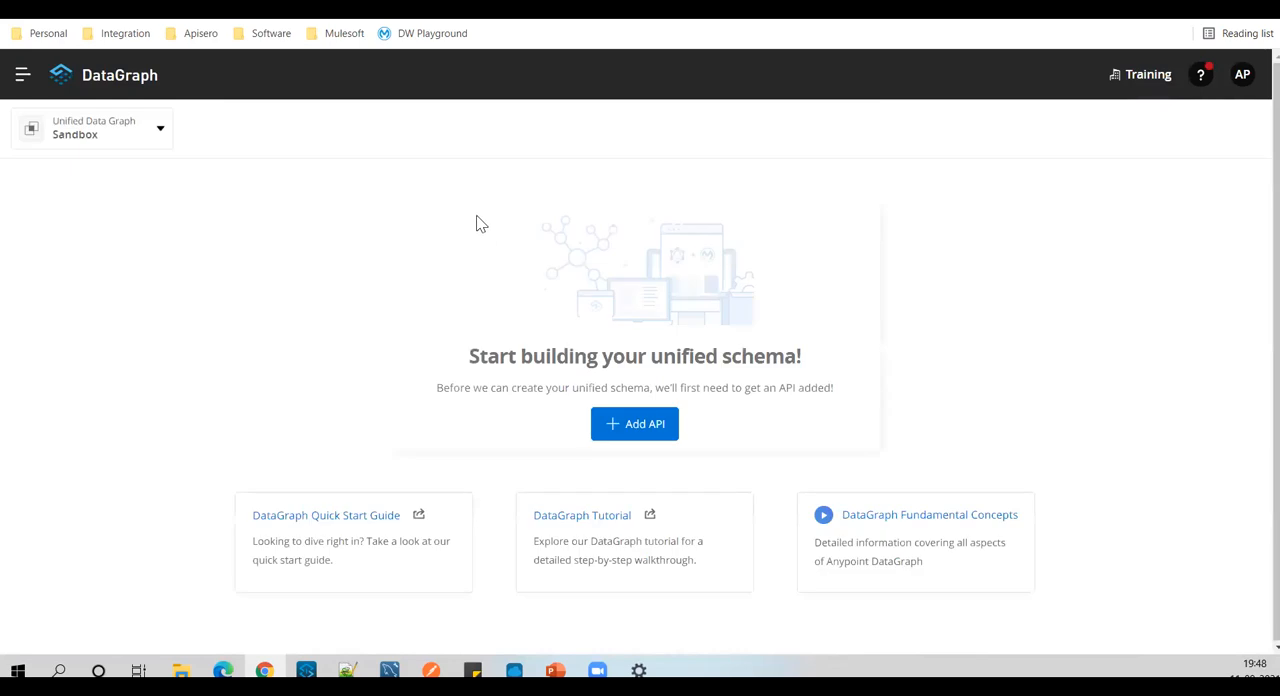
{"action": "mouse_move", "coordinate": [392, 246]}
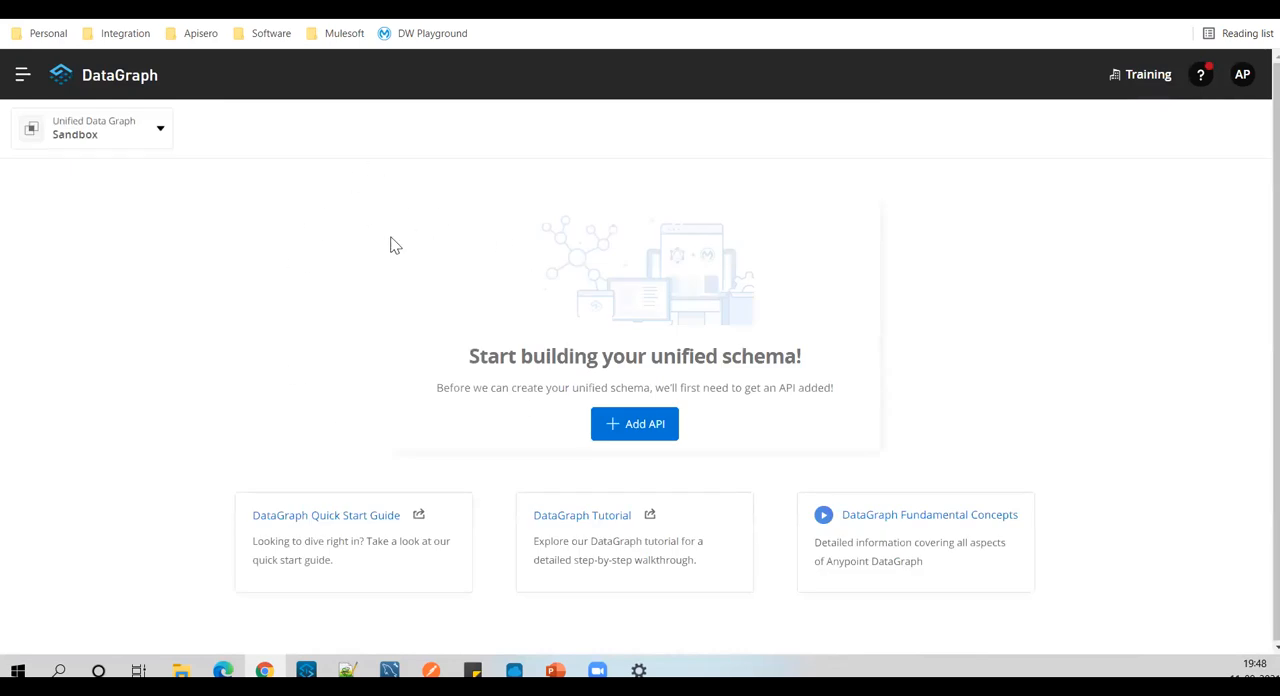
{"action": "mouse_move", "coordinate": [660, 449]}
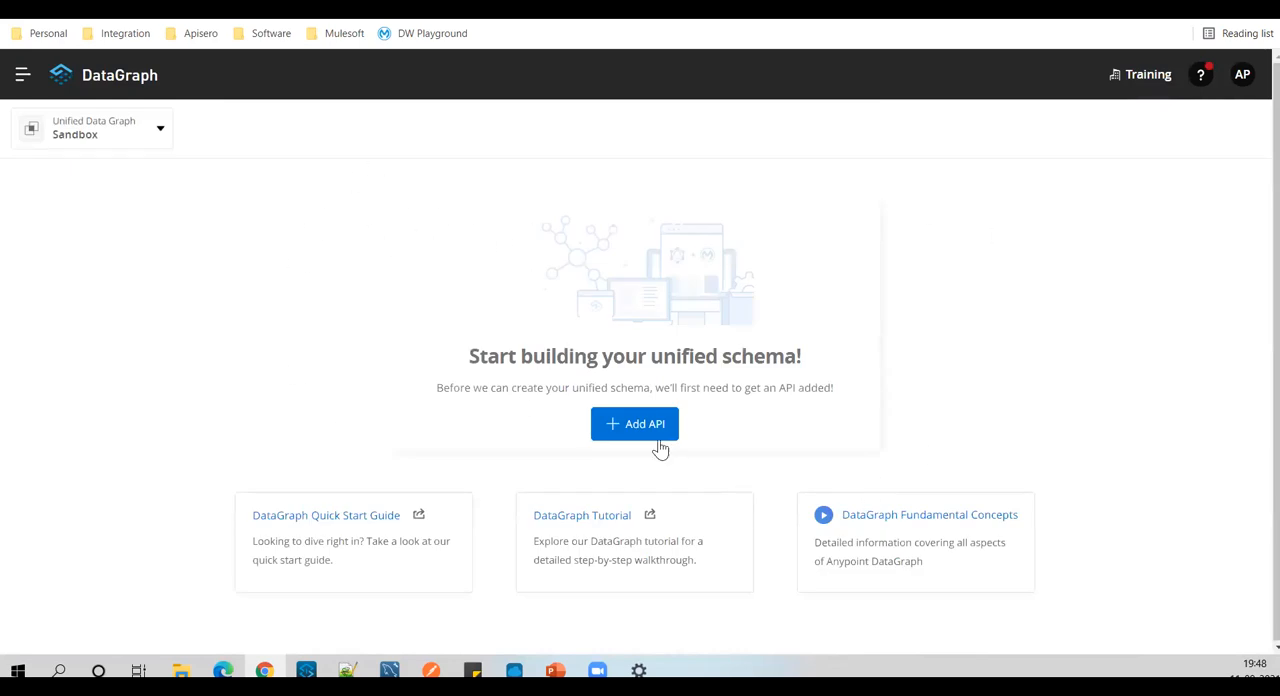
{"action": "left_click", "coordinate": [634, 423]}
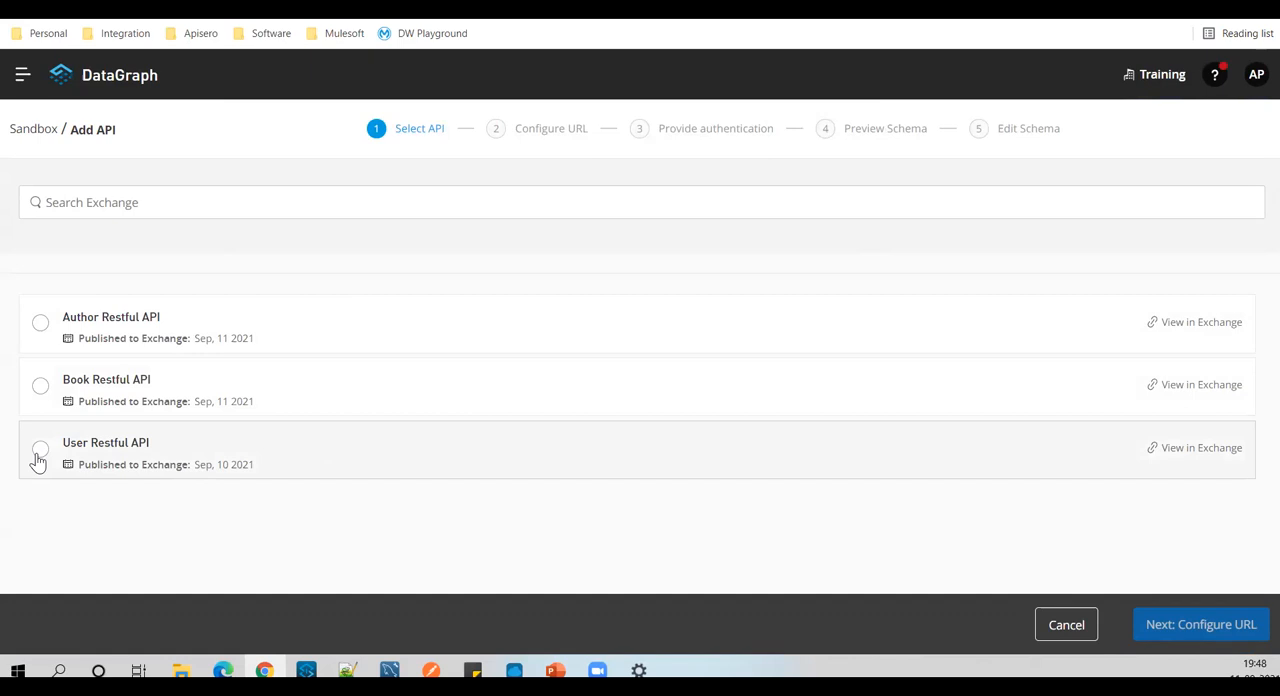
{"action": "left_click", "coordinate": [40, 449]}
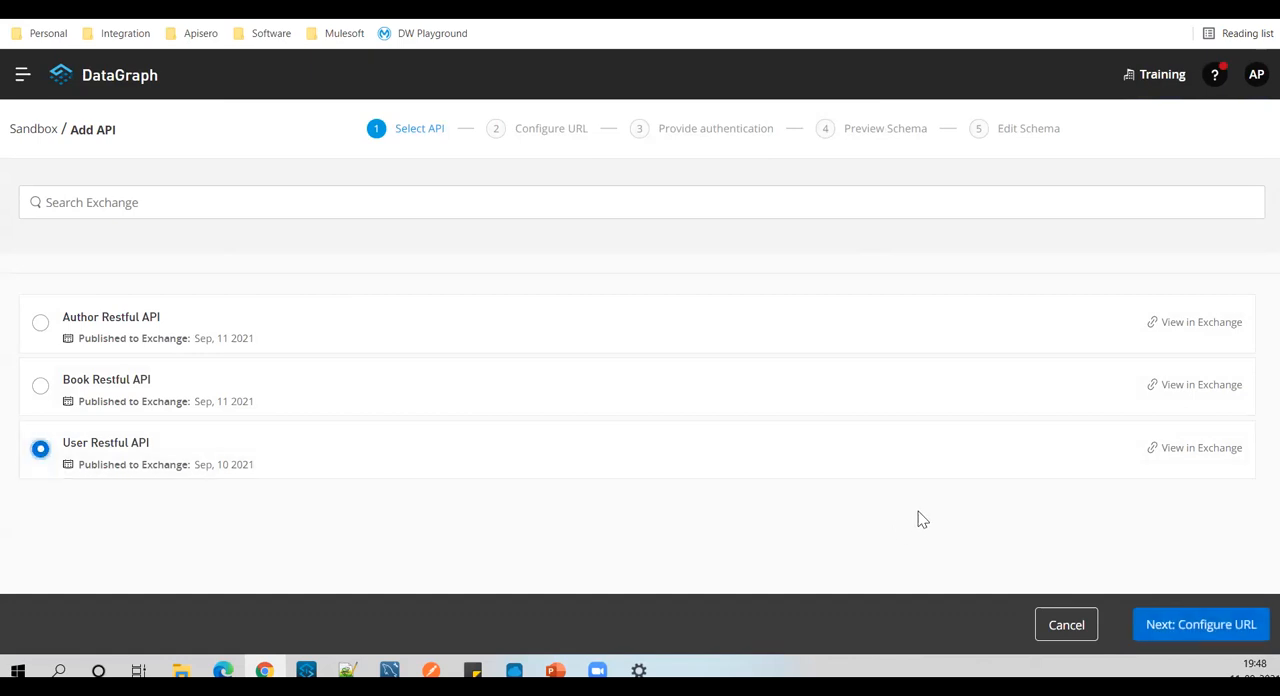
{"action": "mouse_move", "coordinate": [141, 484]}
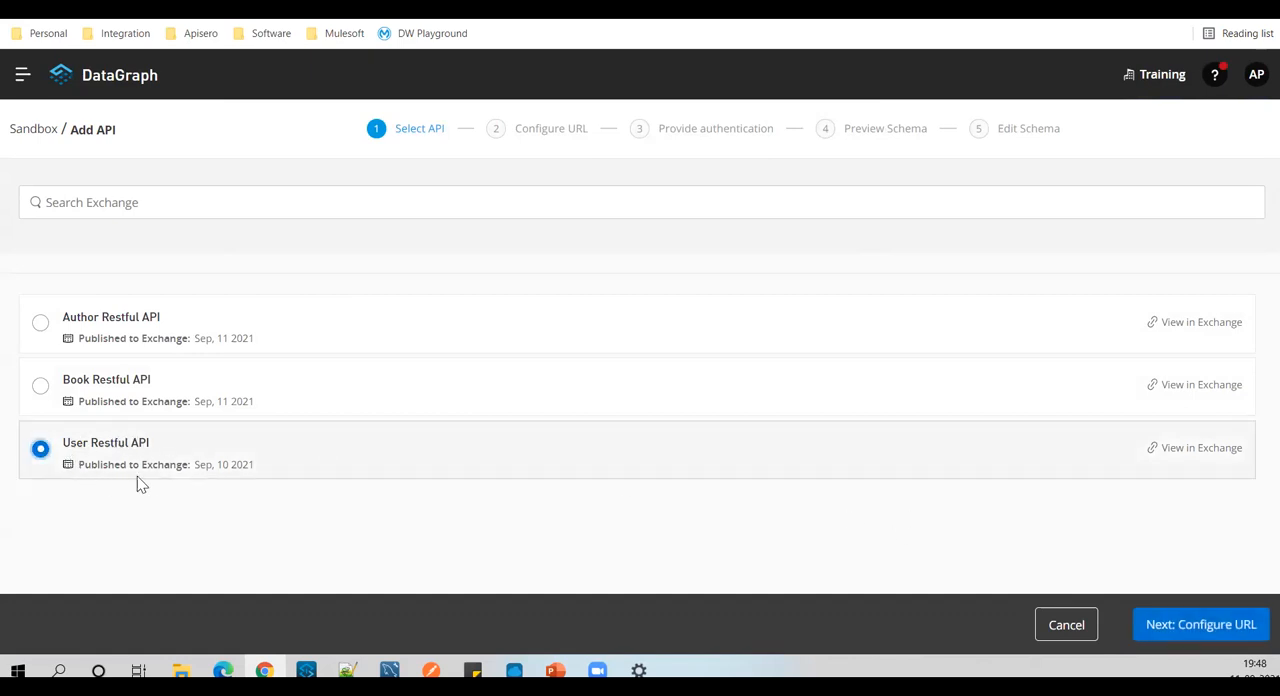
{"action": "mouse_move", "coordinate": [929, 566]}
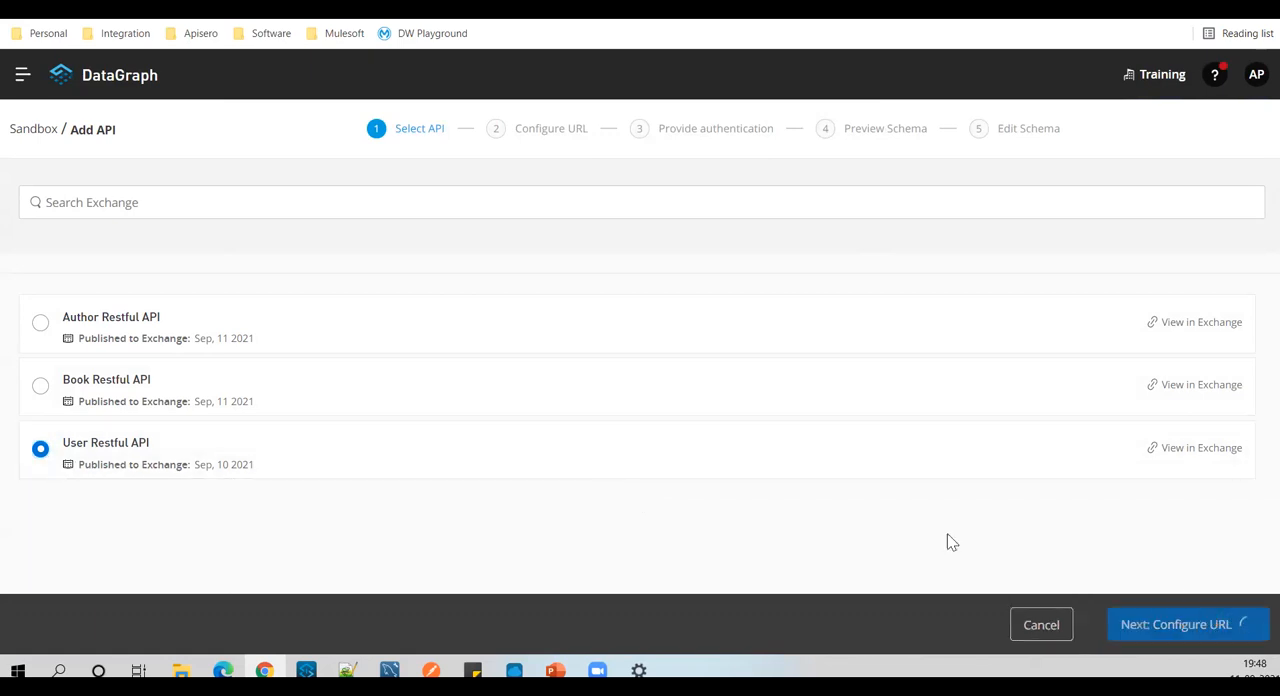
{"action": "left_click", "coordinate": [1186, 624]}
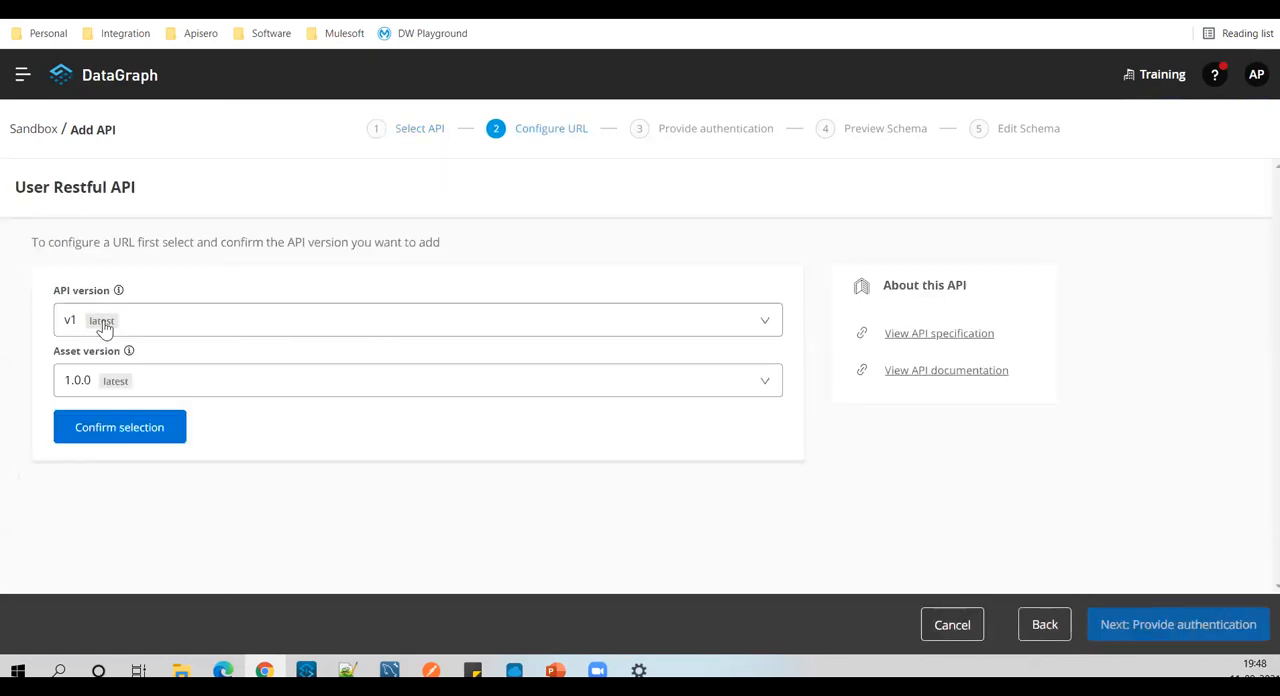
{"action": "mouse_move", "coordinate": [113, 413]}
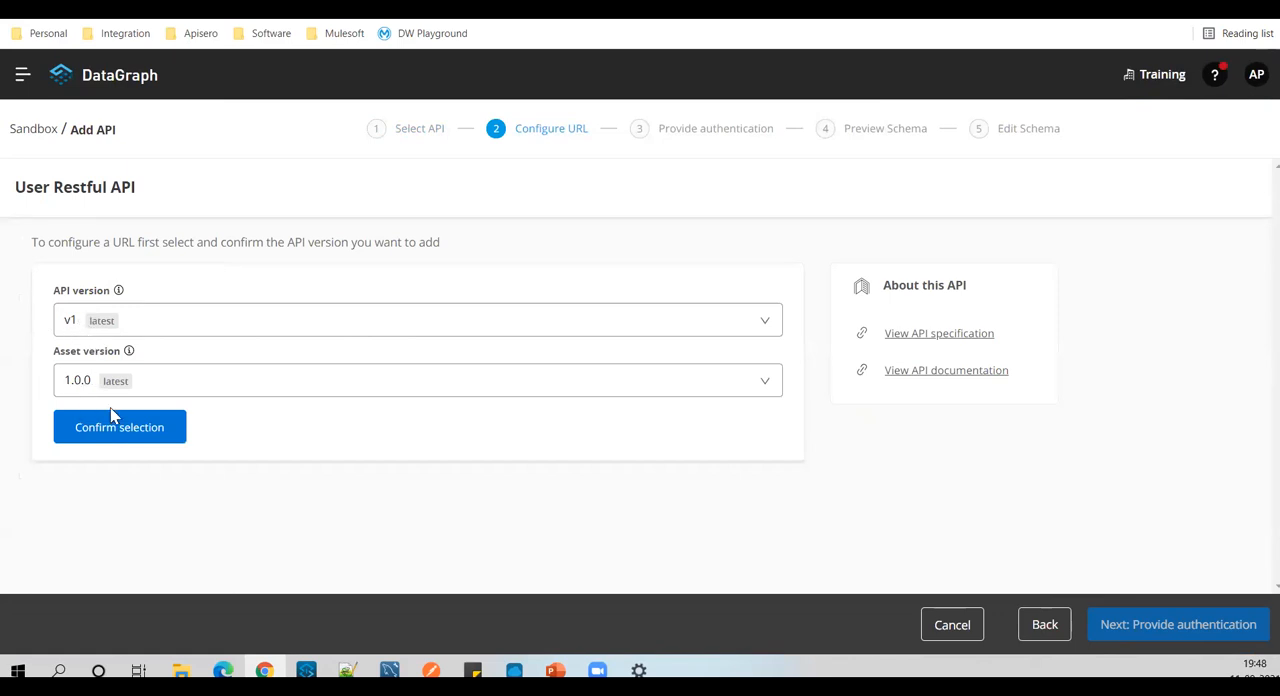
{"action": "left_click", "coordinate": [119, 427]}
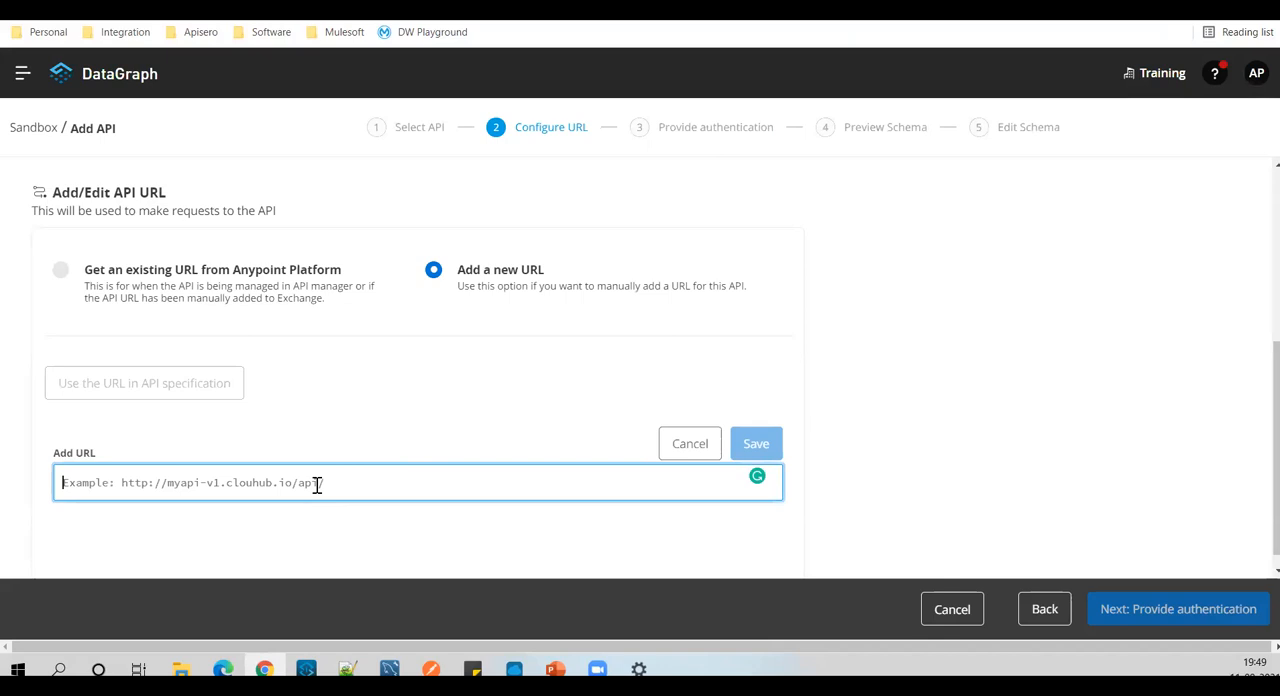
{"action": "type", "text": "https://reqres.in/api/users/2"}
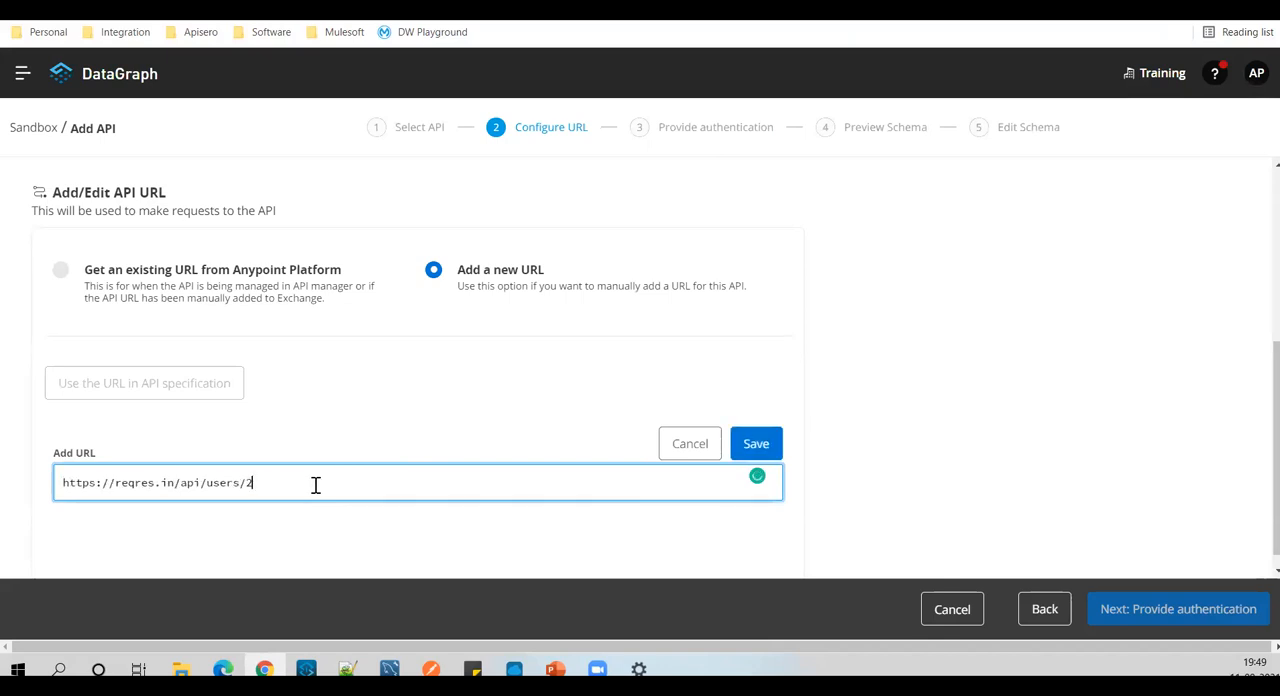
{"action": "key", "text": "Backspace"}
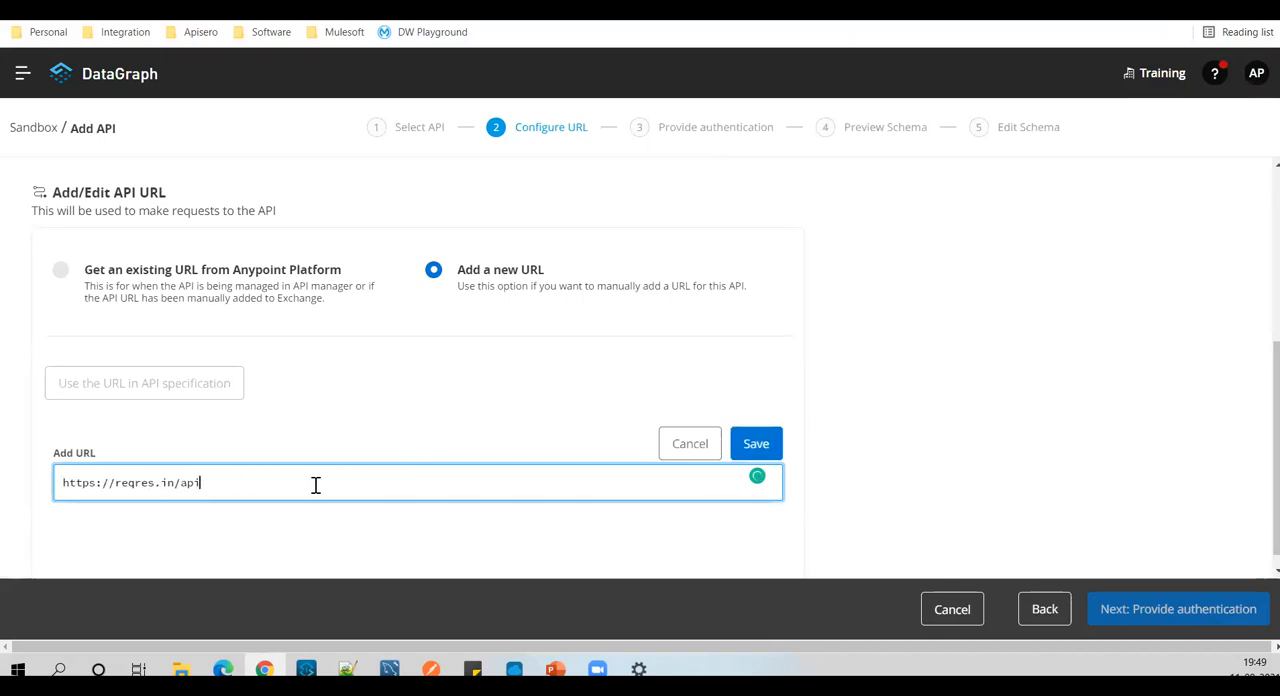
{"action": "type", "text": "/"}
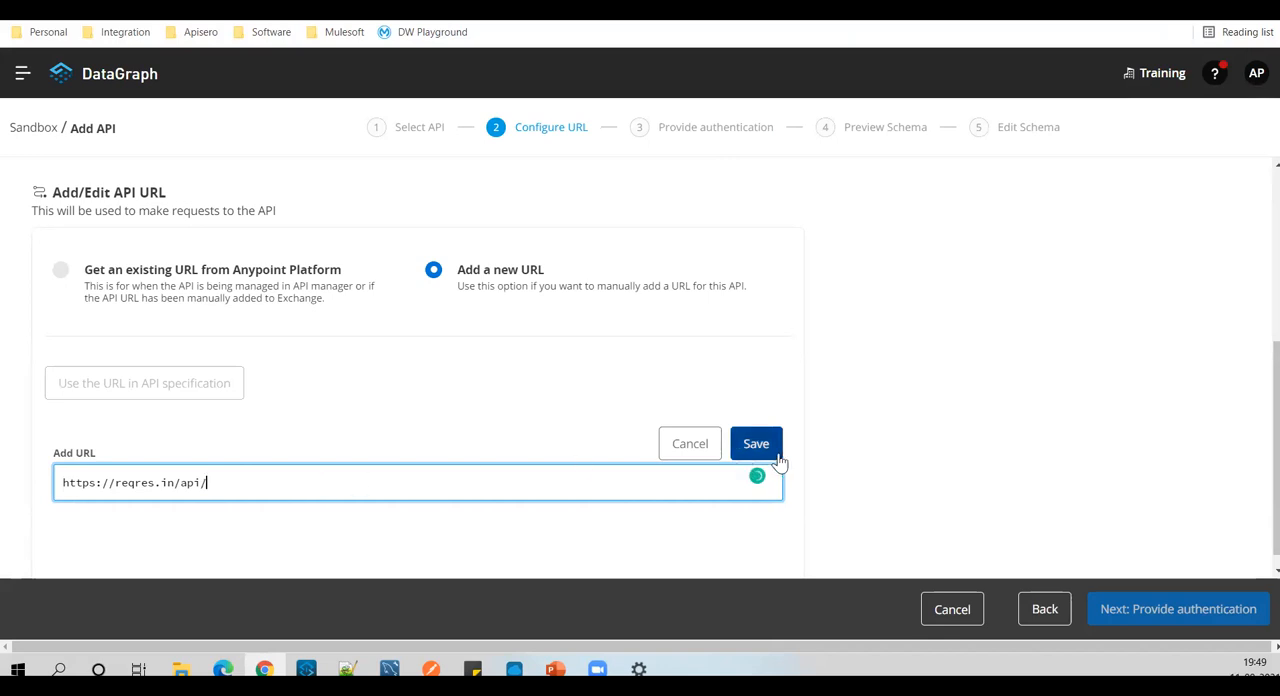
{"action": "left_click", "coordinate": [756, 443]}
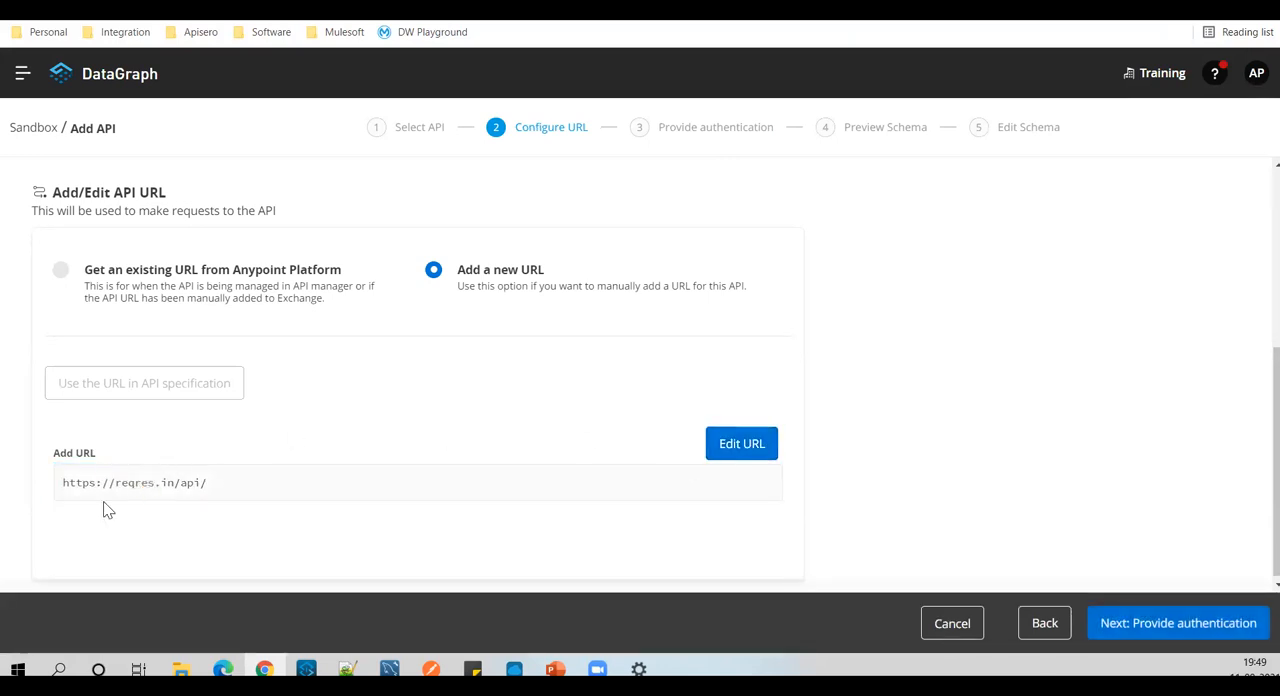
{"action": "mouse_move", "coordinate": [108, 472]}
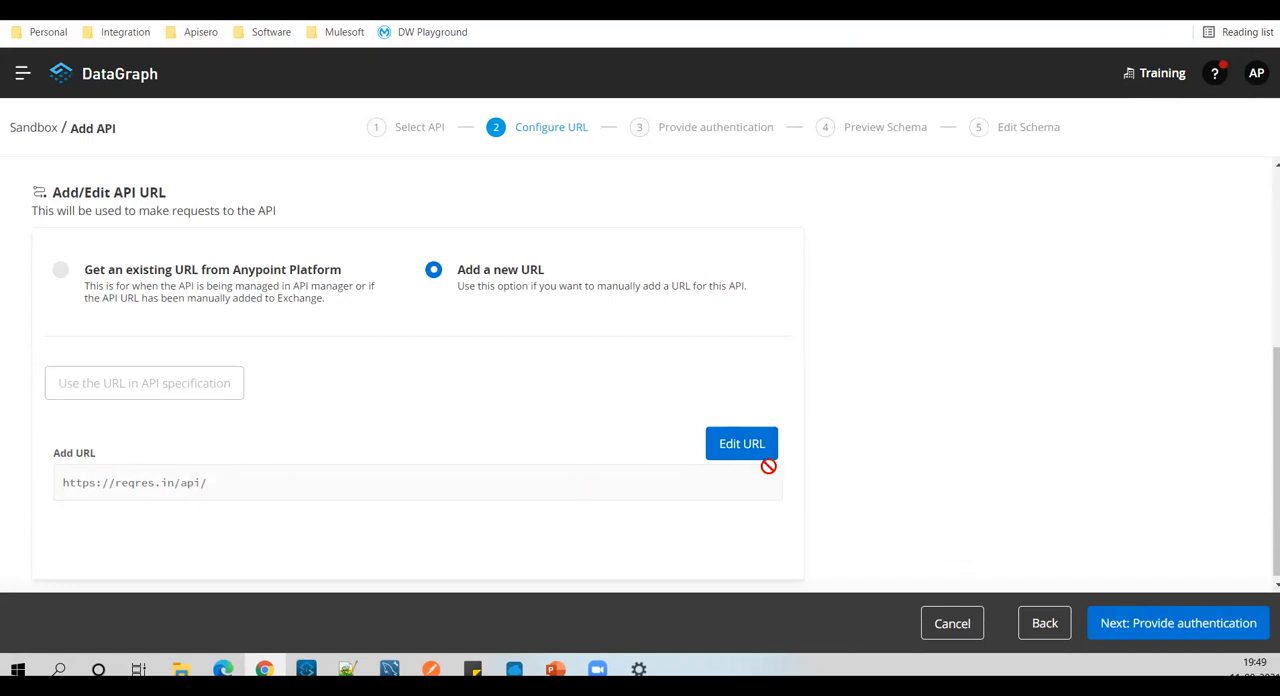
Step: Choose the No Auth policy and step past the schema preview to Edit Schema
{"action": "left_click", "coordinate": [1177, 622]}
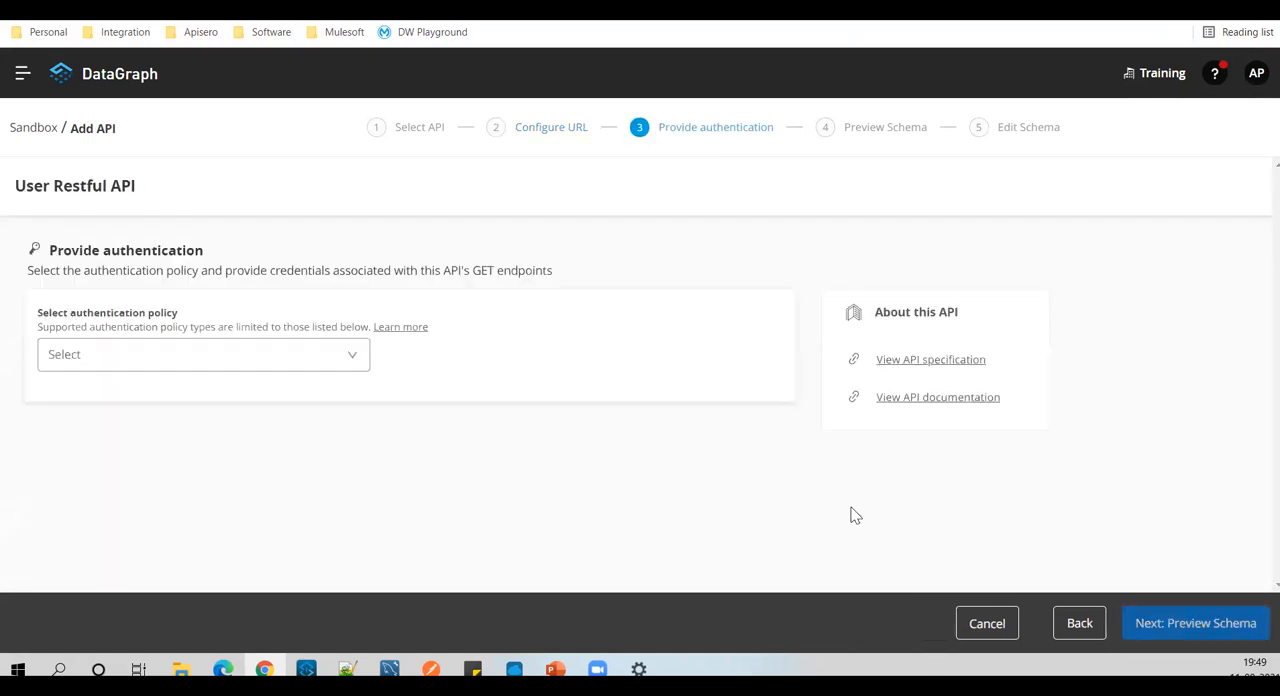
{"action": "left_click", "coordinate": [203, 354]}
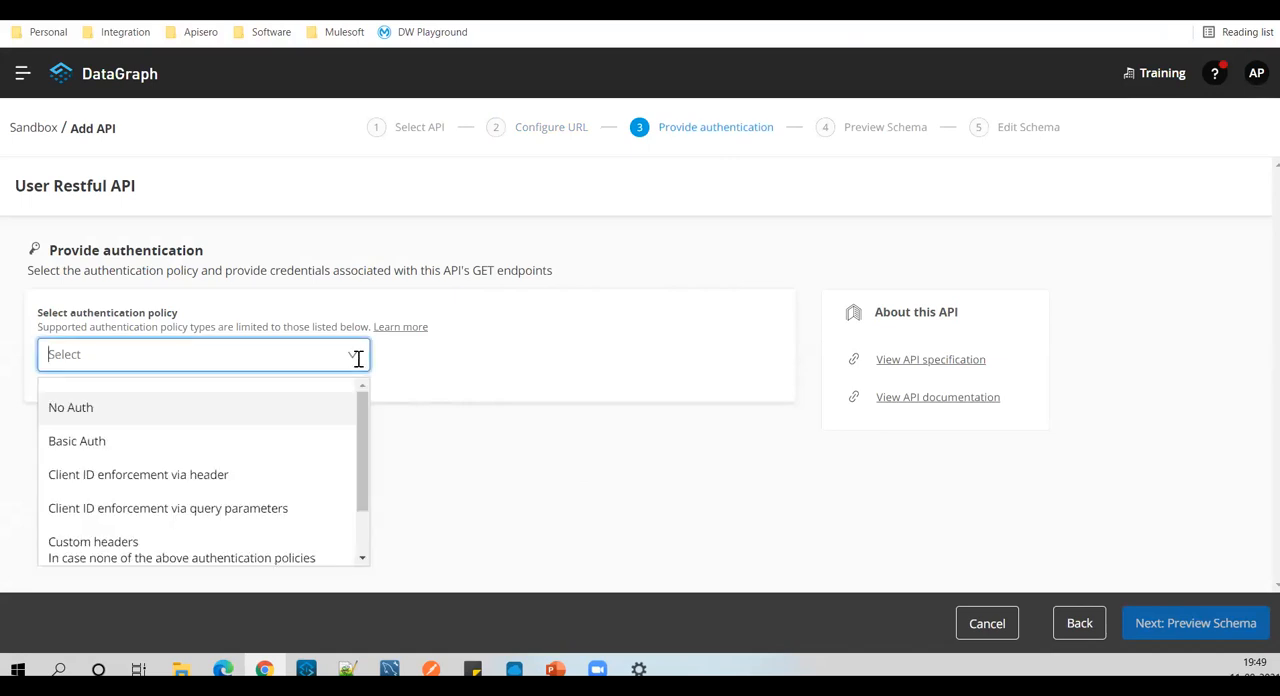
{"action": "mouse_move", "coordinate": [127, 447]}
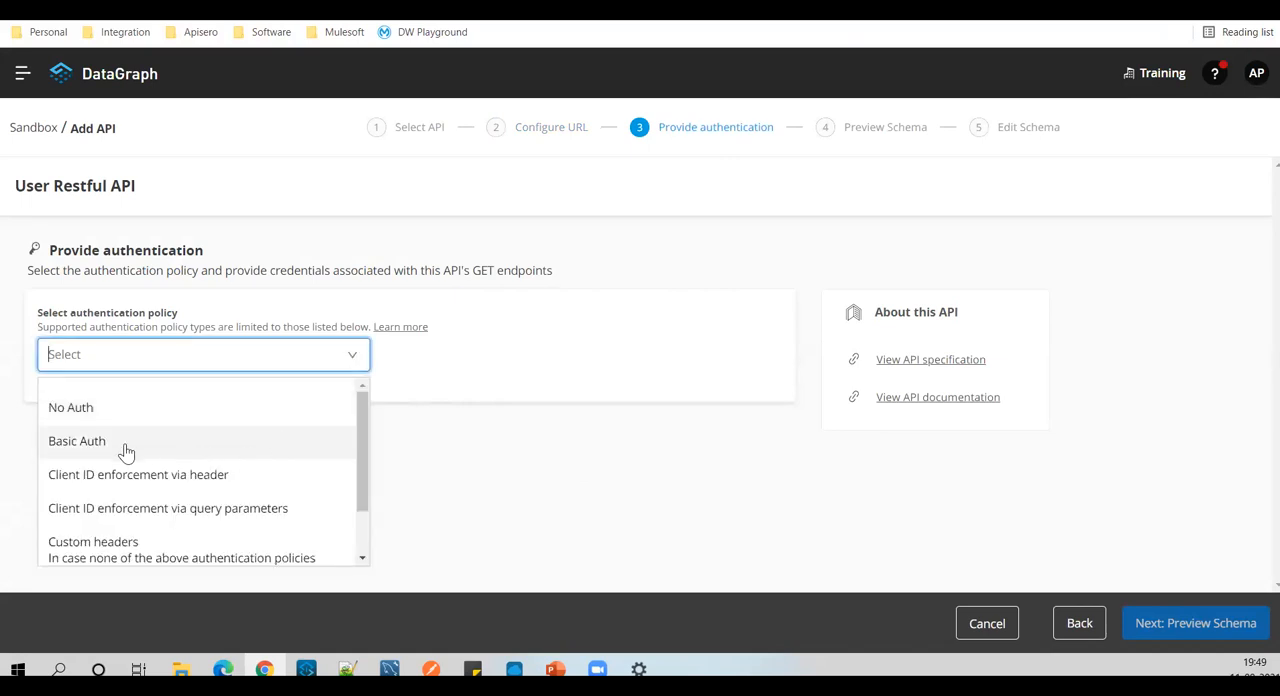
{"action": "mouse_move", "coordinate": [105, 448]}
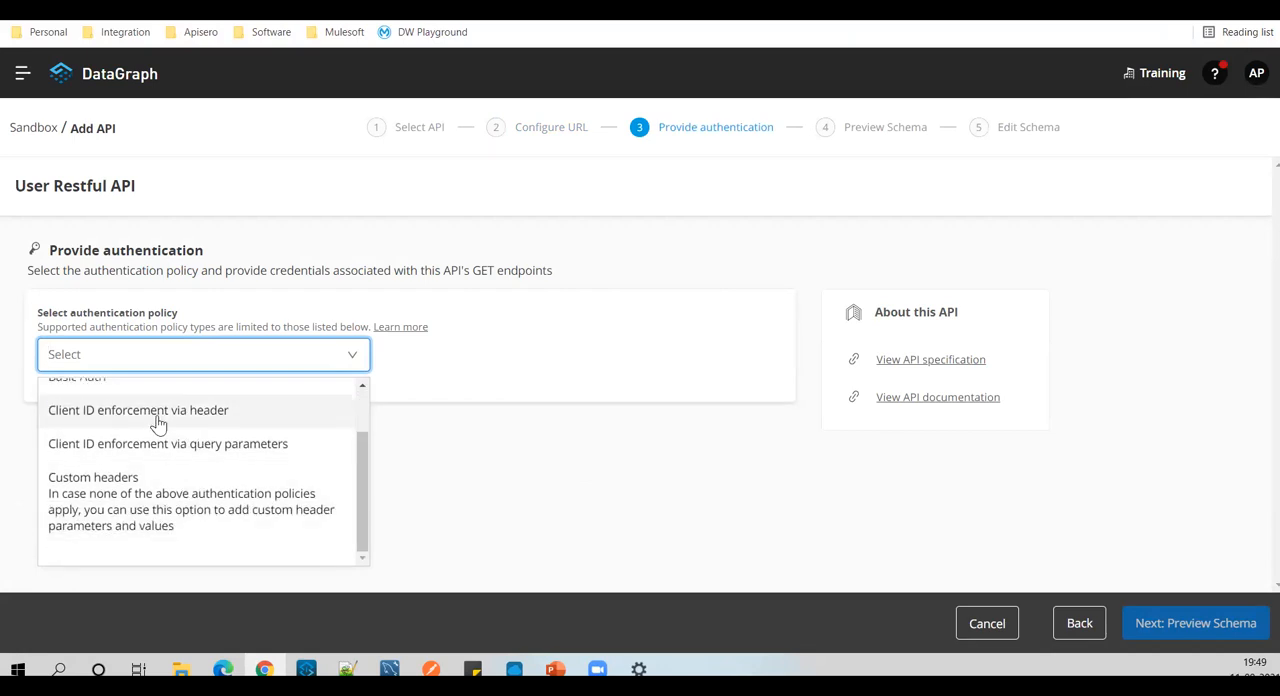
{"action": "mouse_move", "coordinate": [170, 503]}
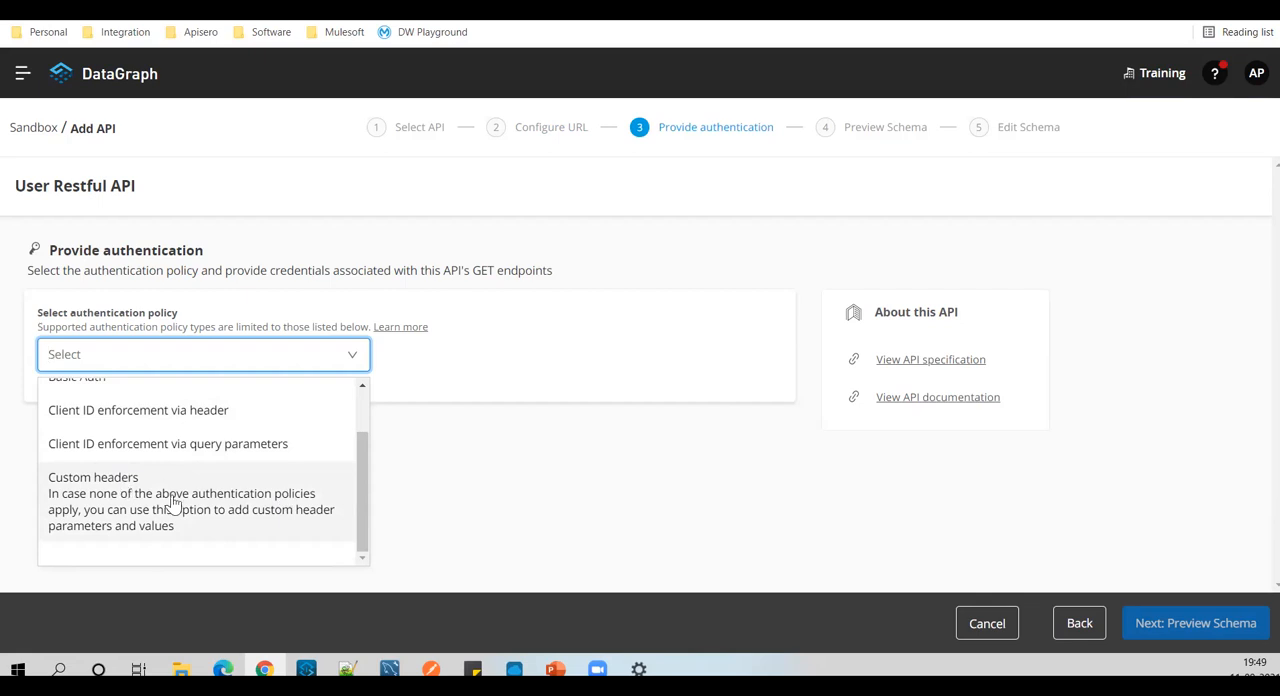
{"action": "mouse_move", "coordinate": [945, 503]}
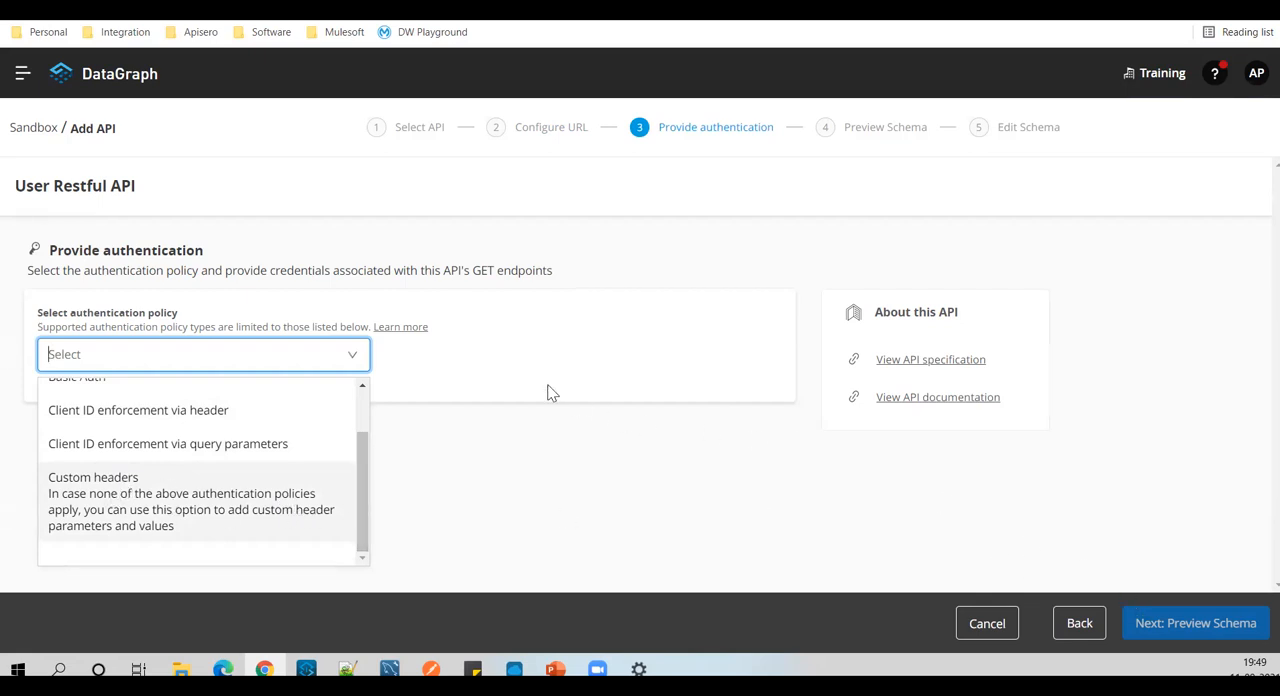
{"action": "left_click", "coordinate": [100, 377]}
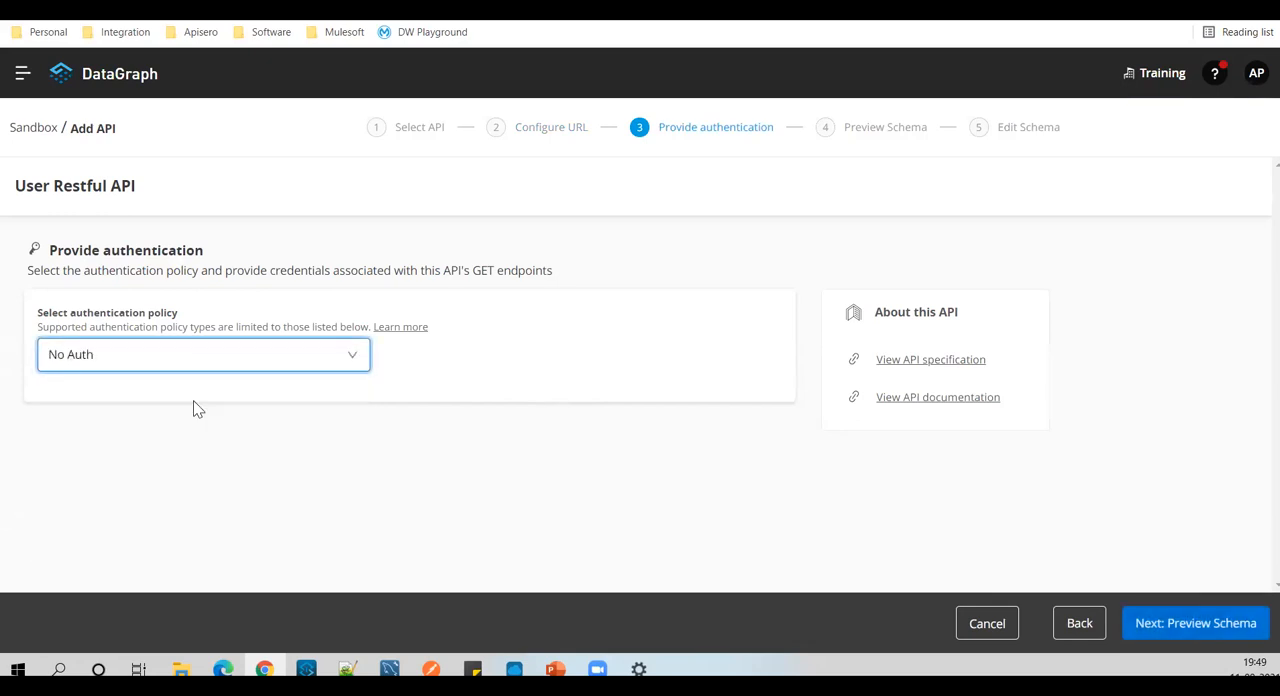
{"action": "mouse_move", "coordinate": [1043, 641]}
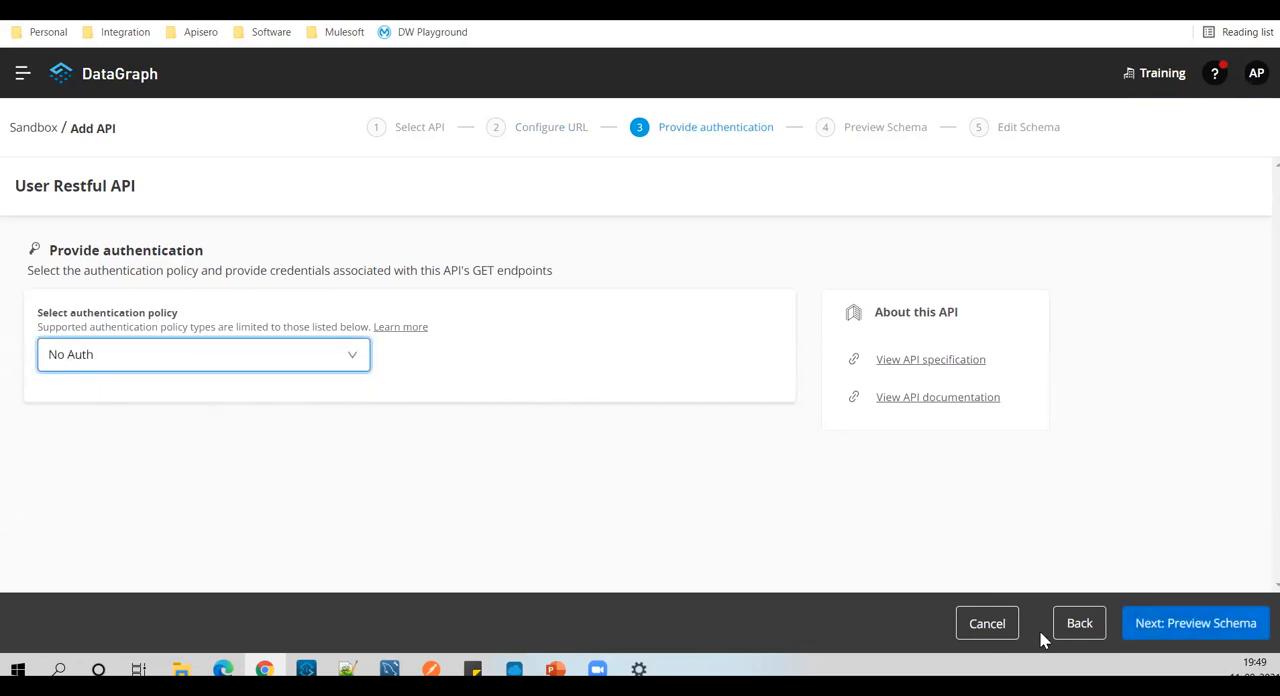
{"action": "mouse_move", "coordinate": [1195, 623]}
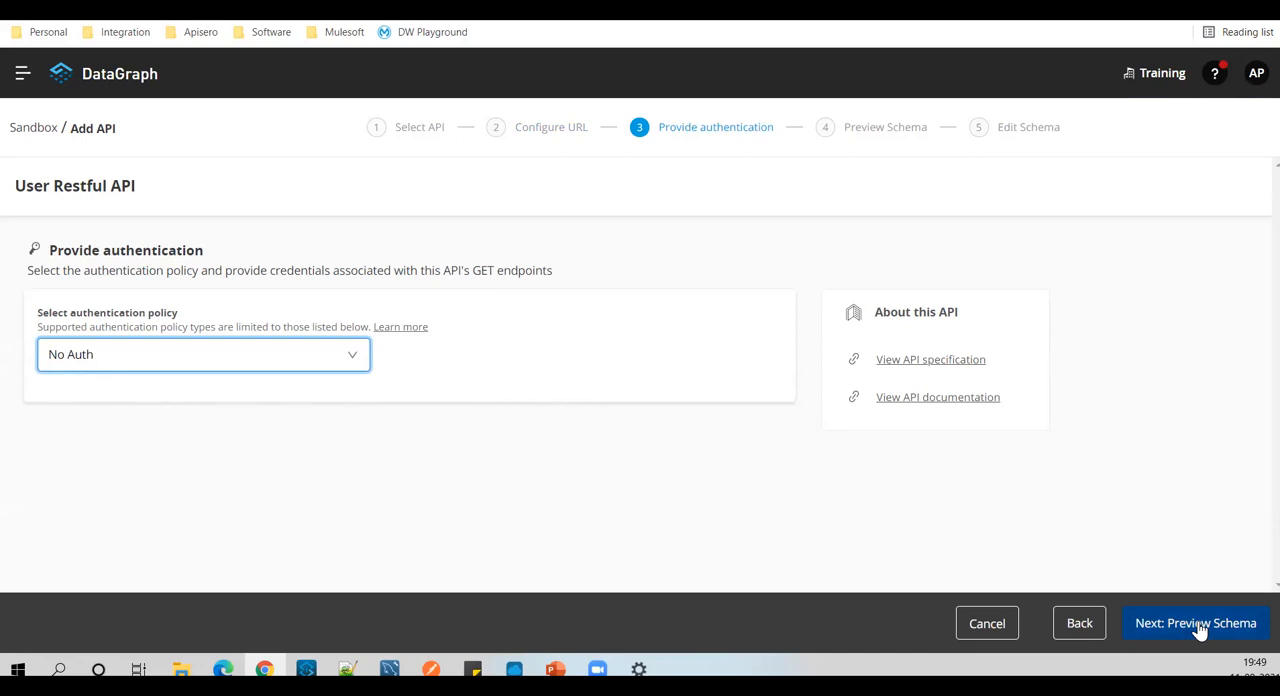
{"action": "mouse_move", "coordinate": [1098, 421]}
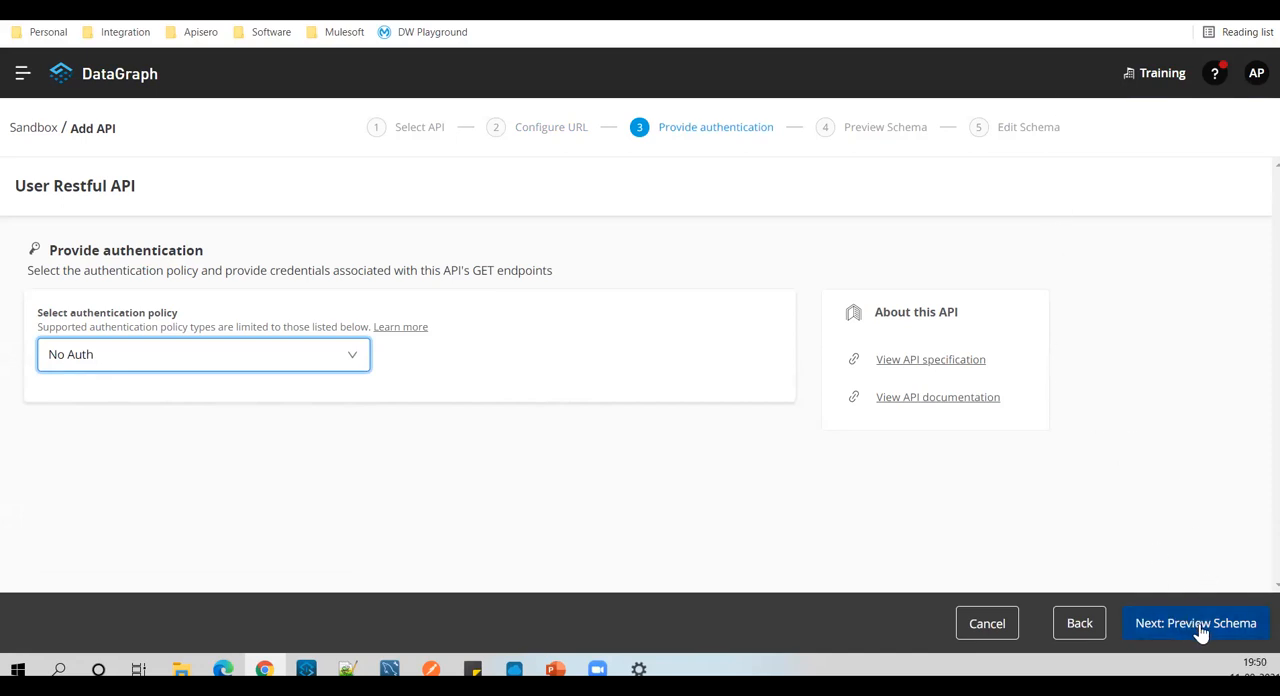
{"action": "left_click", "coordinate": [1195, 622]}
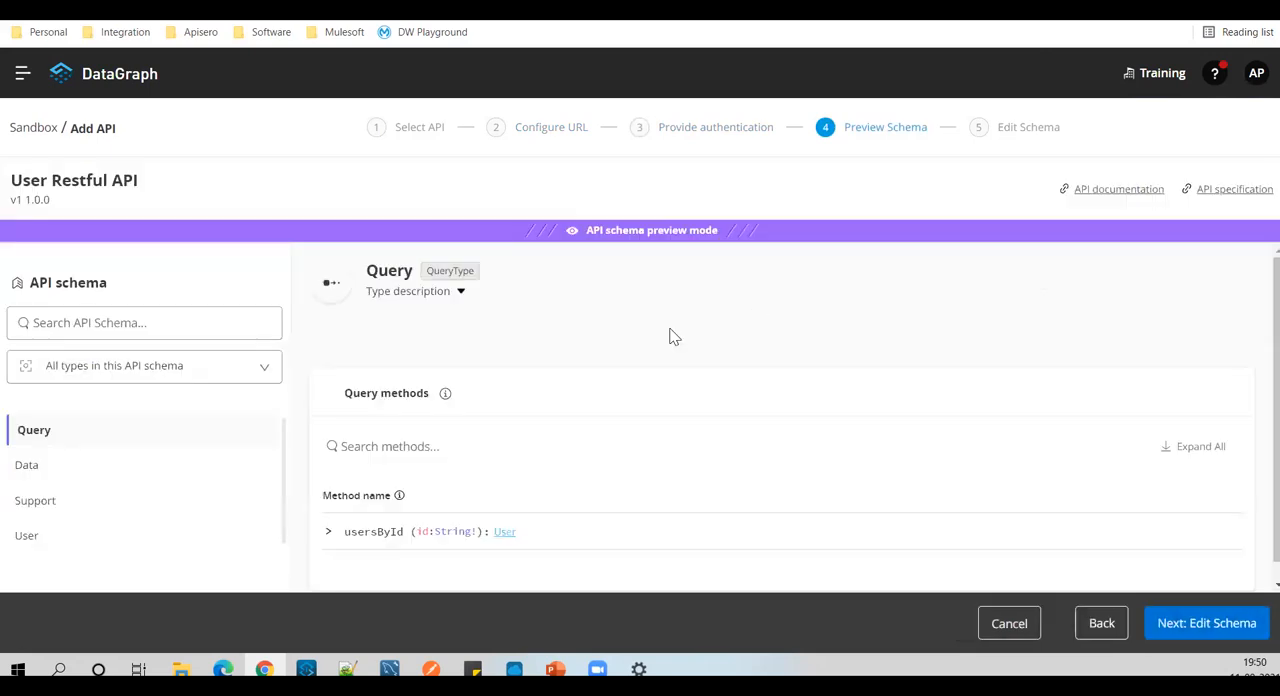
{"action": "mouse_move", "coordinate": [995, 478]}
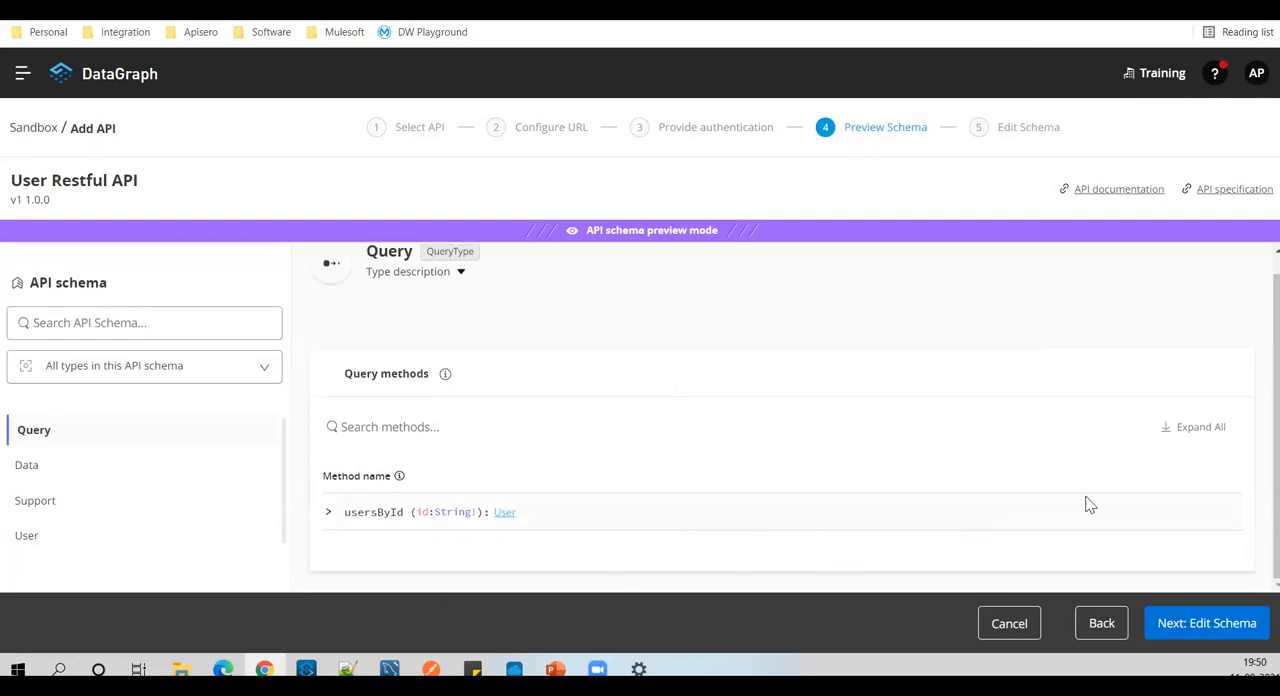
{"action": "mouse_move", "coordinate": [1130, 565]}
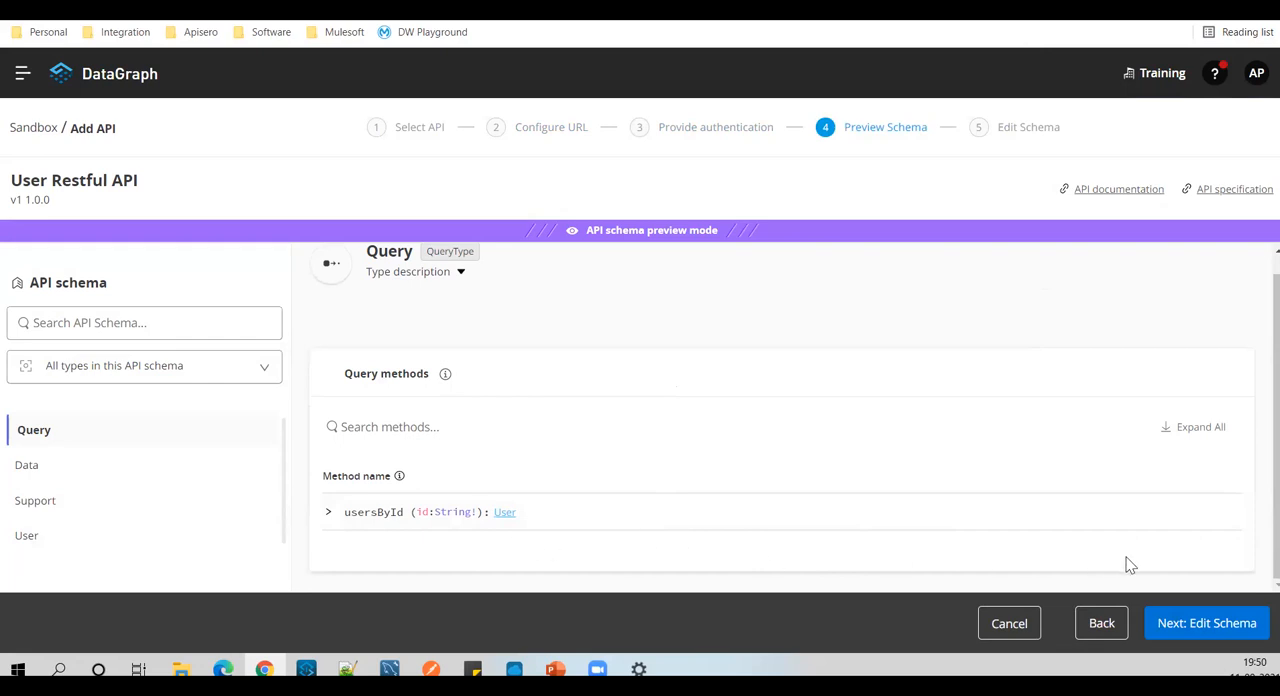
{"action": "mouse_move", "coordinate": [835, 533]}
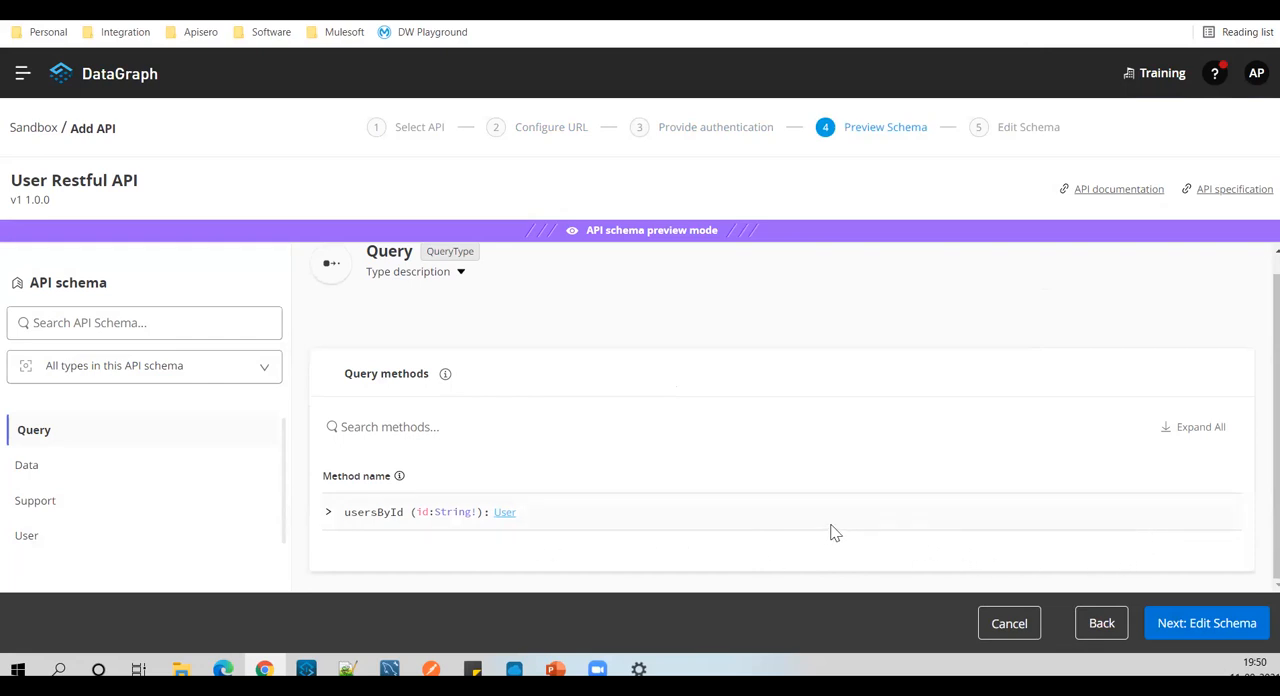
{"action": "left_click", "coordinate": [1206, 623]}
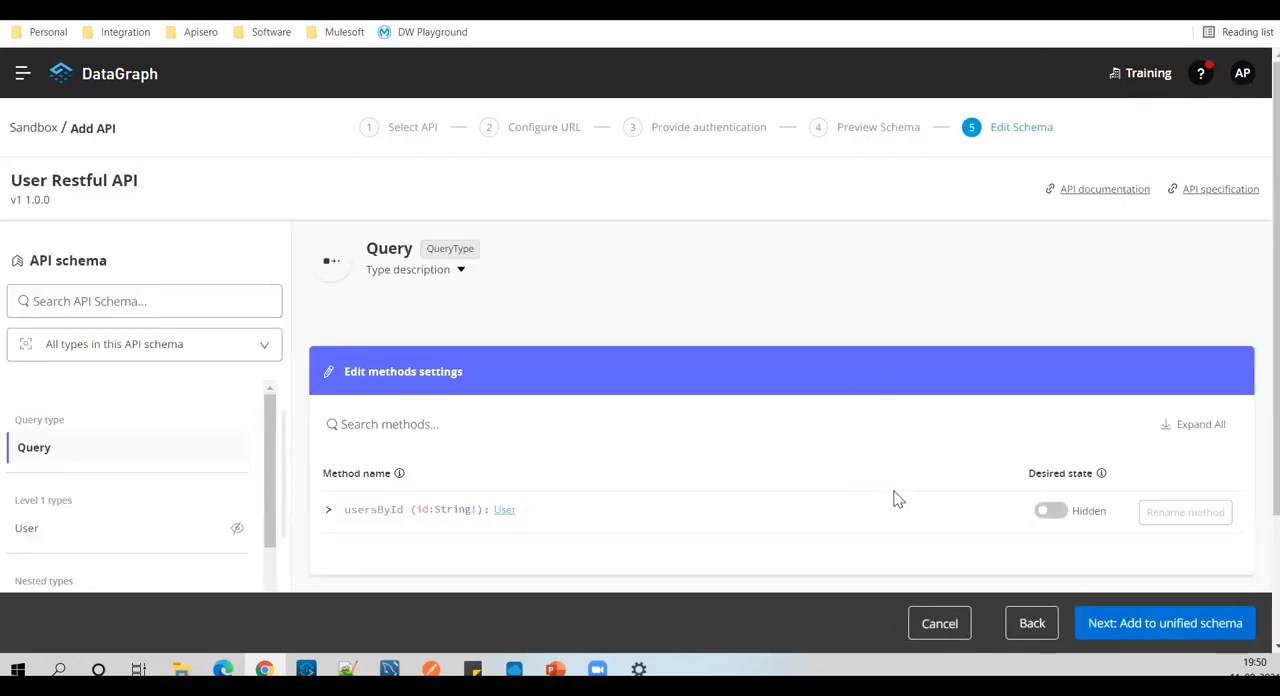
Step: Toggle usersById to Visible and submit the User Restful API to the unified schema
{"action": "left_click", "coordinate": [1050, 511]}
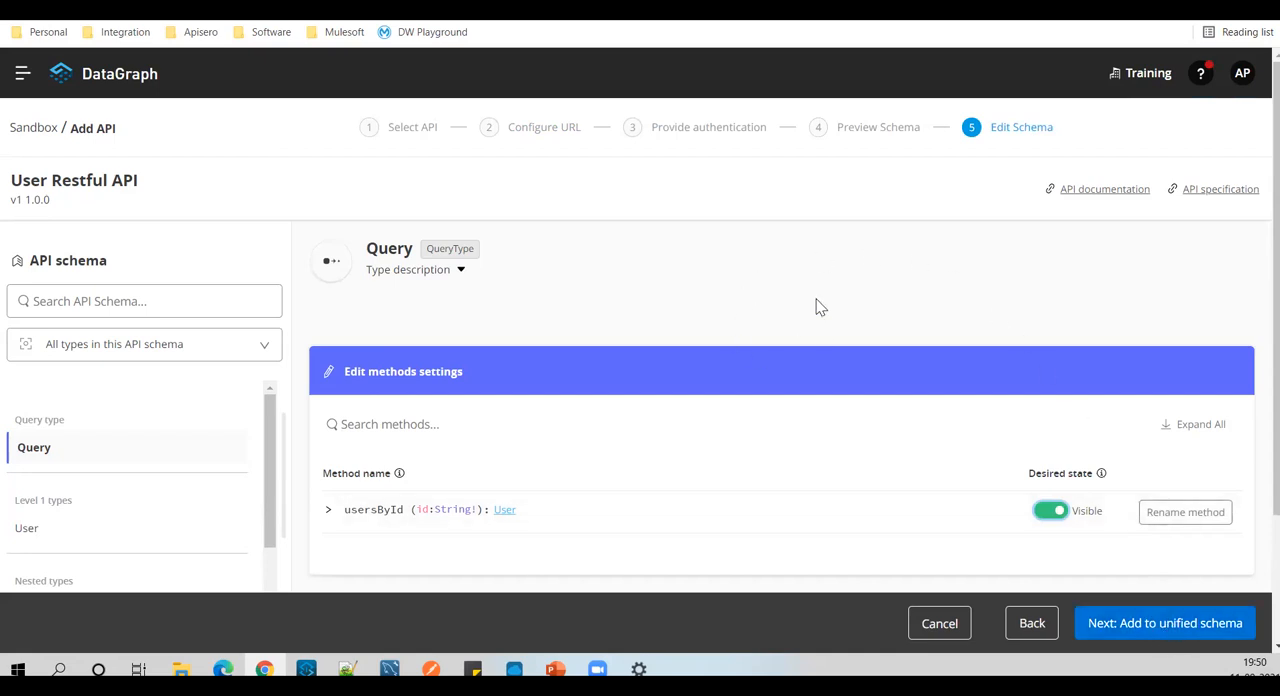
{"action": "mouse_move", "coordinate": [1165, 623]}
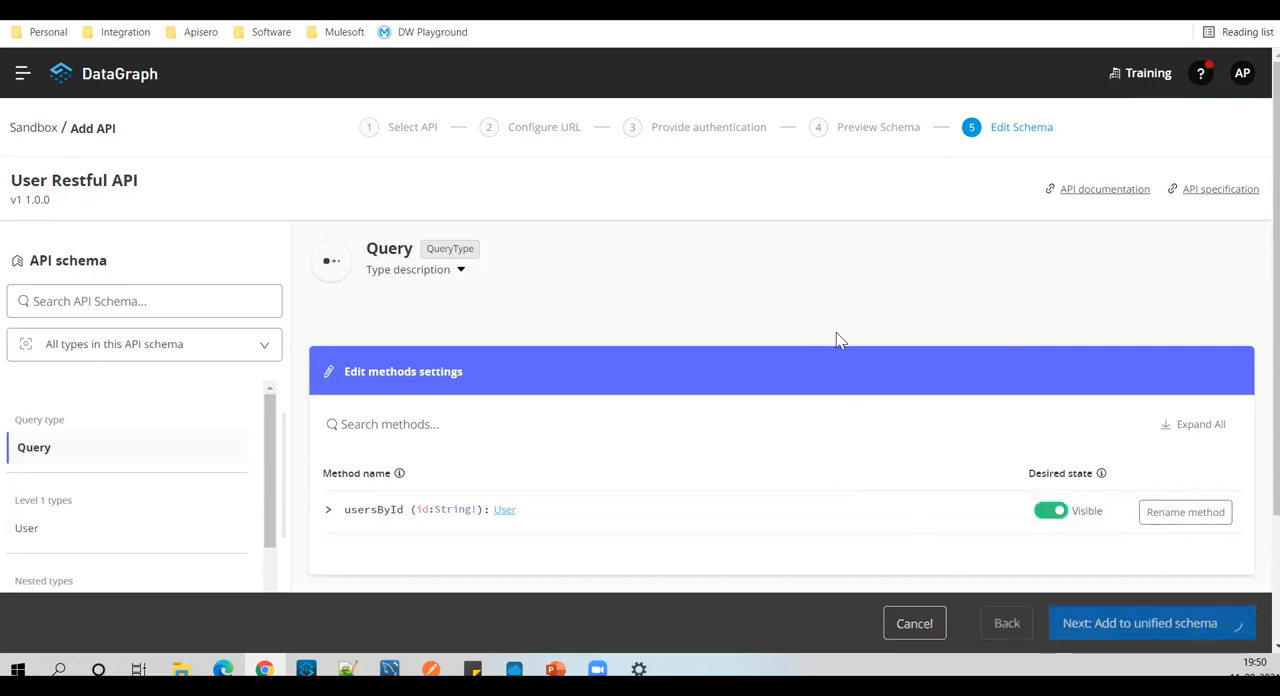
{"action": "left_click", "coordinate": [1138, 623]}
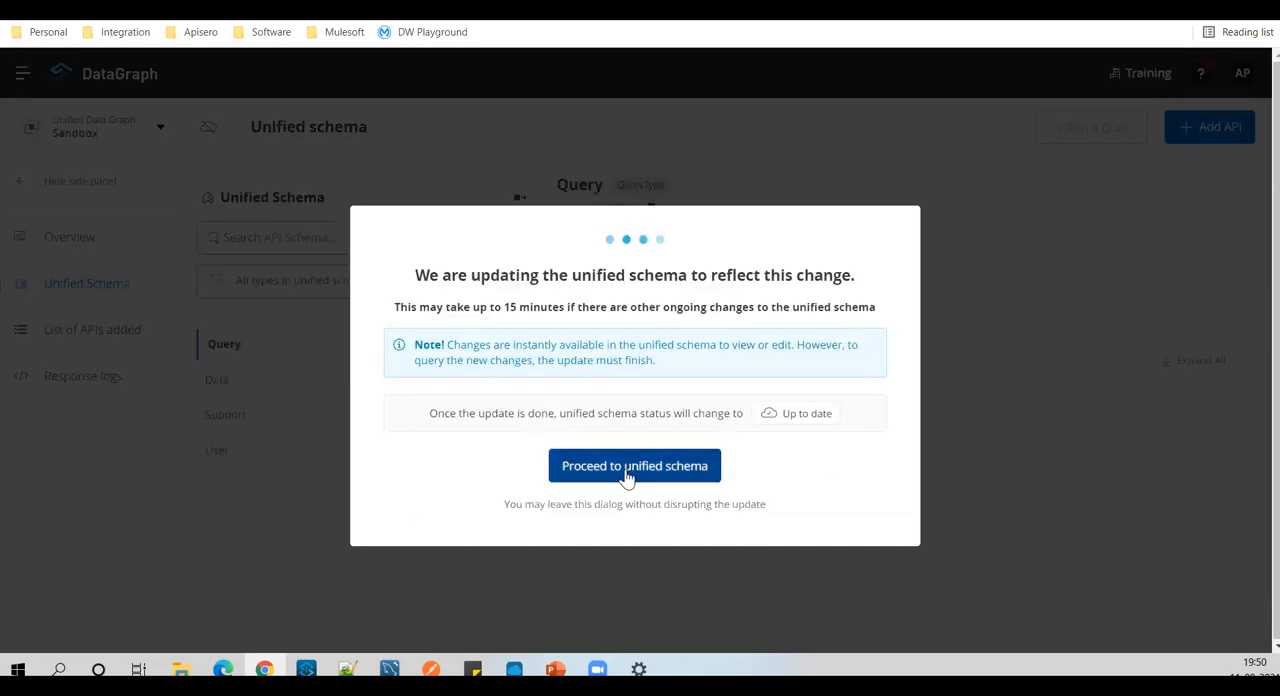
Step: Dismiss the update notice and view the updated unified schema with usersById
{"action": "left_click", "coordinate": [634, 465]}
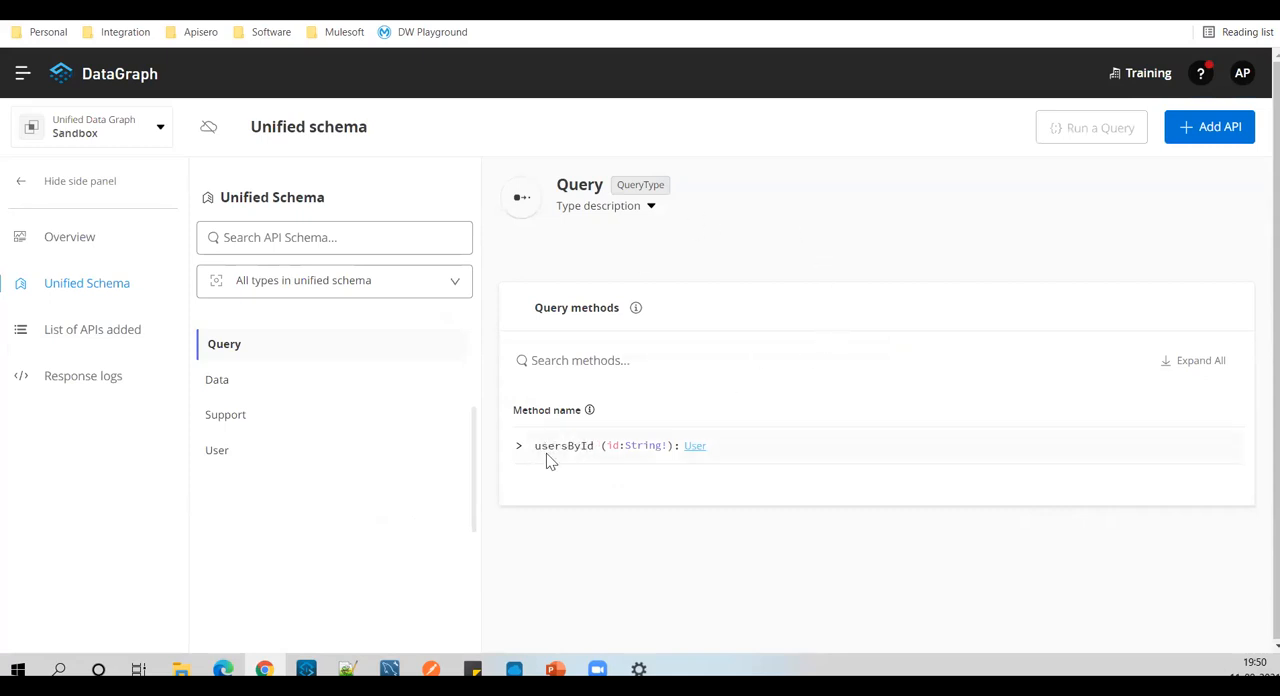
{"action": "mouse_move", "coordinate": [738, 271]}
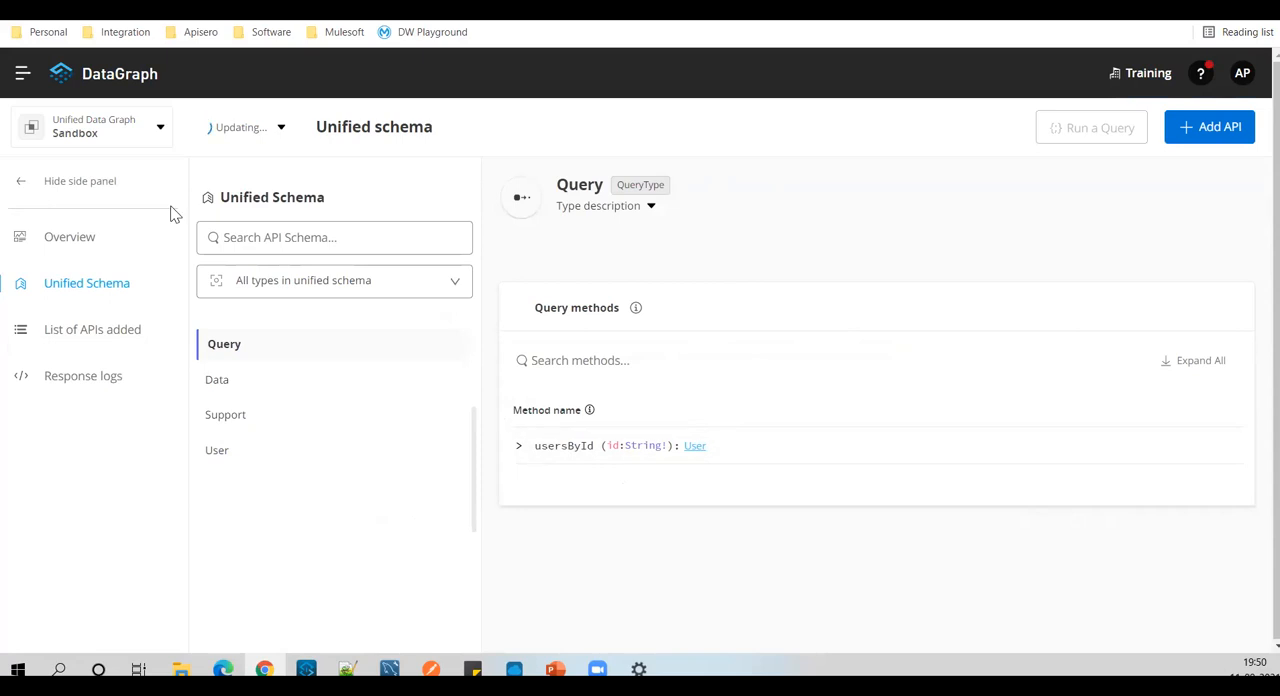
{"action": "mouse_move", "coordinate": [697, 535]}
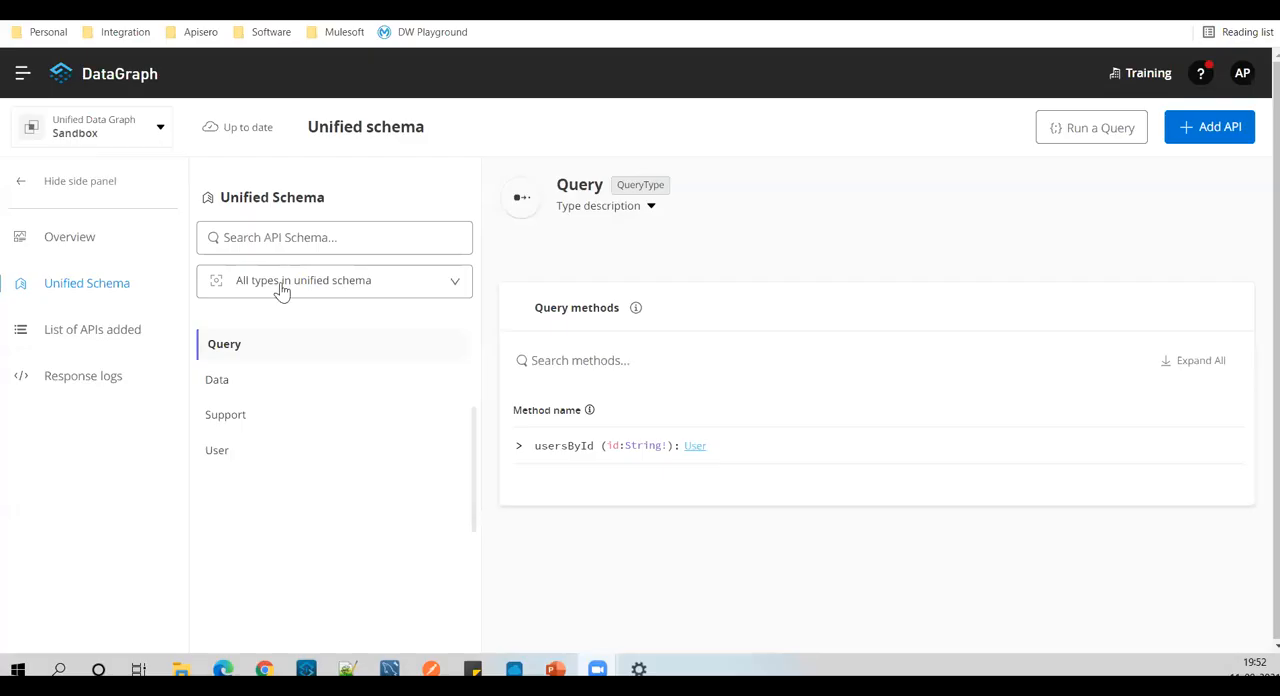
{"action": "mouse_move", "coordinate": [210, 127]}
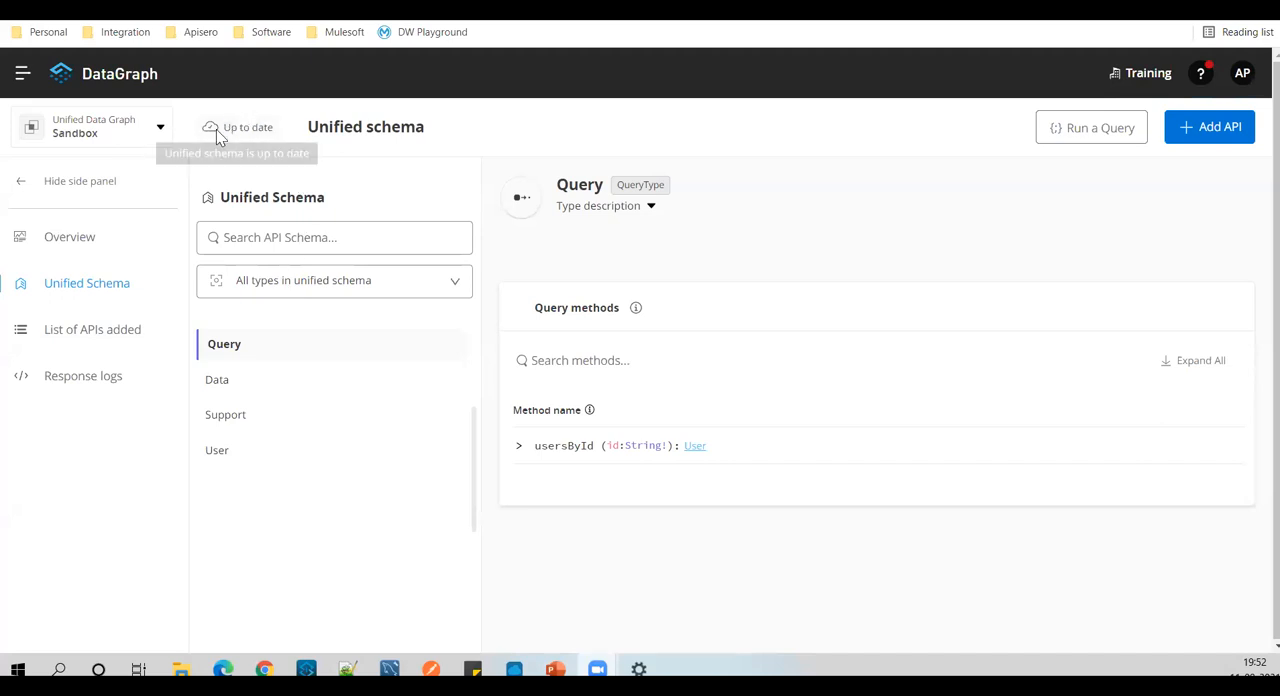
{"action": "mouse_move", "coordinate": [288, 140]}
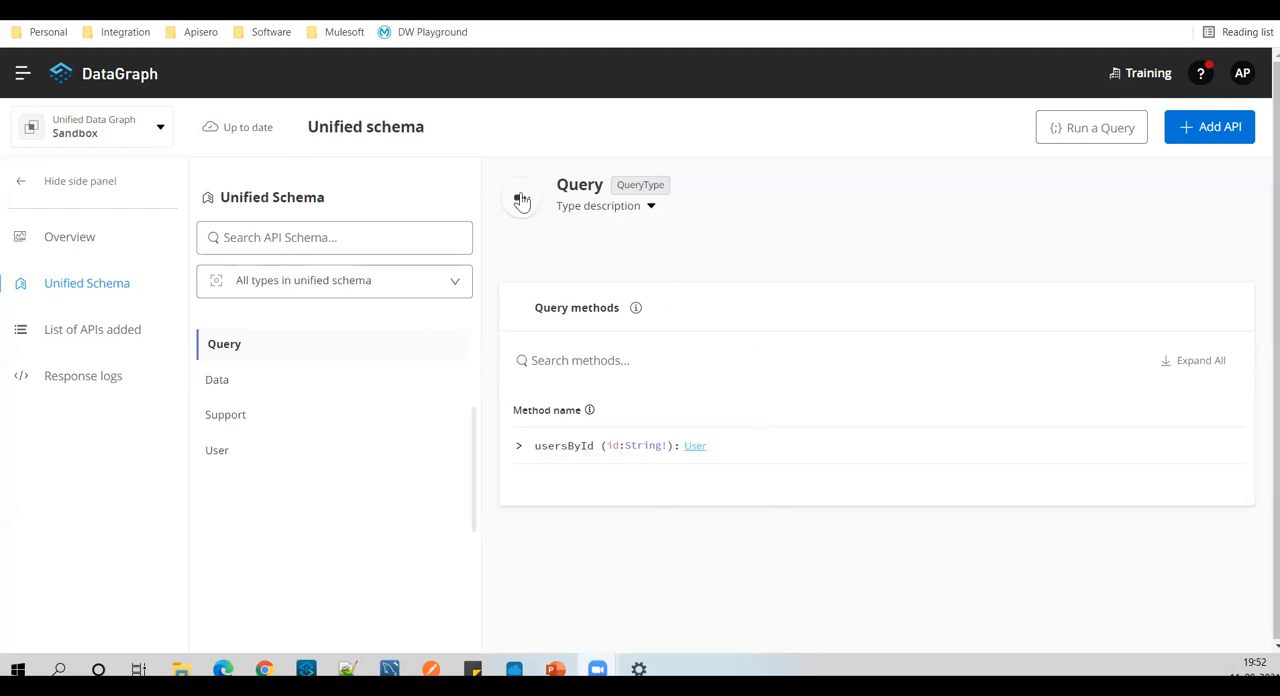
{"action": "mouse_move", "coordinate": [1091, 127]}
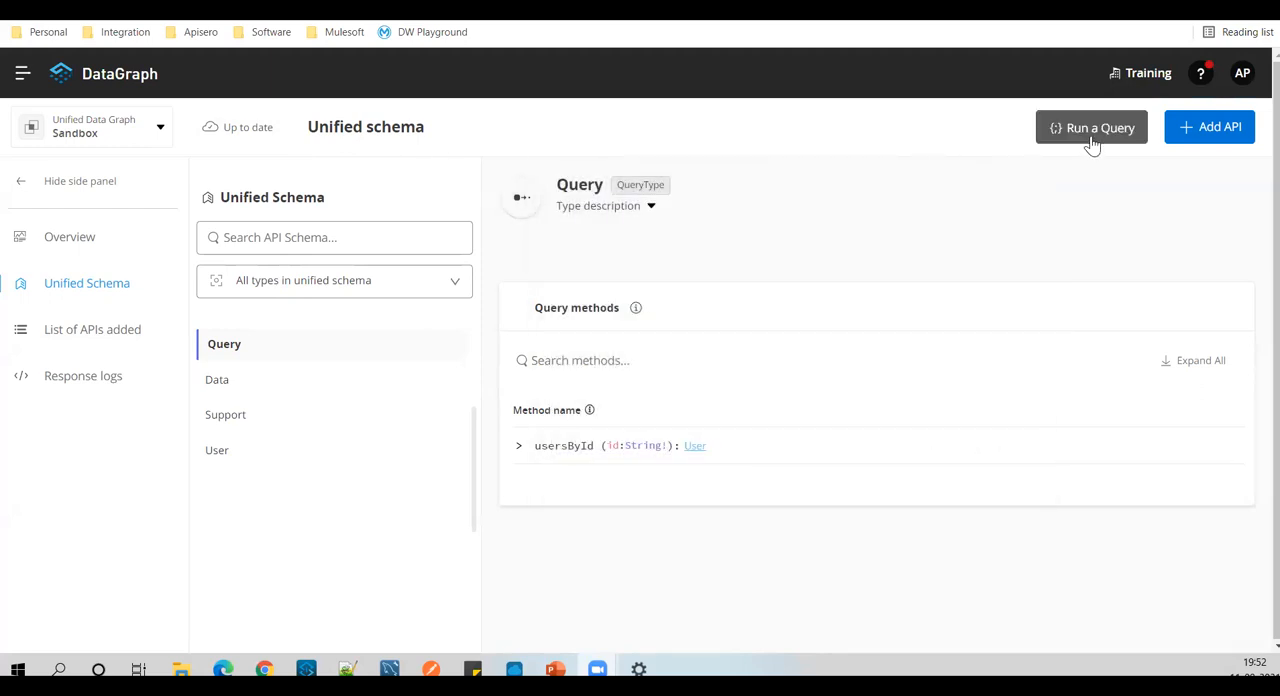
Step: Open the unified schema's query editor, closing the History panel and dismissing the endpoint tip
{"action": "left_click", "coordinate": [1091, 127]}
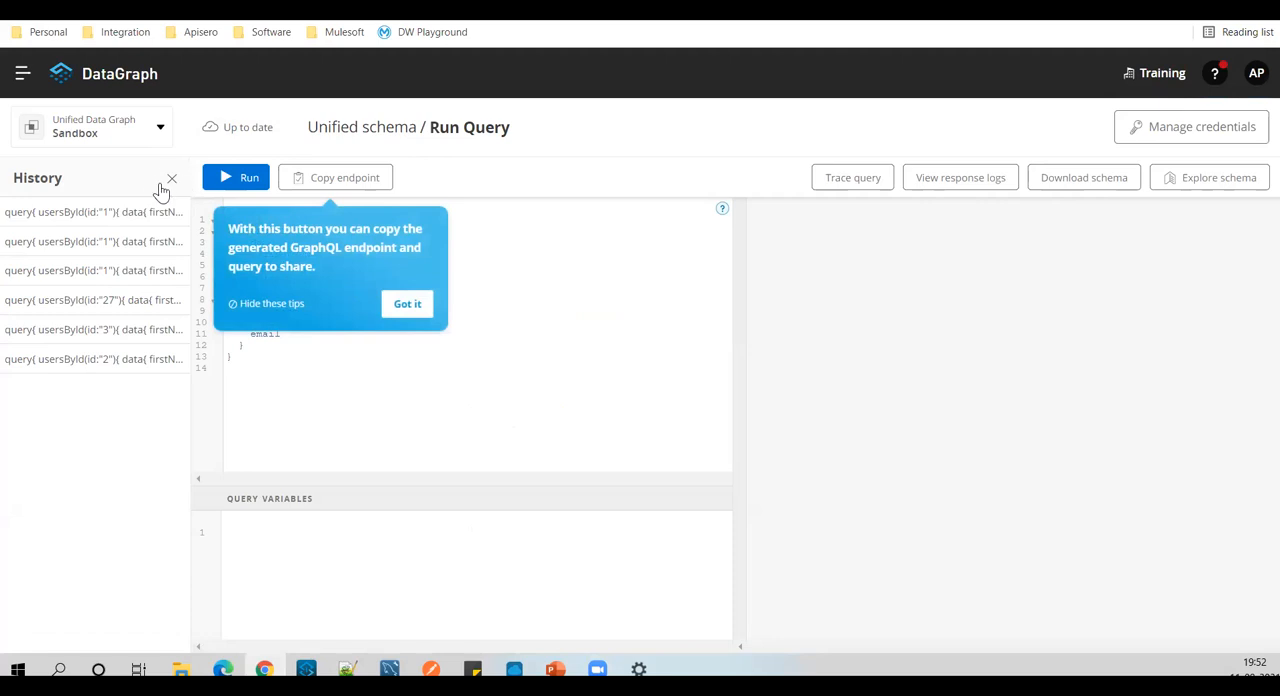
{"action": "left_click", "coordinate": [171, 178]}
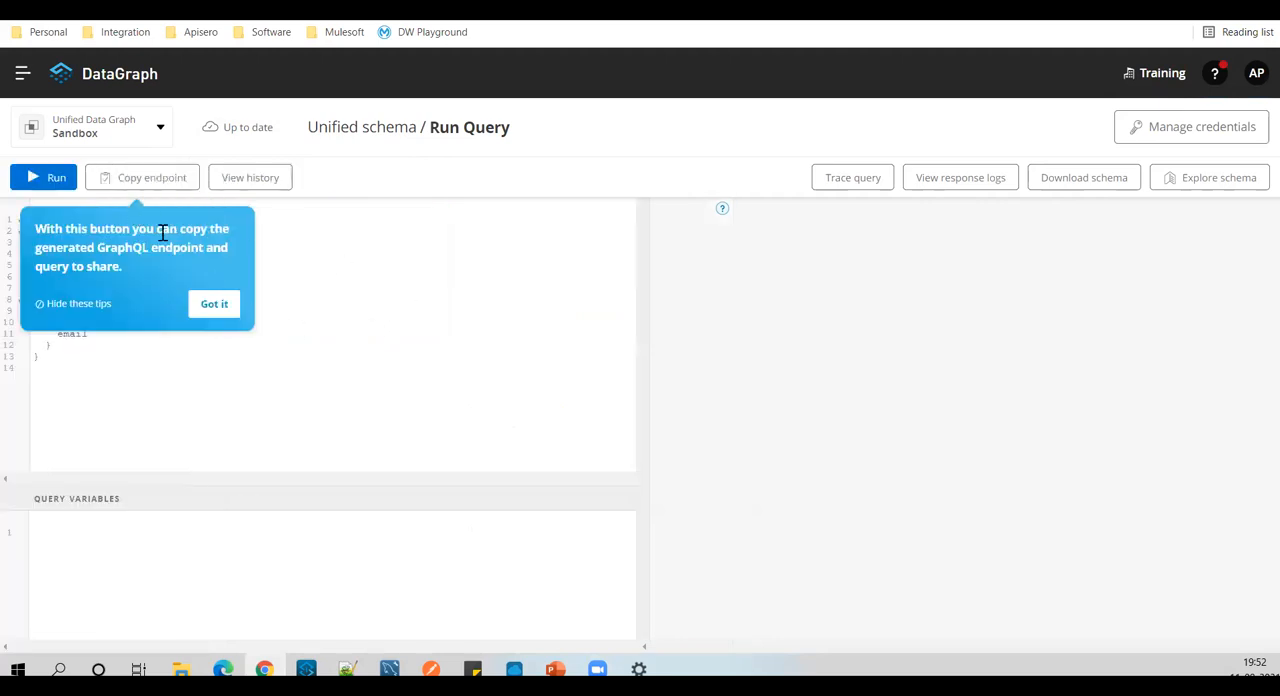
{"action": "left_click", "coordinate": [214, 303]}
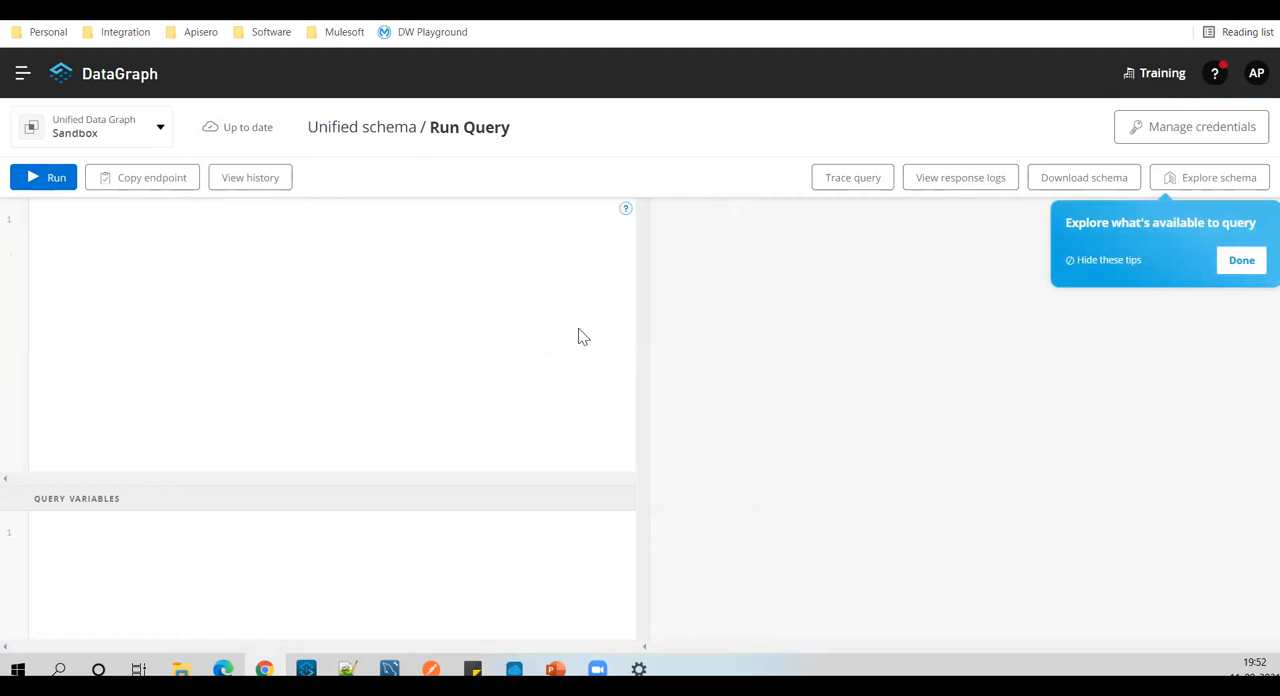
{"action": "mouse_move", "coordinate": [198, 294]}
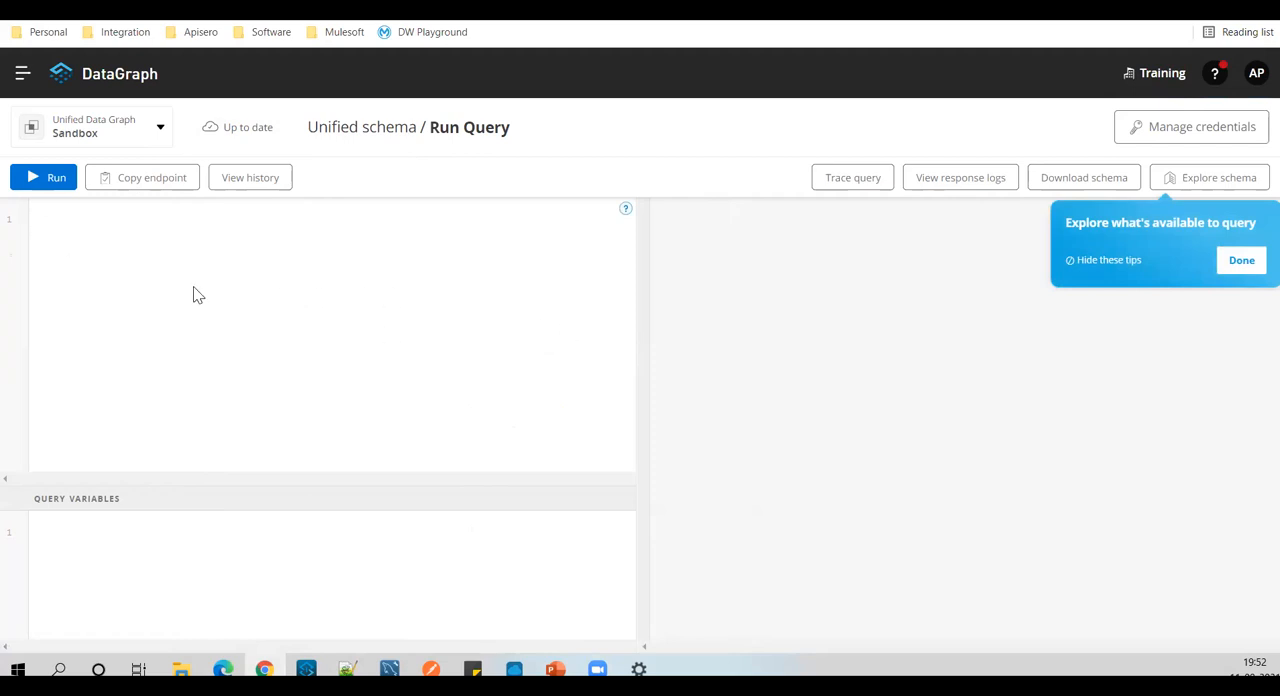
Step: Enter query{ usersById(id:"5"){ data{ firstName email lastName id } } } using autocomplete
{"action": "type", "text": "query{"}
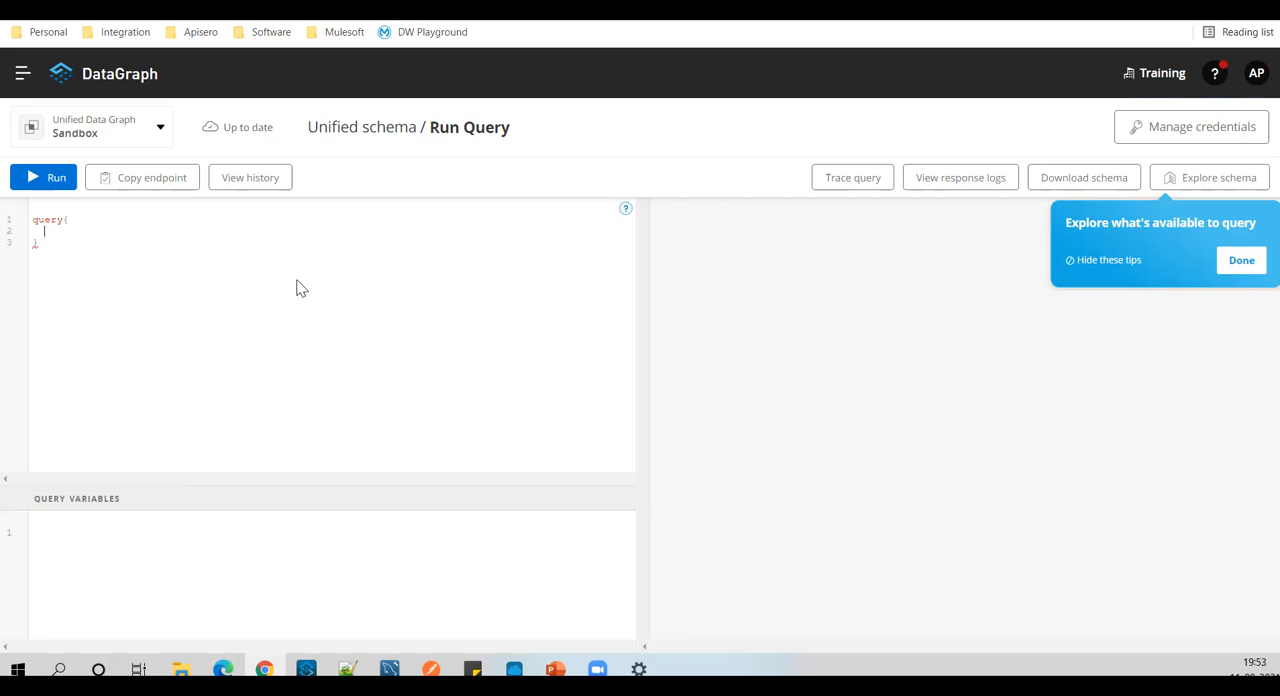
{"action": "mouse_move", "coordinate": [302, 338]}
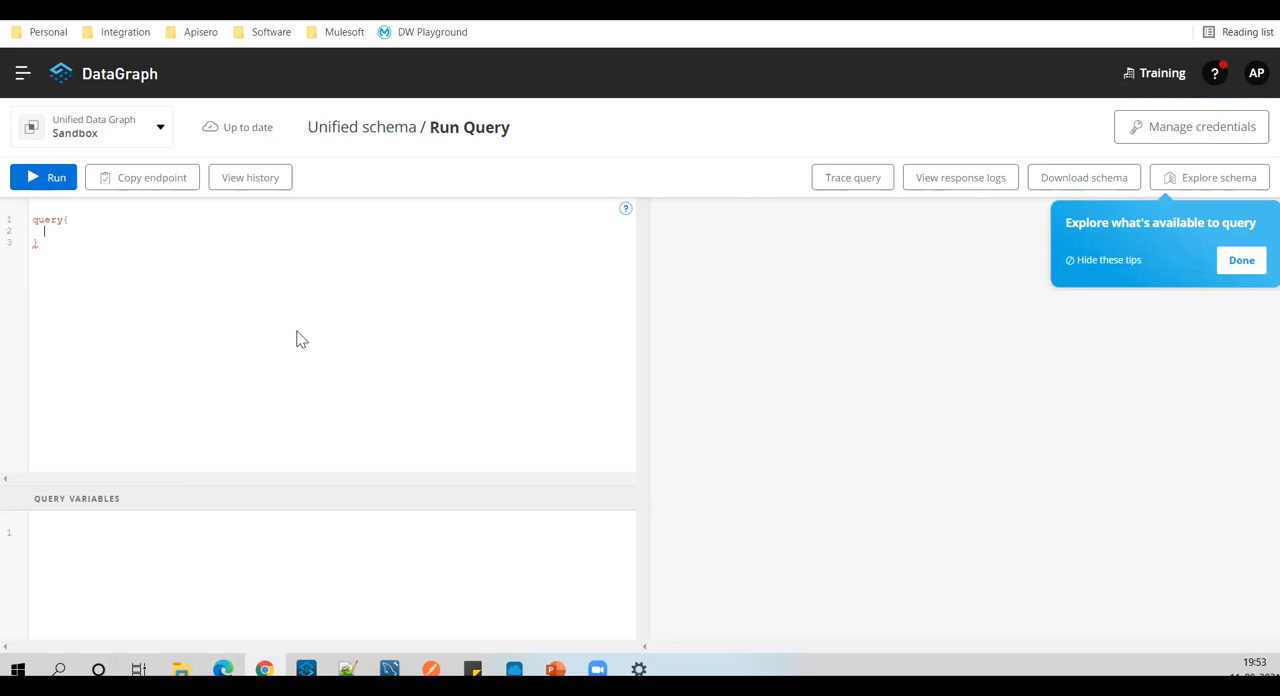
{"action": "mouse_move", "coordinate": [347, 255]}
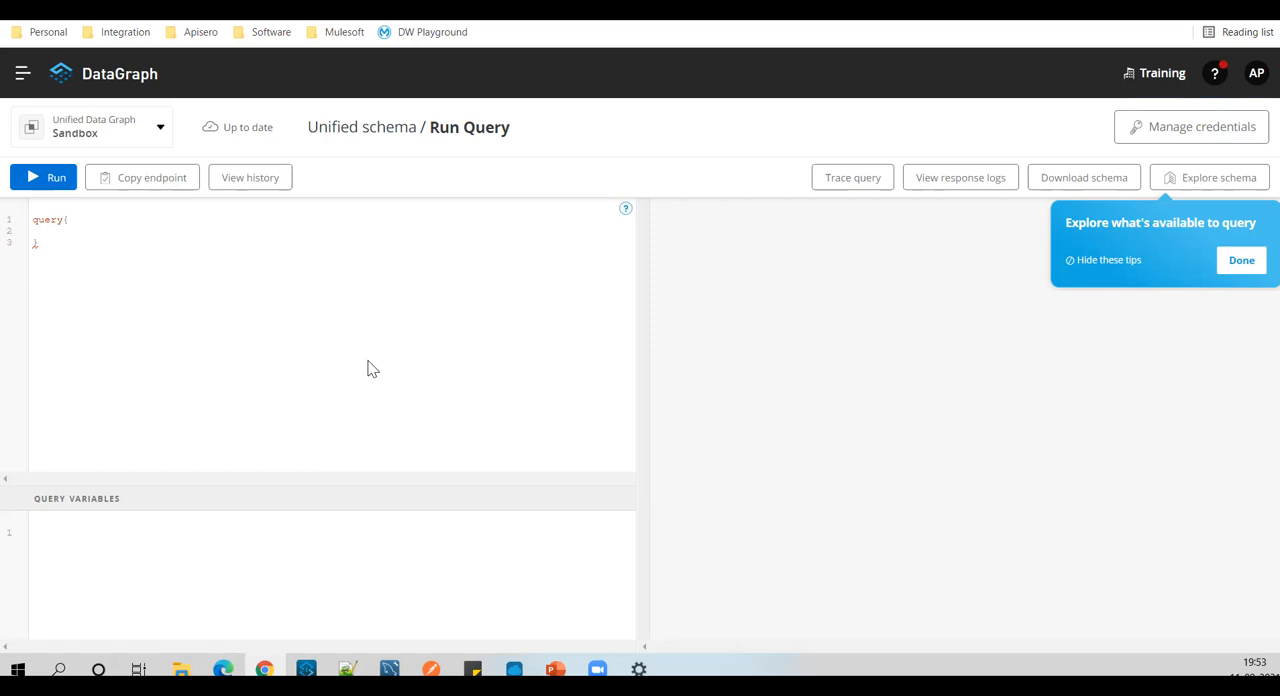
{"action": "mouse_move", "coordinate": [143, 227]}
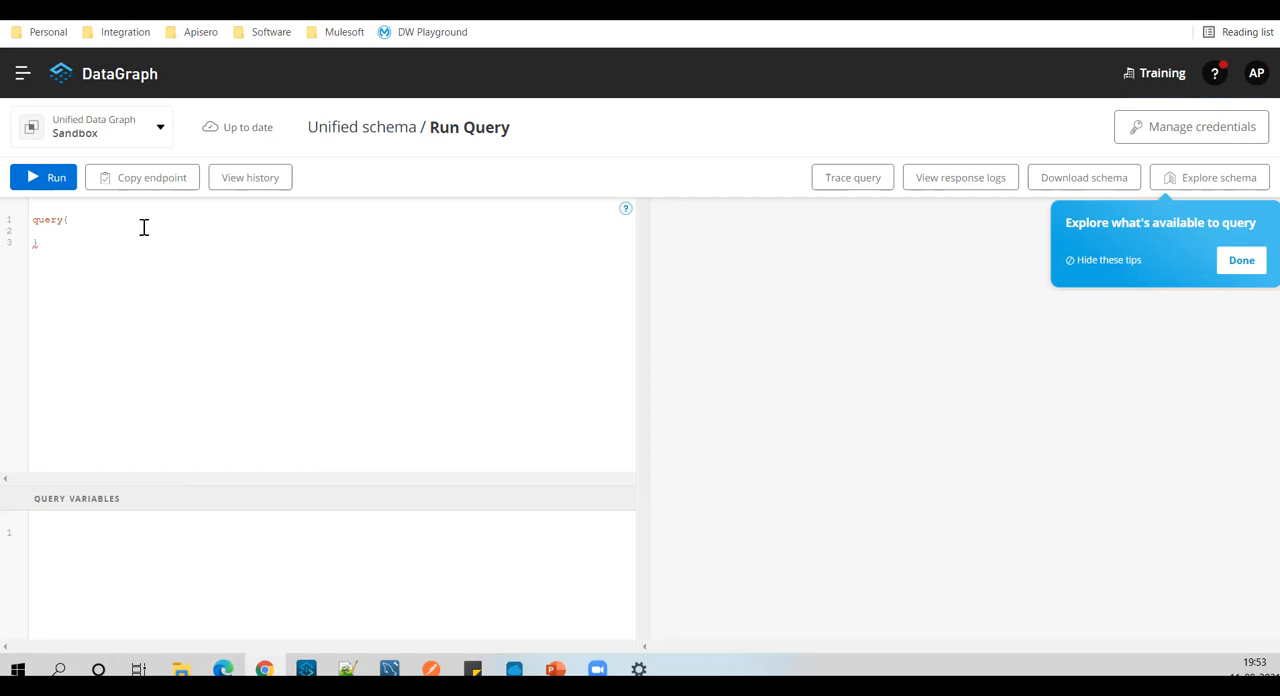
{"action": "mouse_move", "coordinate": [270, 274]}
{"action": "type", "text": "usersById"}
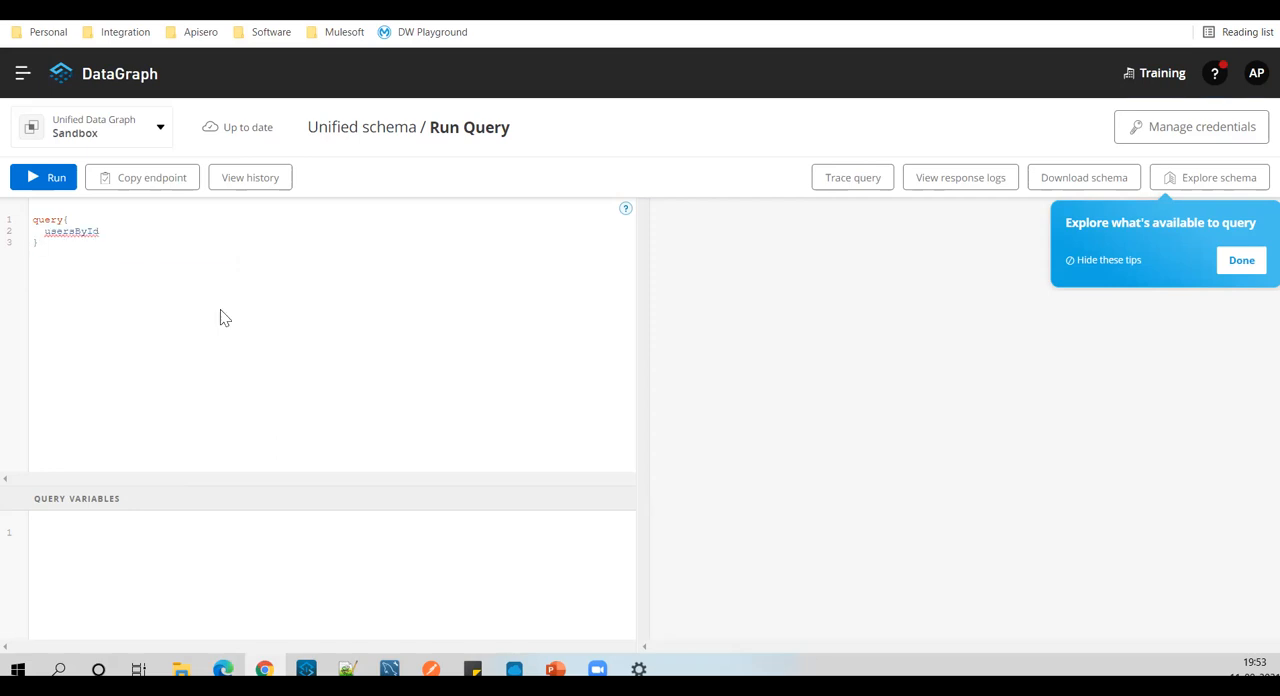
{"action": "left_click", "coordinate": [97, 231]}
{"action": "type", "text": "(id:\"5"}
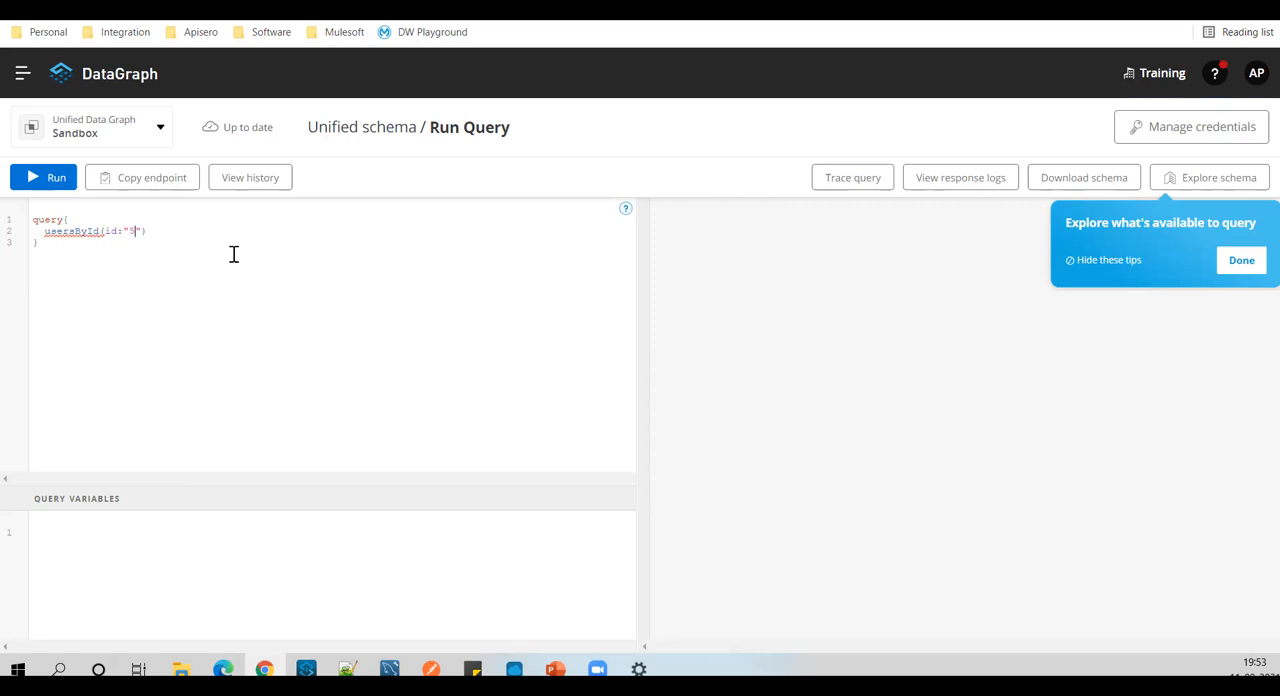
{"action": "type", "text": "{"}
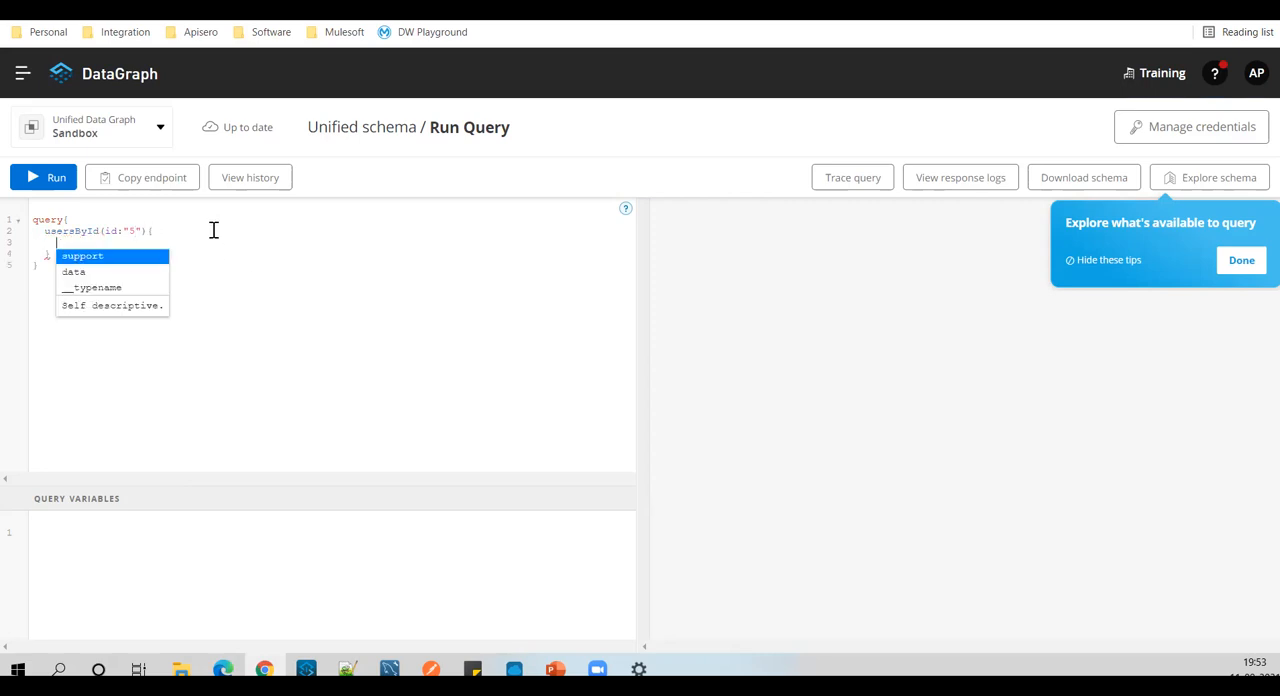
{"action": "mouse_move", "coordinate": [67, 287]}
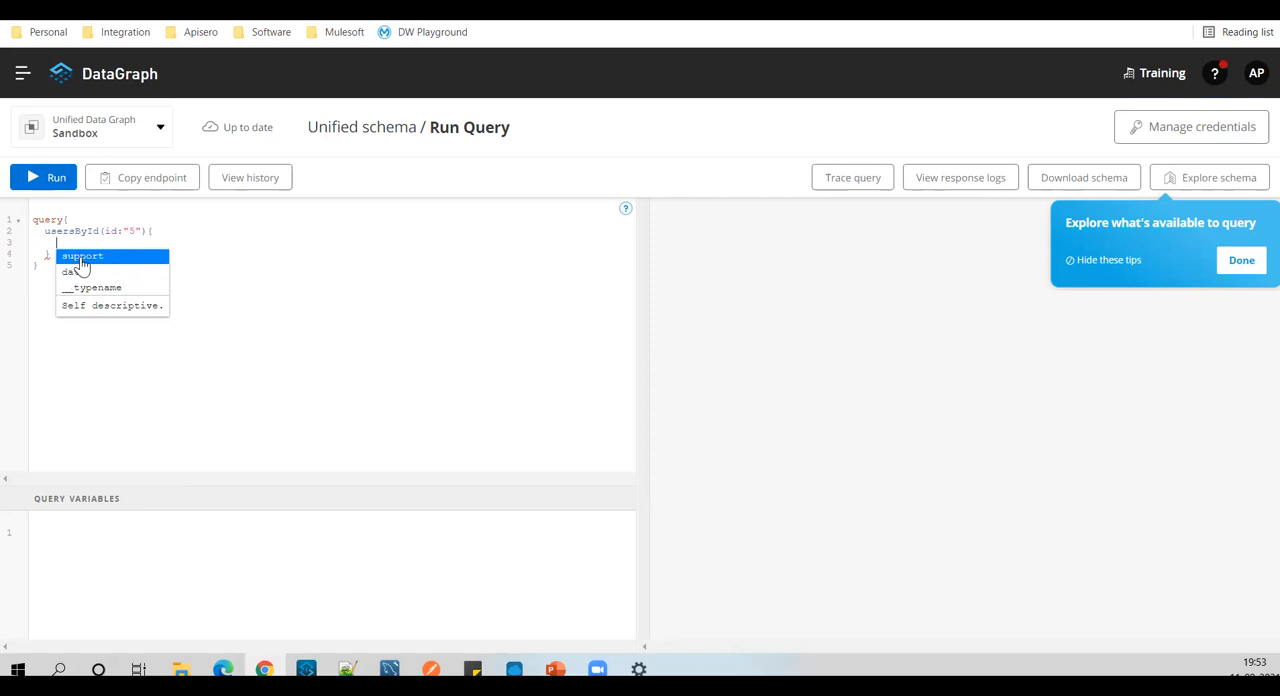
{"action": "type", "text": "data"}
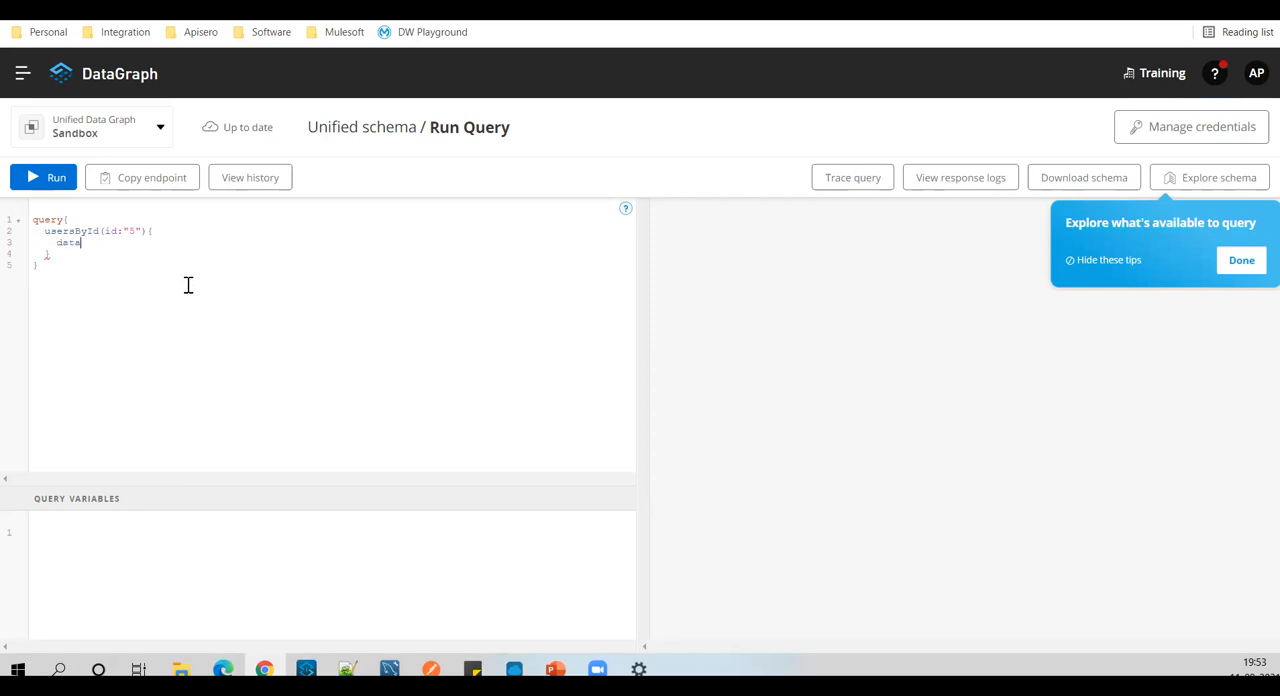
{"action": "type", "text": "{"}
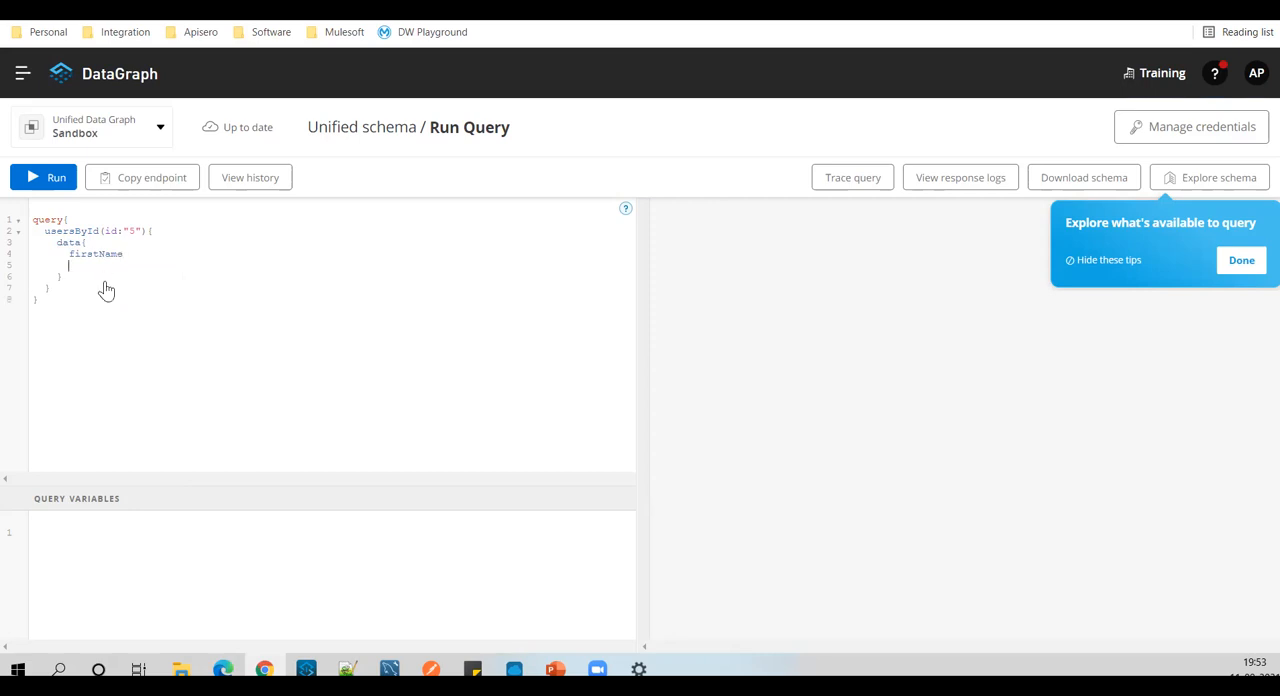
{"action": "type", "text": "email"}
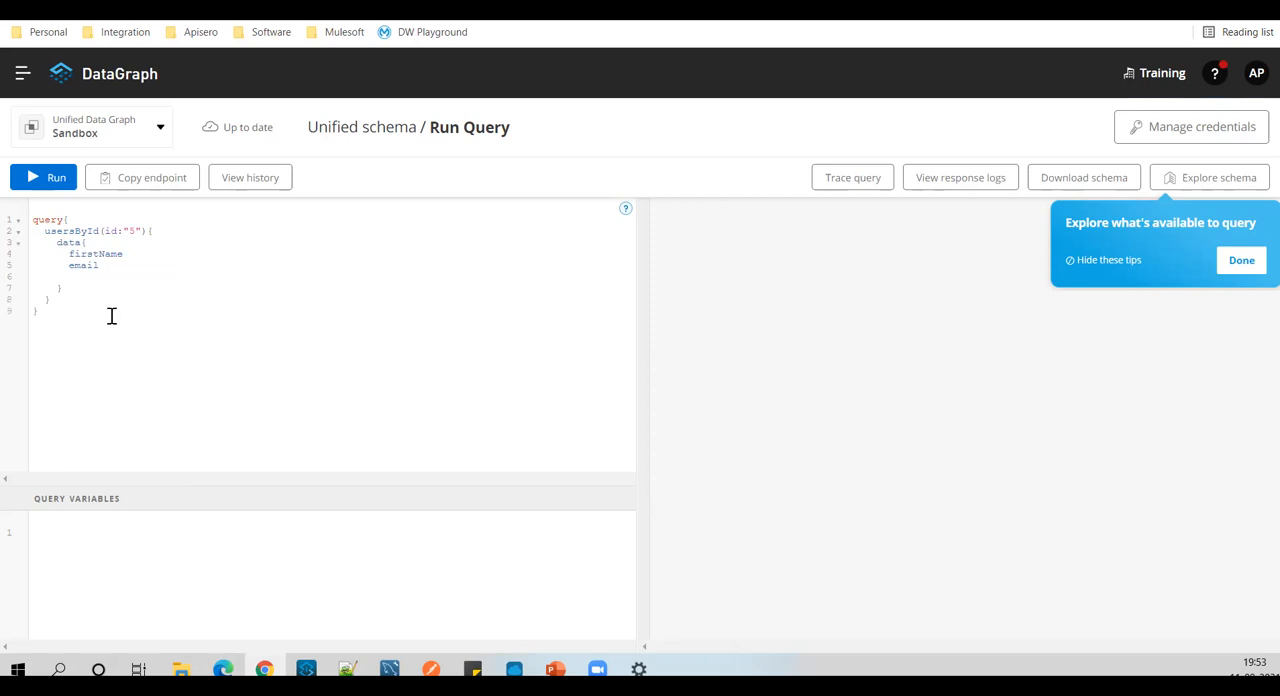
{"action": "type", "text": "lastName"}
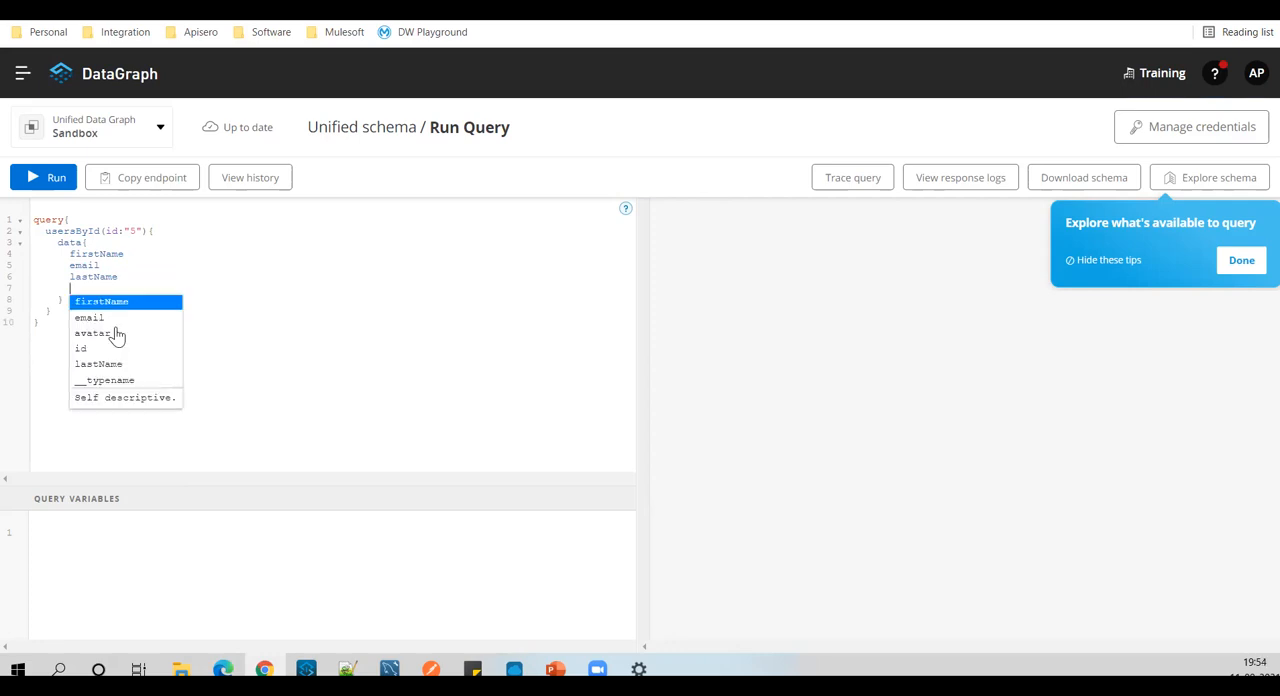
{"action": "type", "text": "id"}
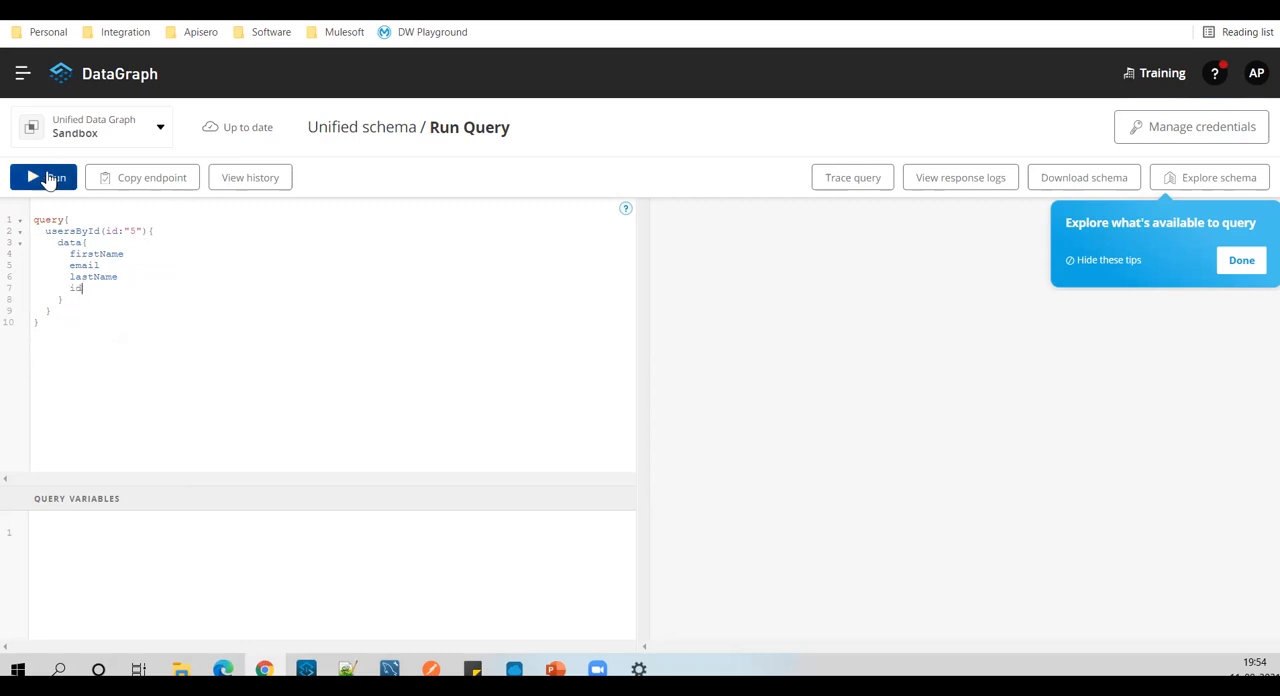
Step: Run the usersById query to return user 5's record, then go to Runtime Manager
{"action": "left_click", "coordinate": [43, 177]}
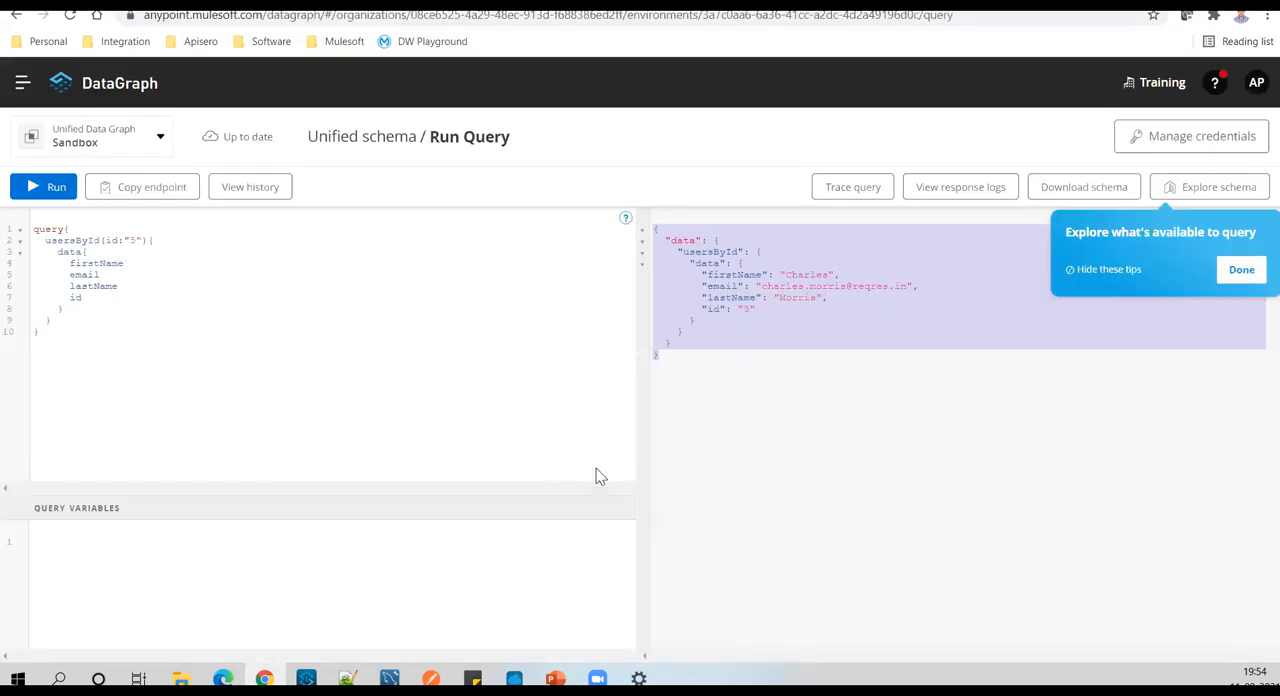
{"action": "mouse_move", "coordinate": [185, 377]}
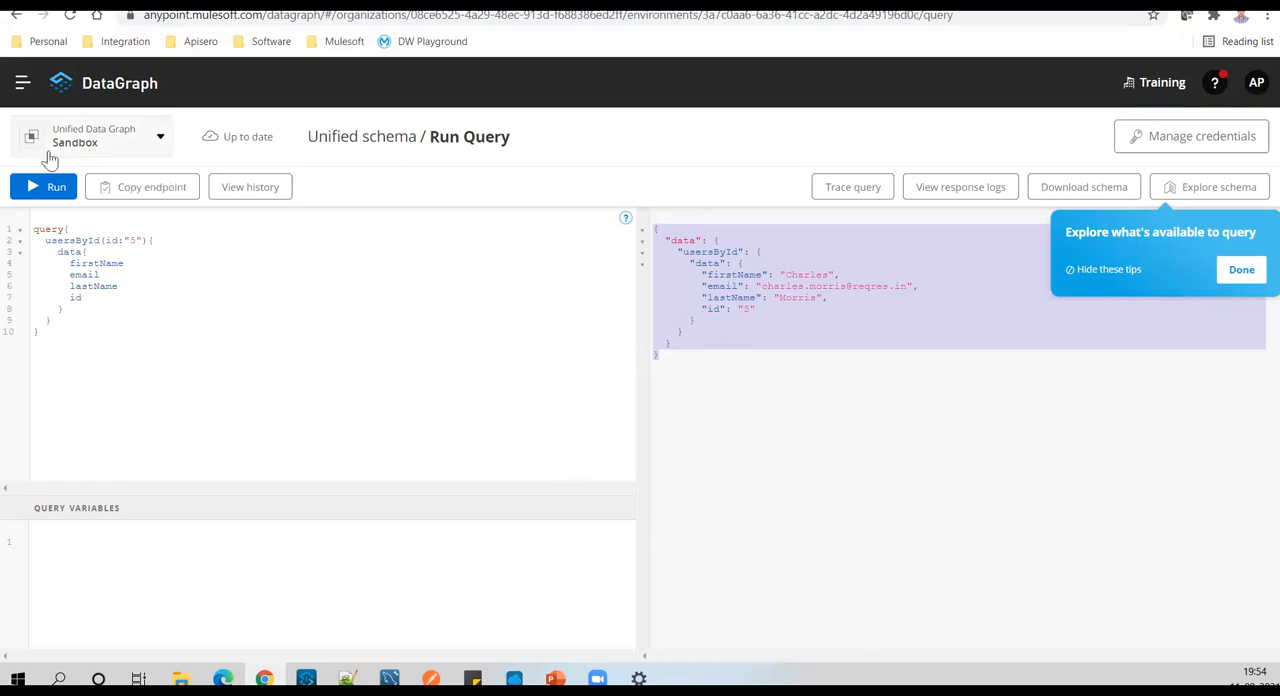
{"action": "left_click", "coordinate": [23, 82]}
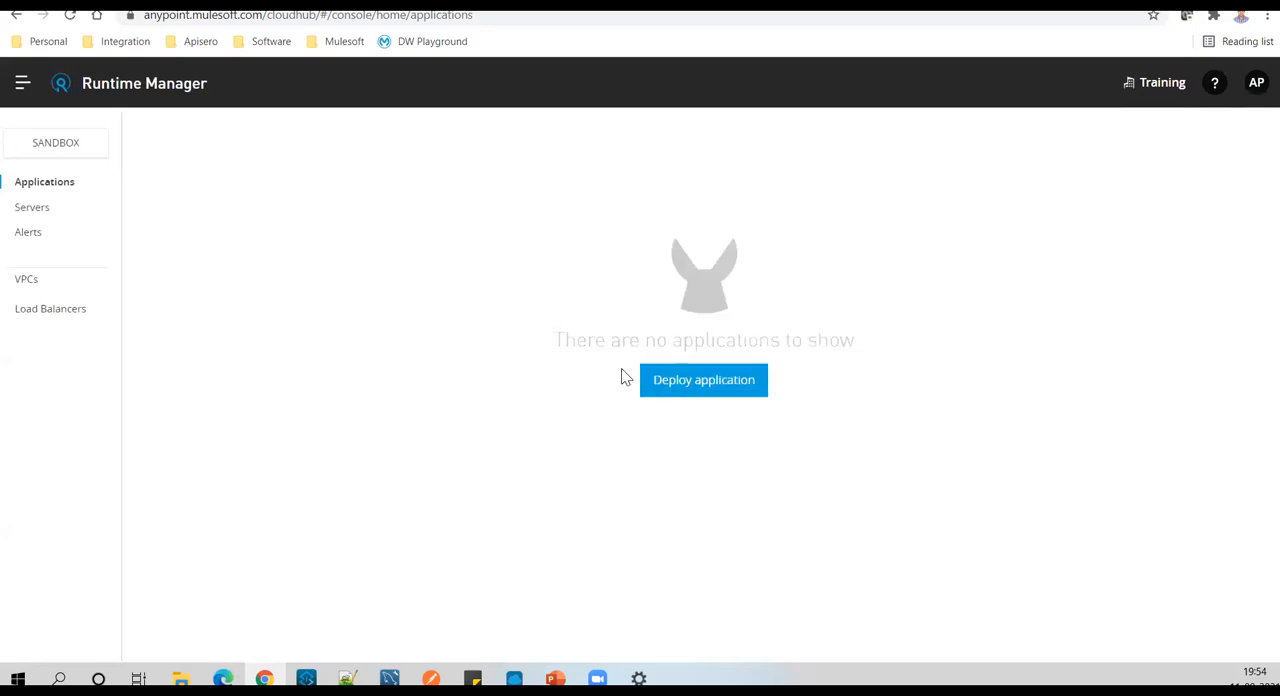
{"action": "mouse_move", "coordinate": [735, 360]}
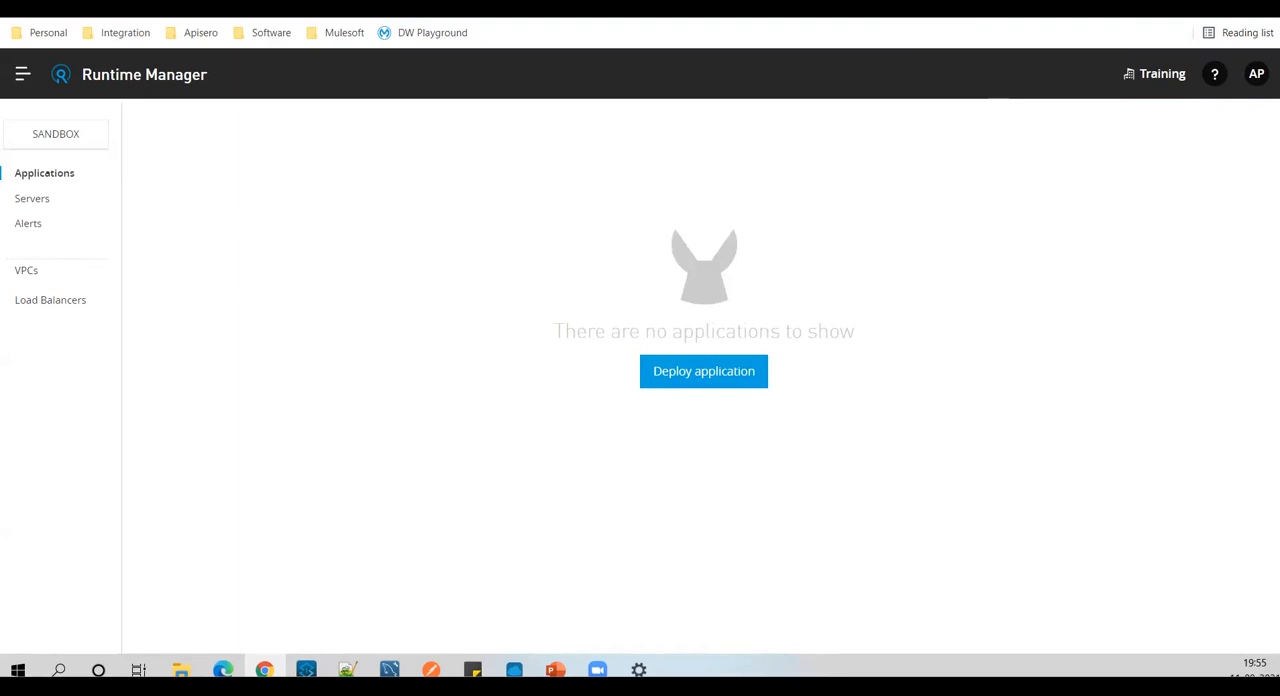
{"action": "mouse_move", "coordinate": [803, 38]}
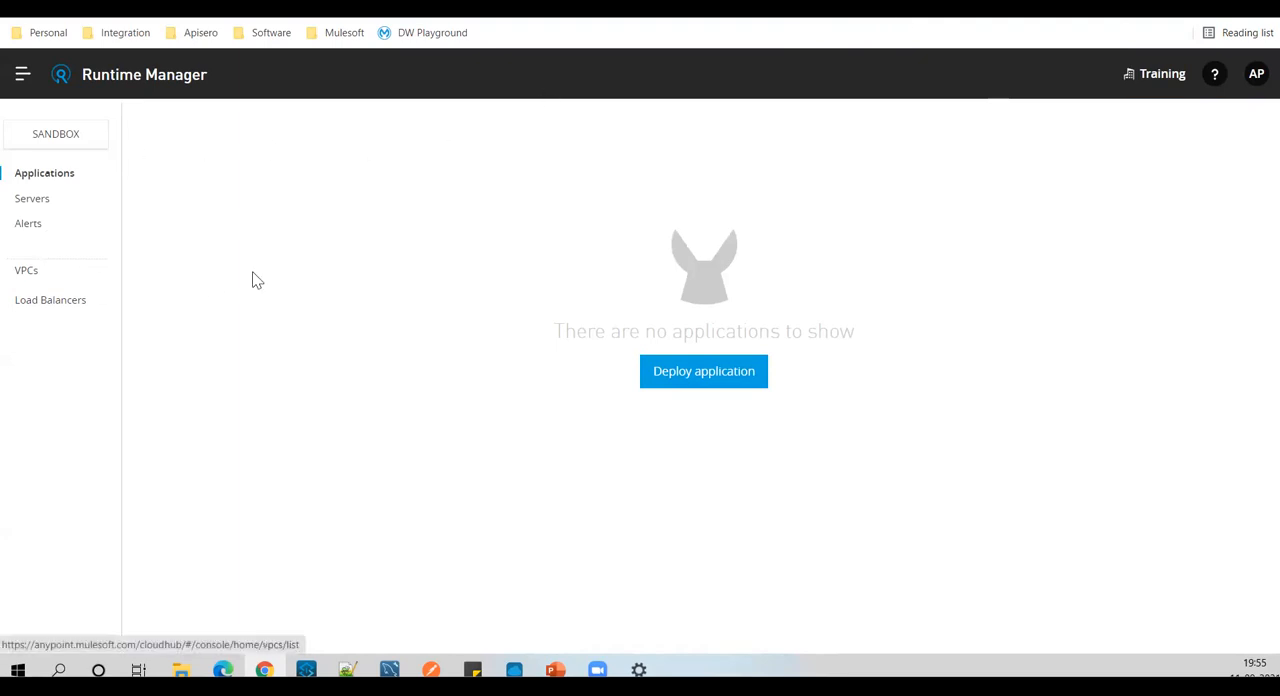
{"action": "mouse_move", "coordinate": [776, 98]}
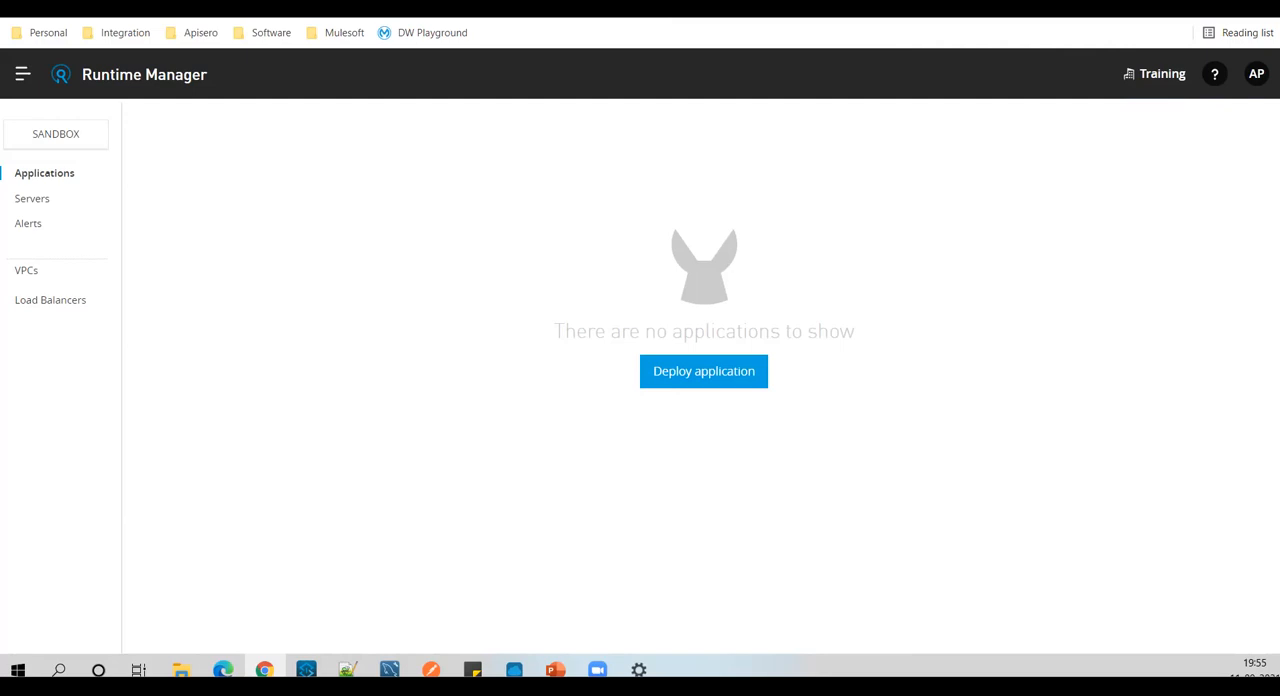
{"action": "mouse_move", "coordinate": [807, 230]}
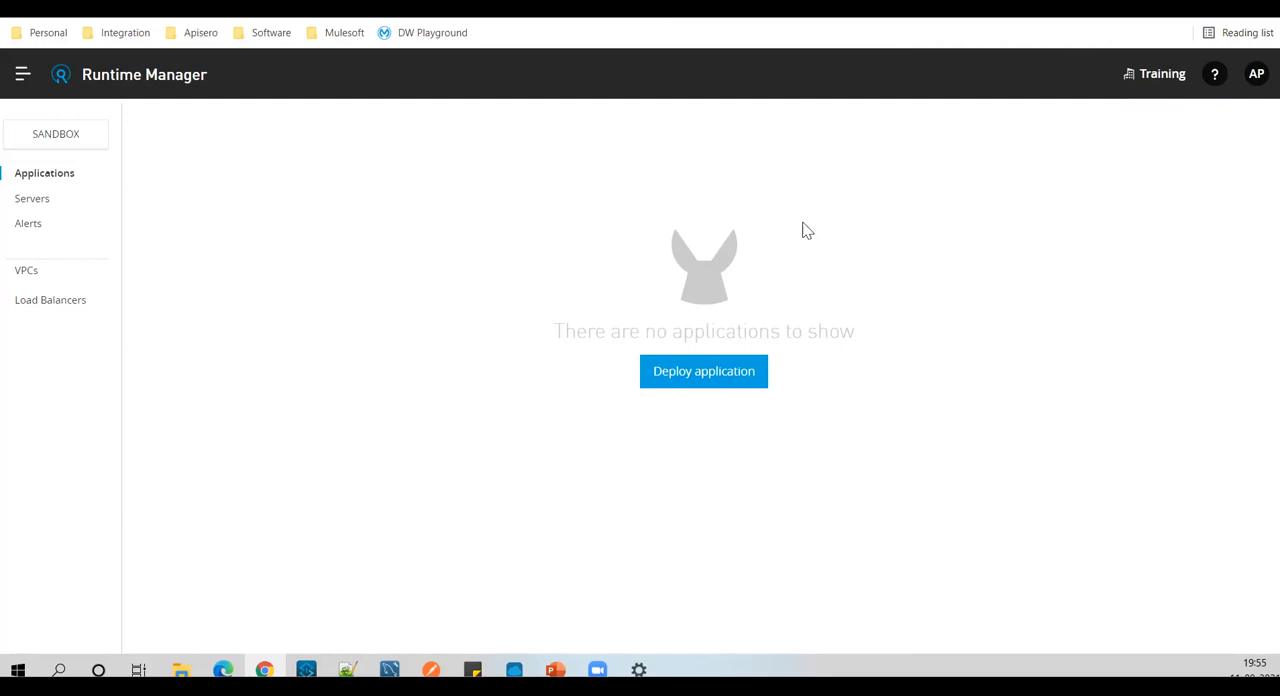